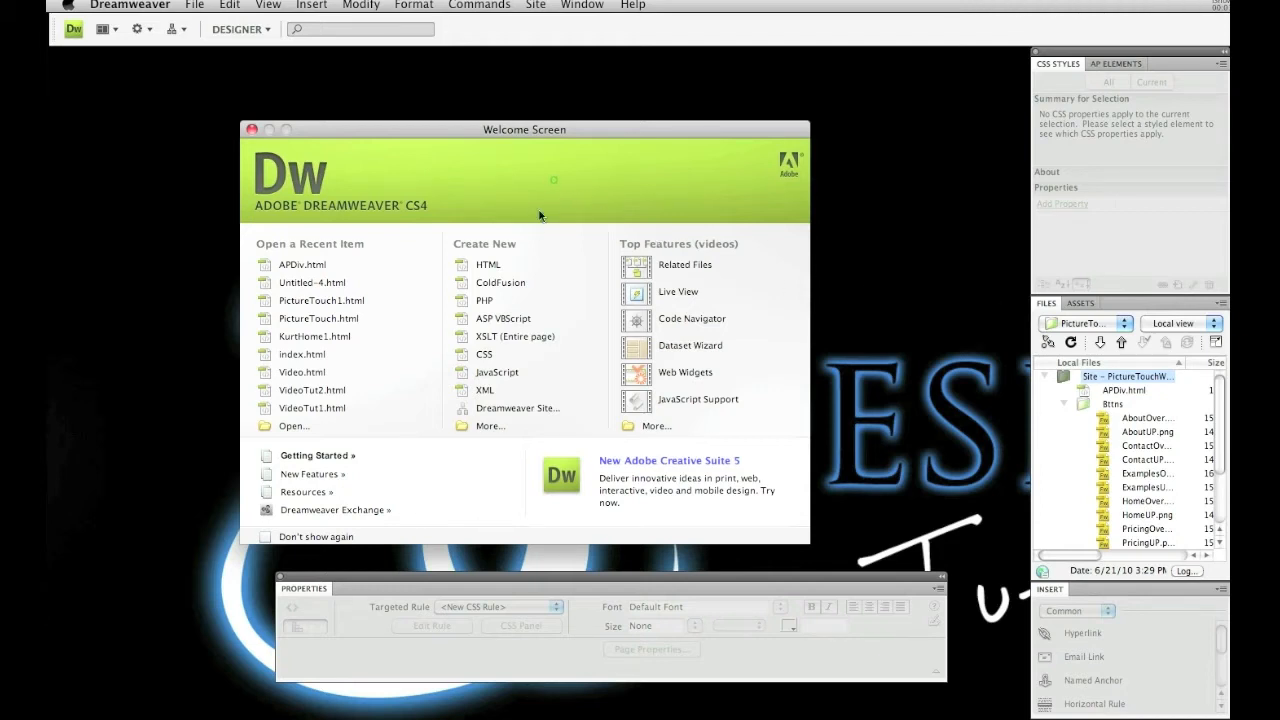
{"action": "mouse_move", "coordinate": [488, 264]}
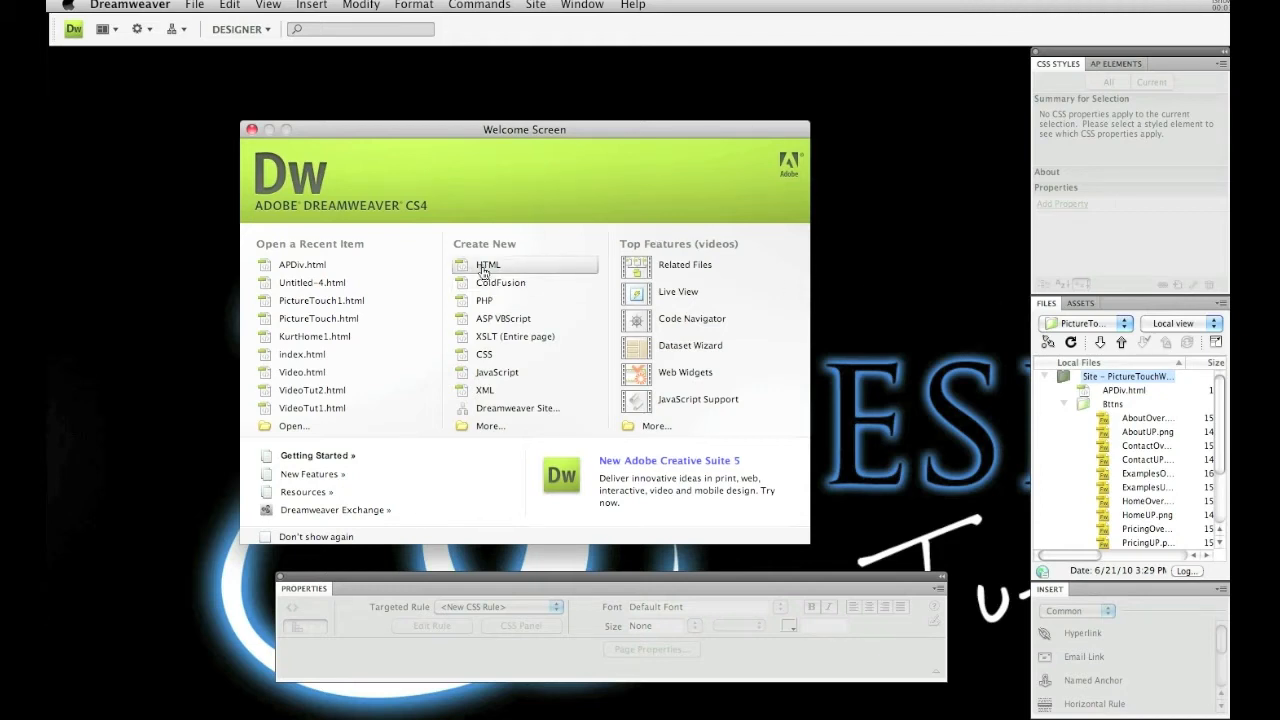
Create a blank HTML document and save it over the existing APDiv.html.
{"action": "left_click", "coordinate": [198, 5]}
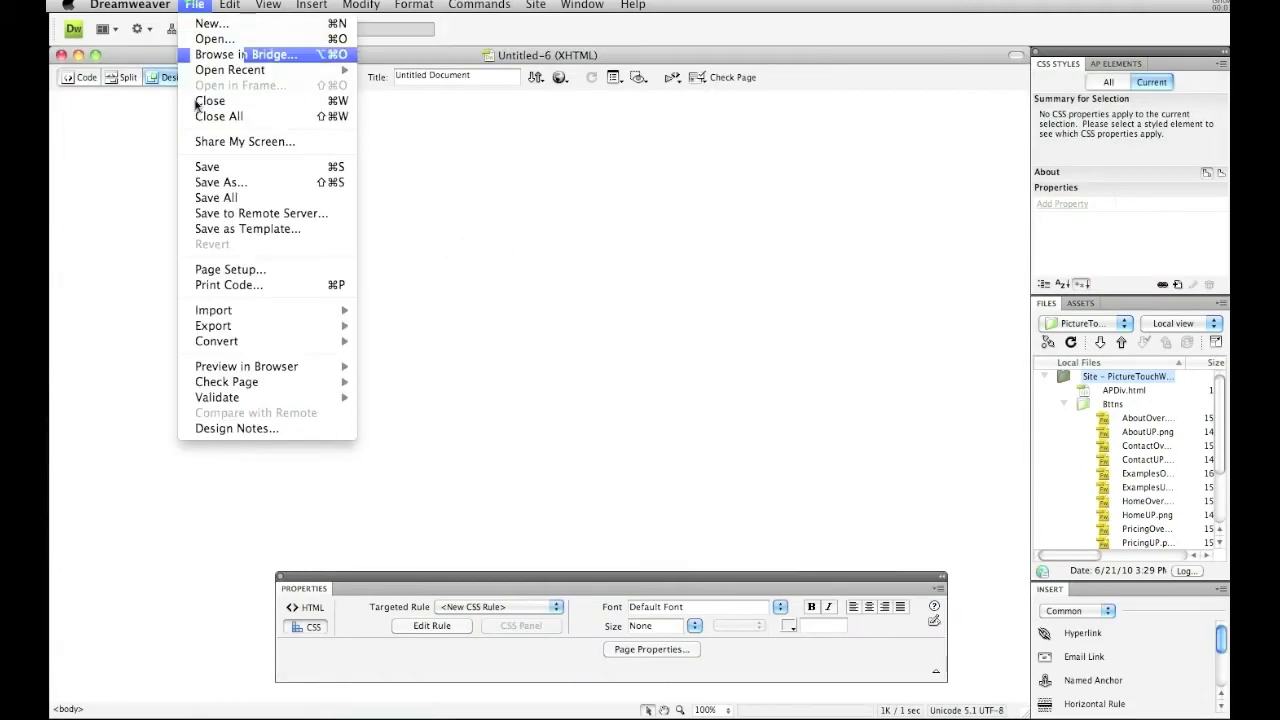
{"action": "left_click", "coordinate": [220, 182]}
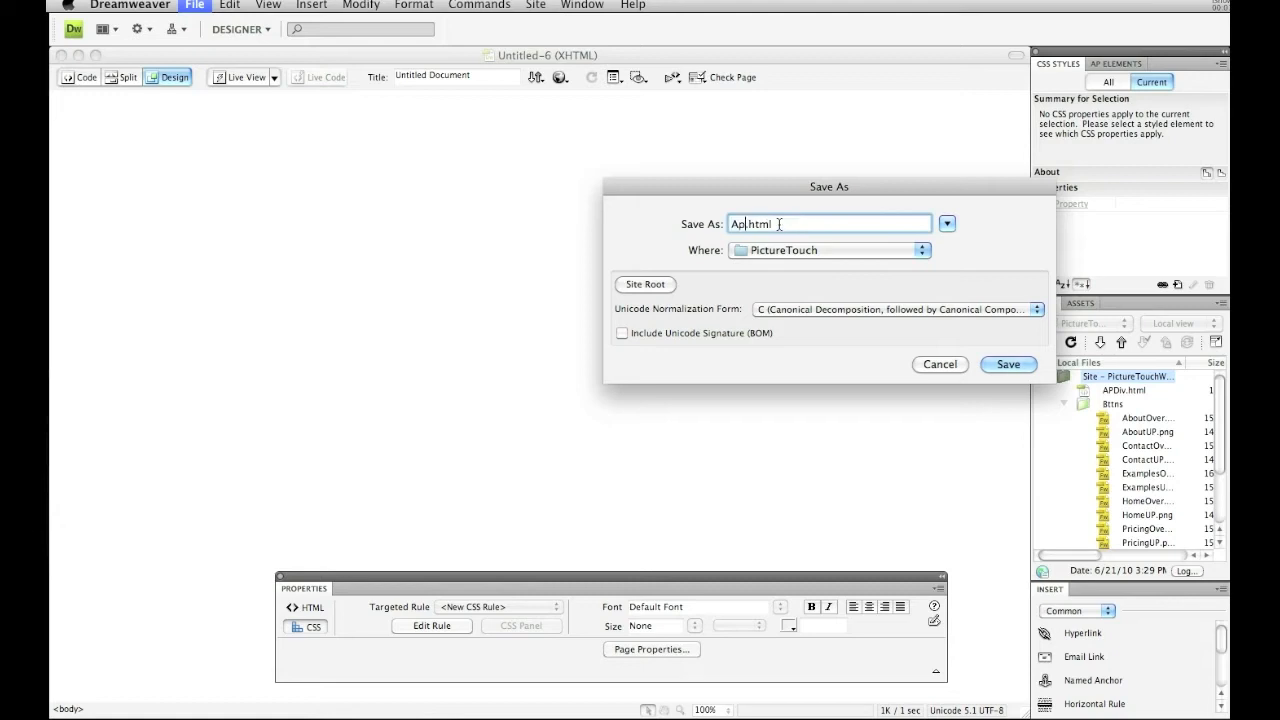
{"action": "left_click", "coordinate": [1007, 364]}
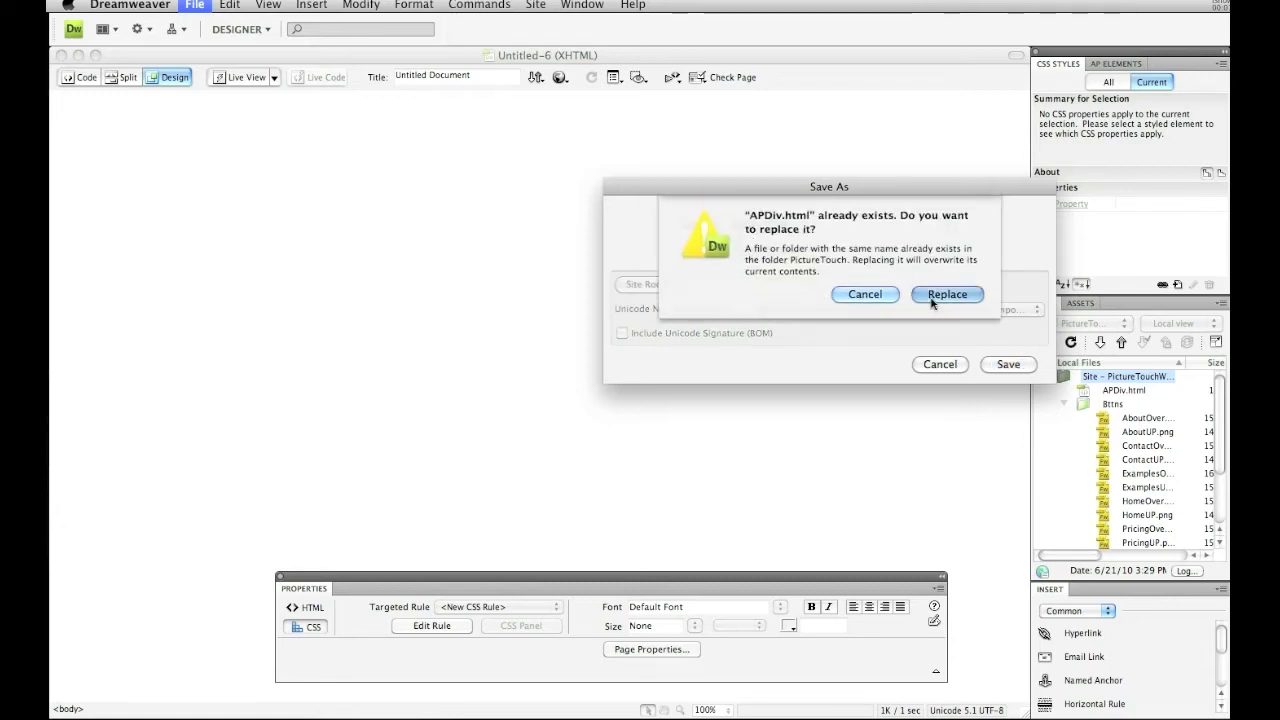
{"action": "left_click", "coordinate": [947, 294]}
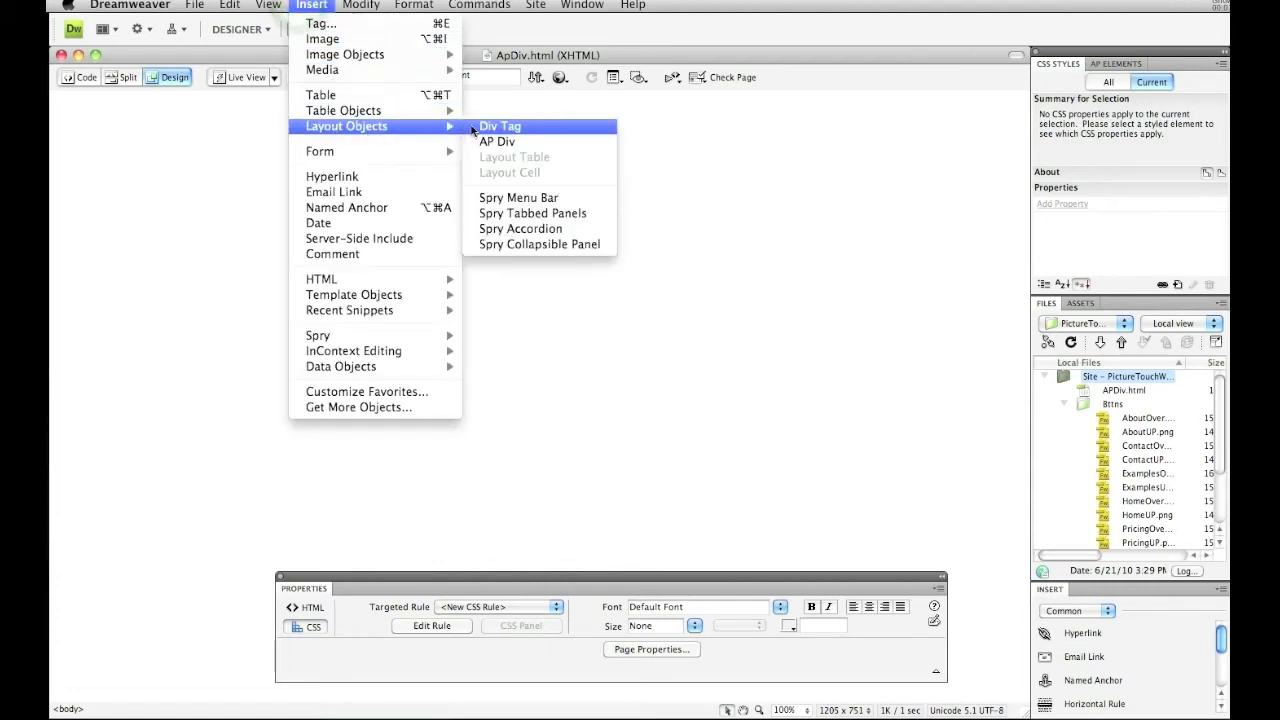
Insert an AP Div and rename apDiv1 to Wrapper in the AP Elements panel.
{"action": "left_click", "coordinate": [497, 141]}
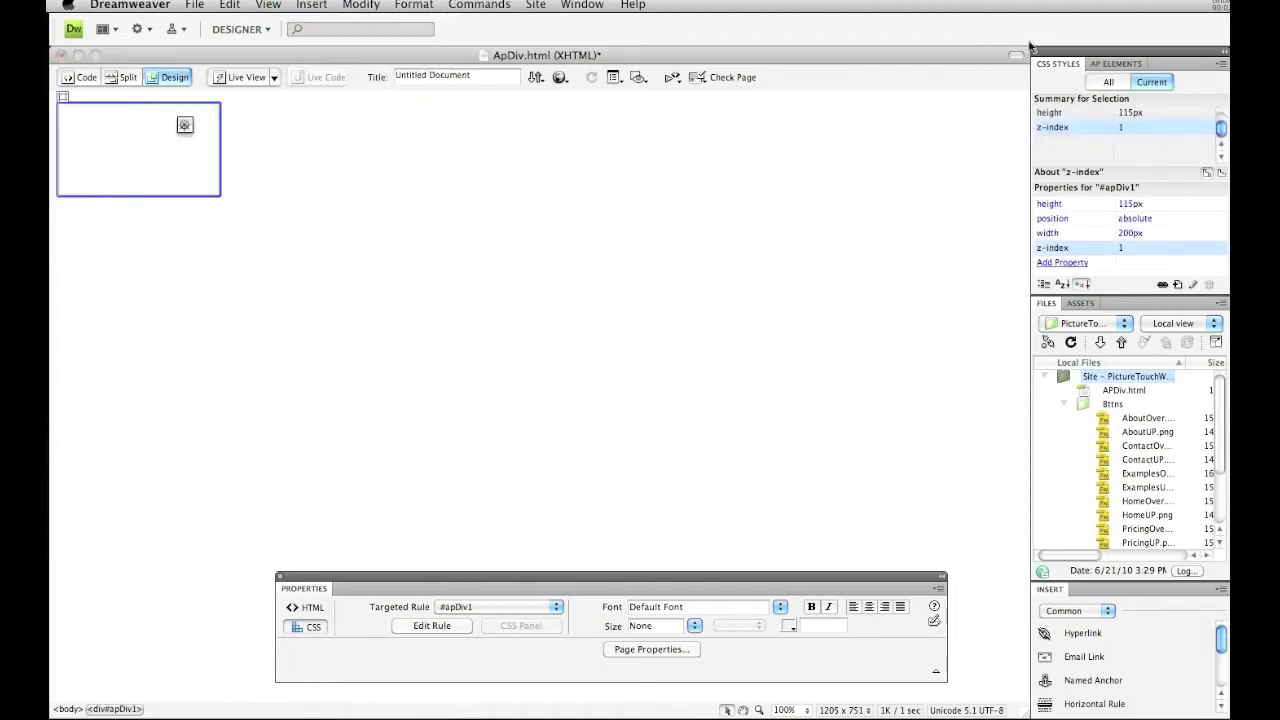
{"action": "left_click", "coordinate": [583, 5]}
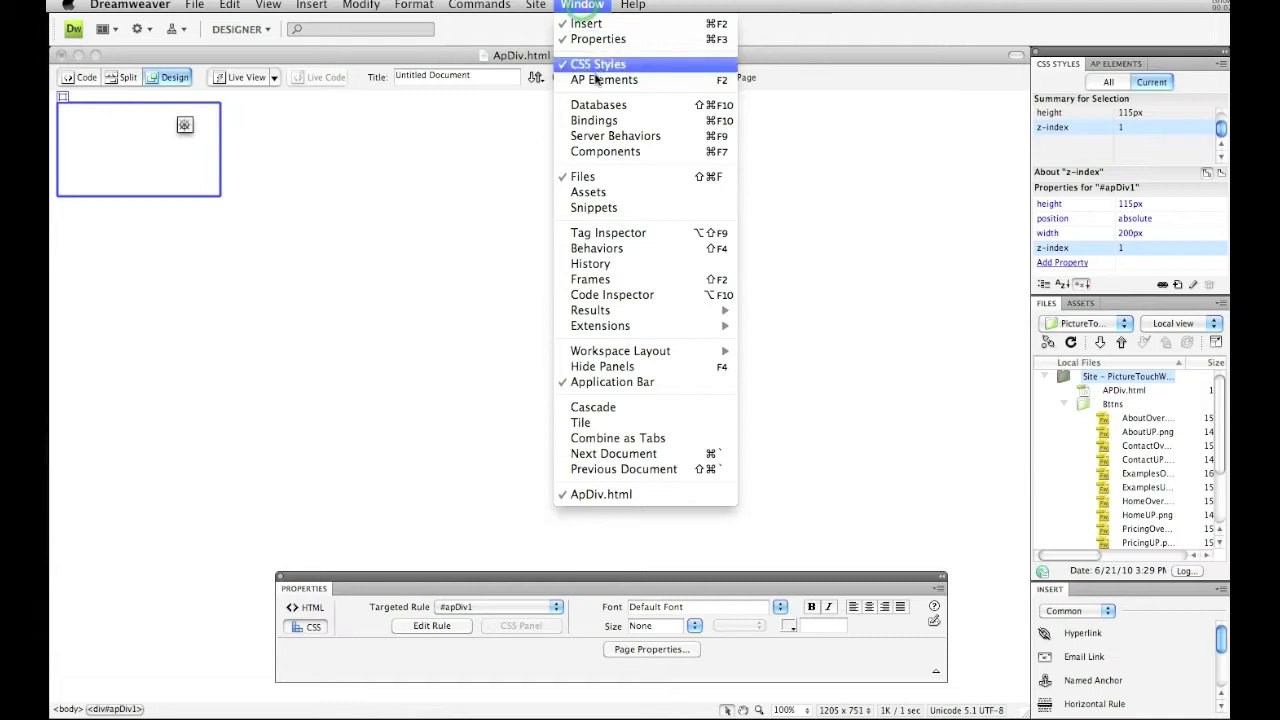
{"action": "mouse_move", "coordinate": [604, 79]}
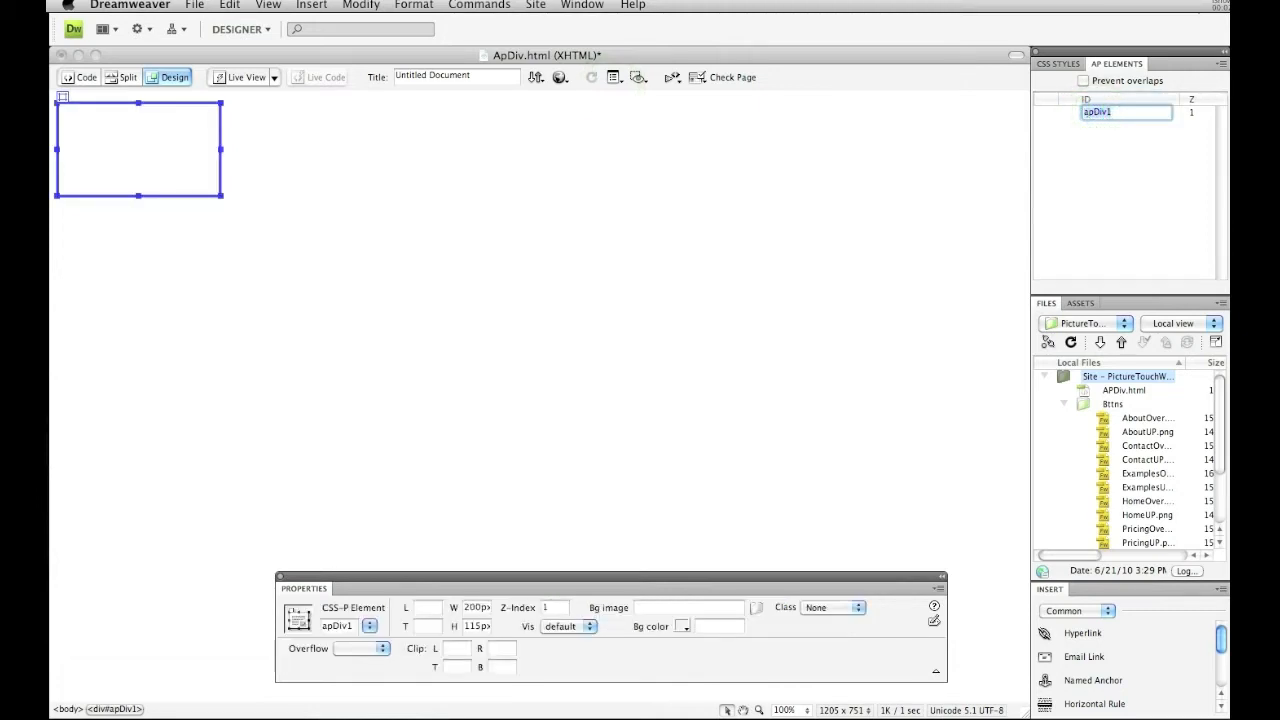
{"action": "mouse_move", "coordinate": [1042, 107]}
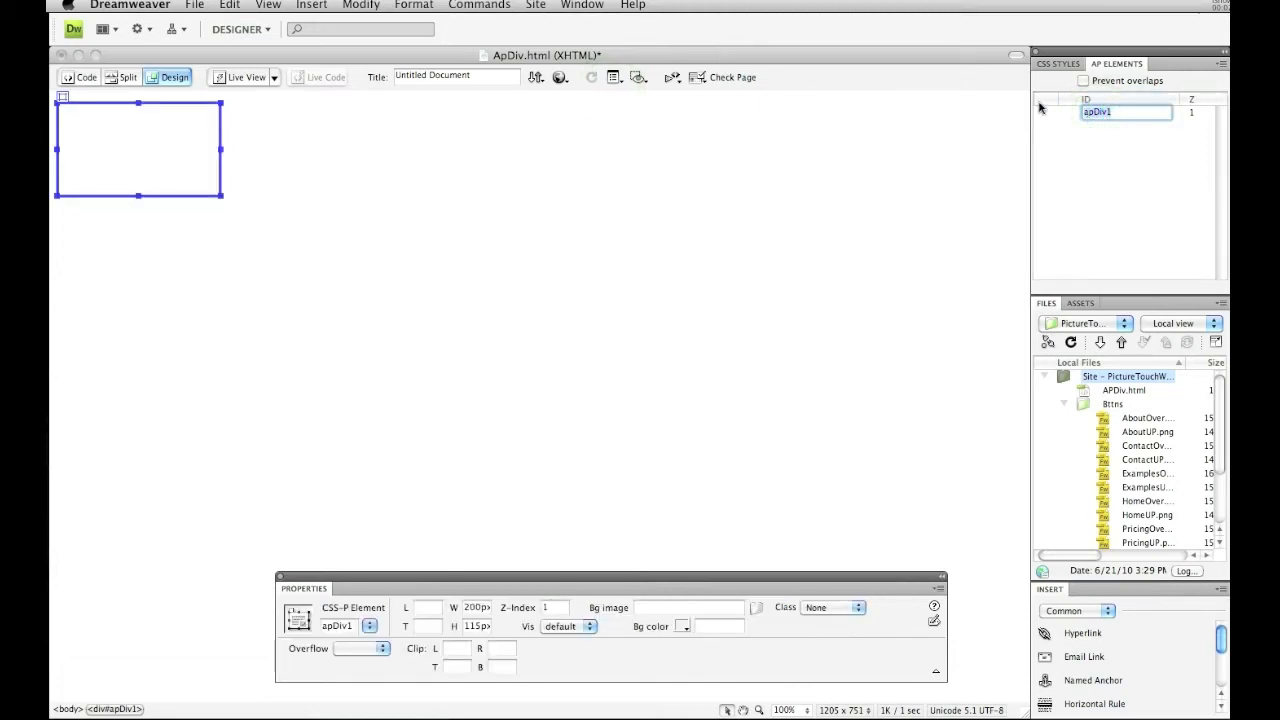
{"action": "type", "text": "Wra"}
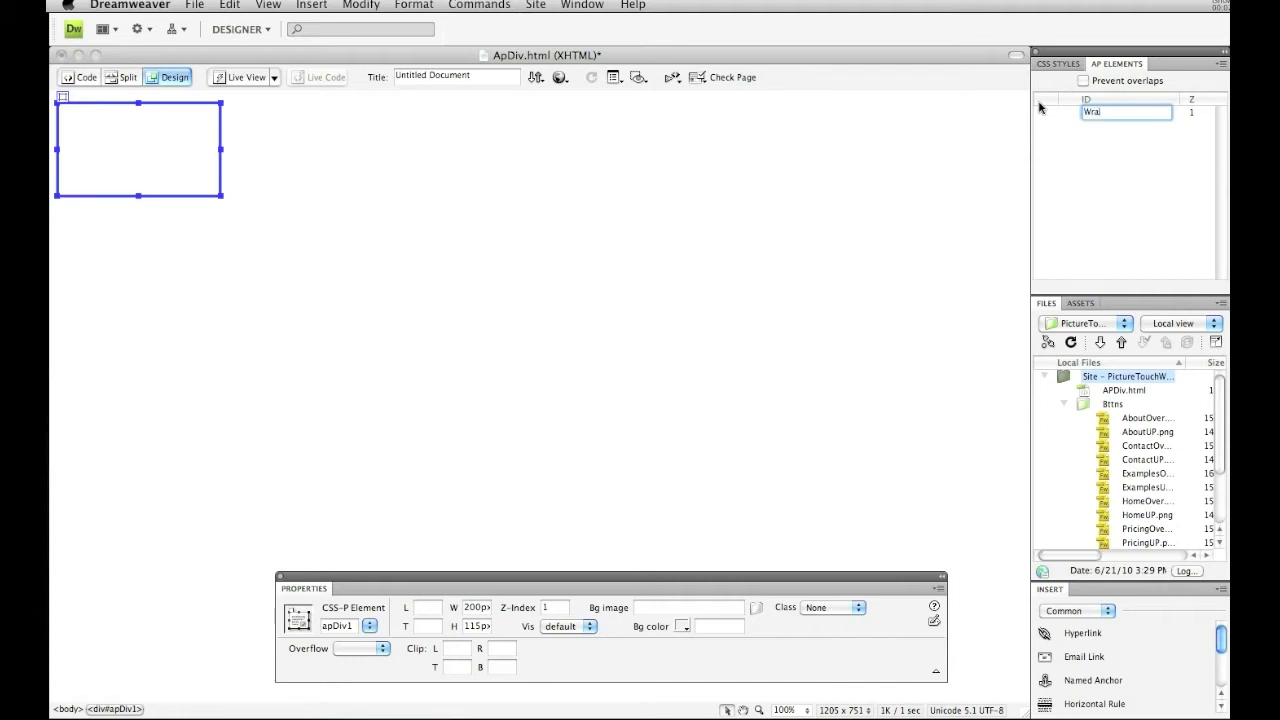
{"action": "type", "text": "Wrapper"}
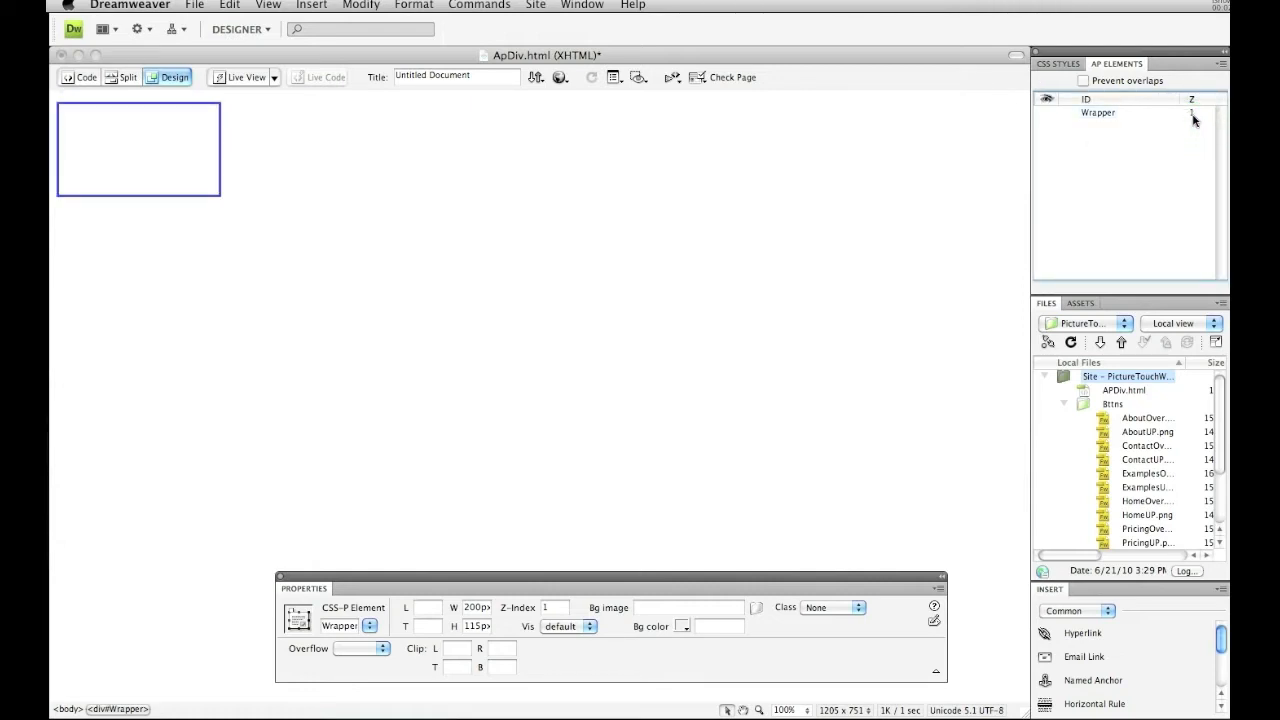
{"action": "left_click", "coordinate": [1193, 121]}
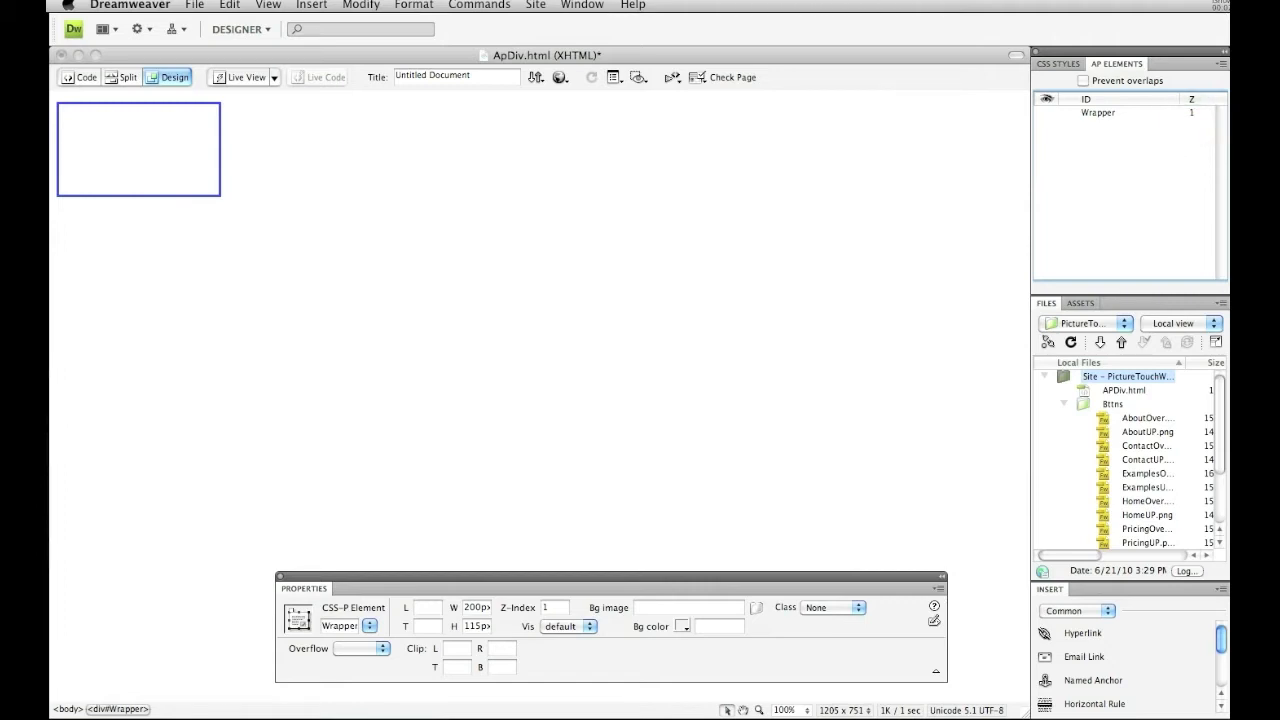
{"action": "mouse_move", "coordinate": [1164, 140]}
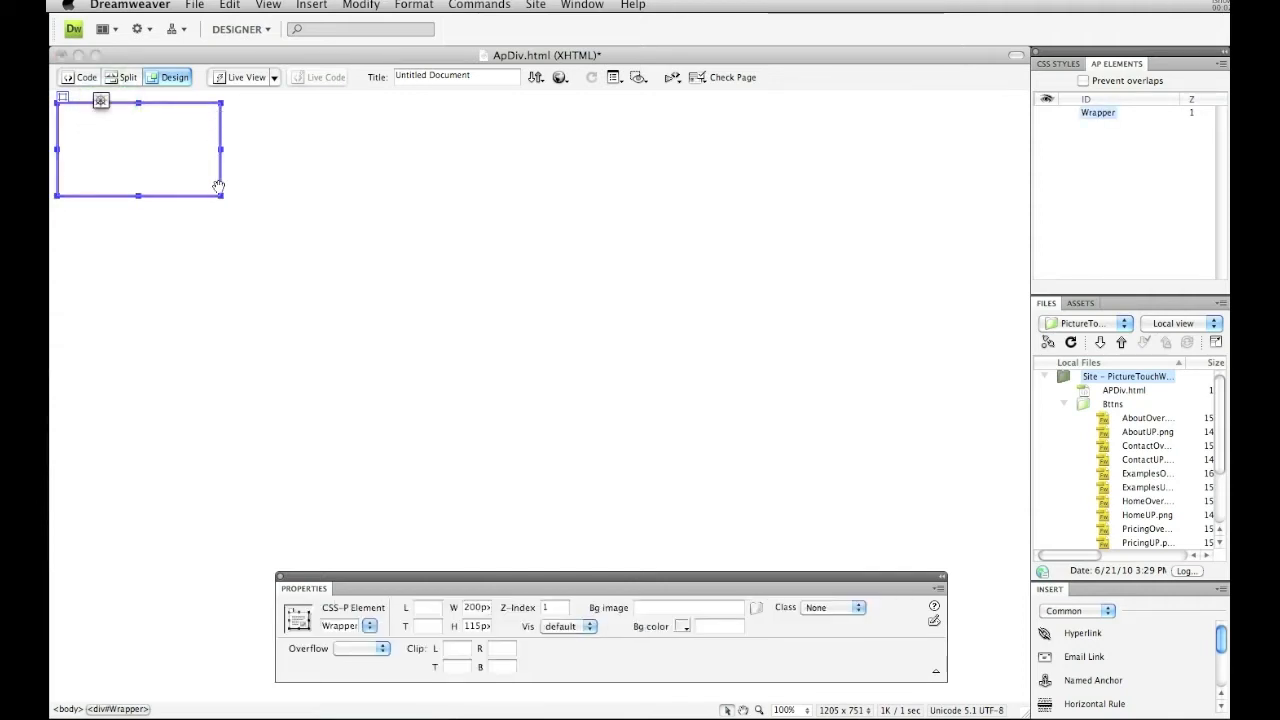
{"action": "mouse_move", "coordinate": [596, 18]}
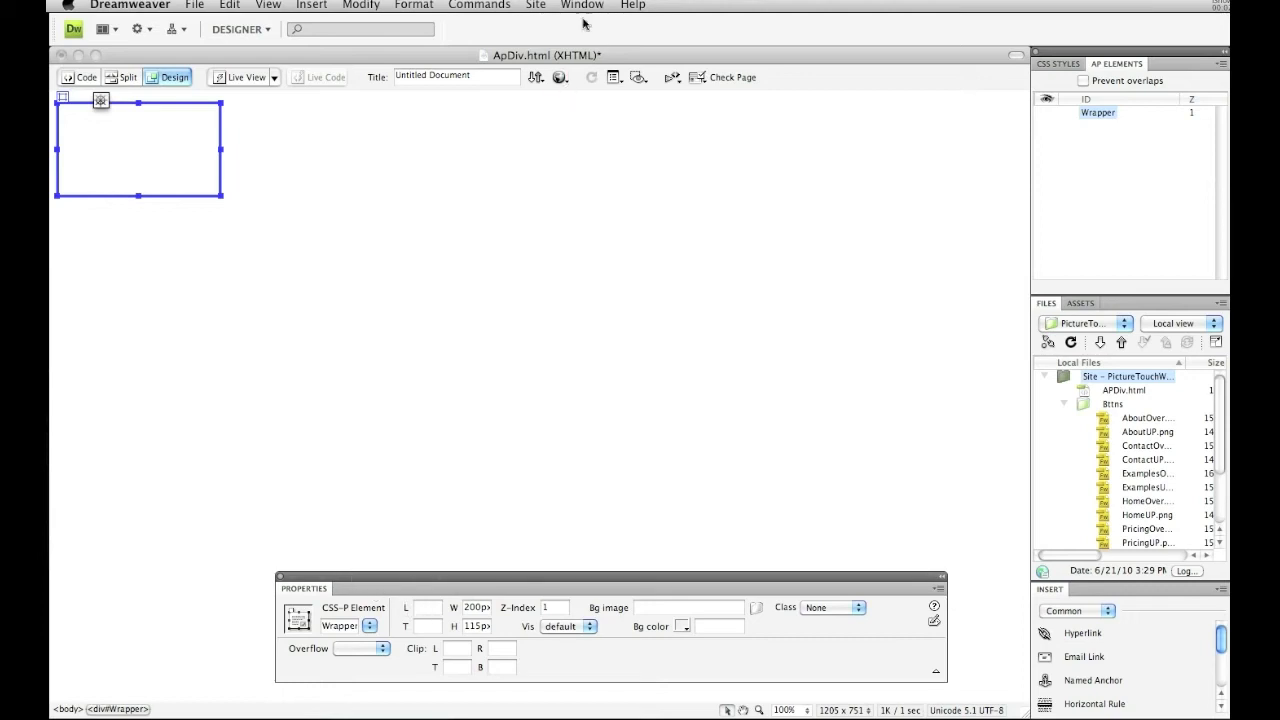
Set the Wrapper AP Div's W to 940px and H to 500px.
{"action": "left_click", "coordinate": [582, 5]}
{"action": "type", "text": "940"}
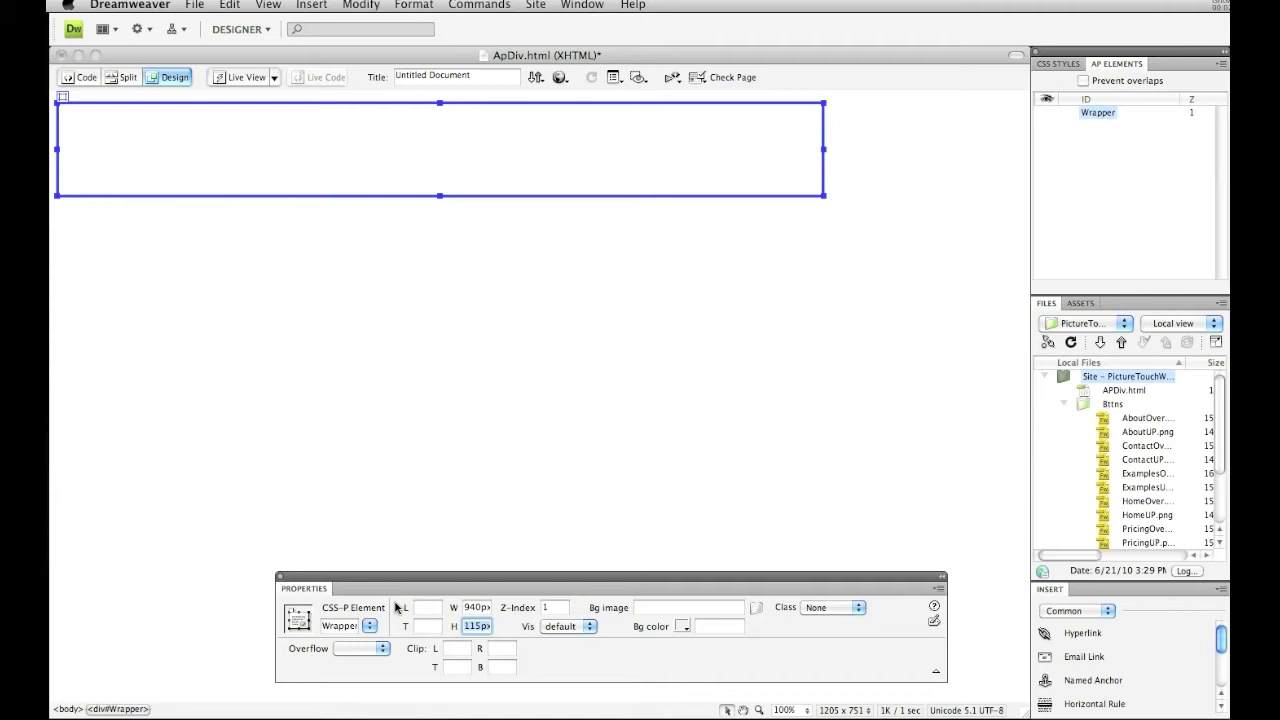
{"action": "type", "text": "500"}
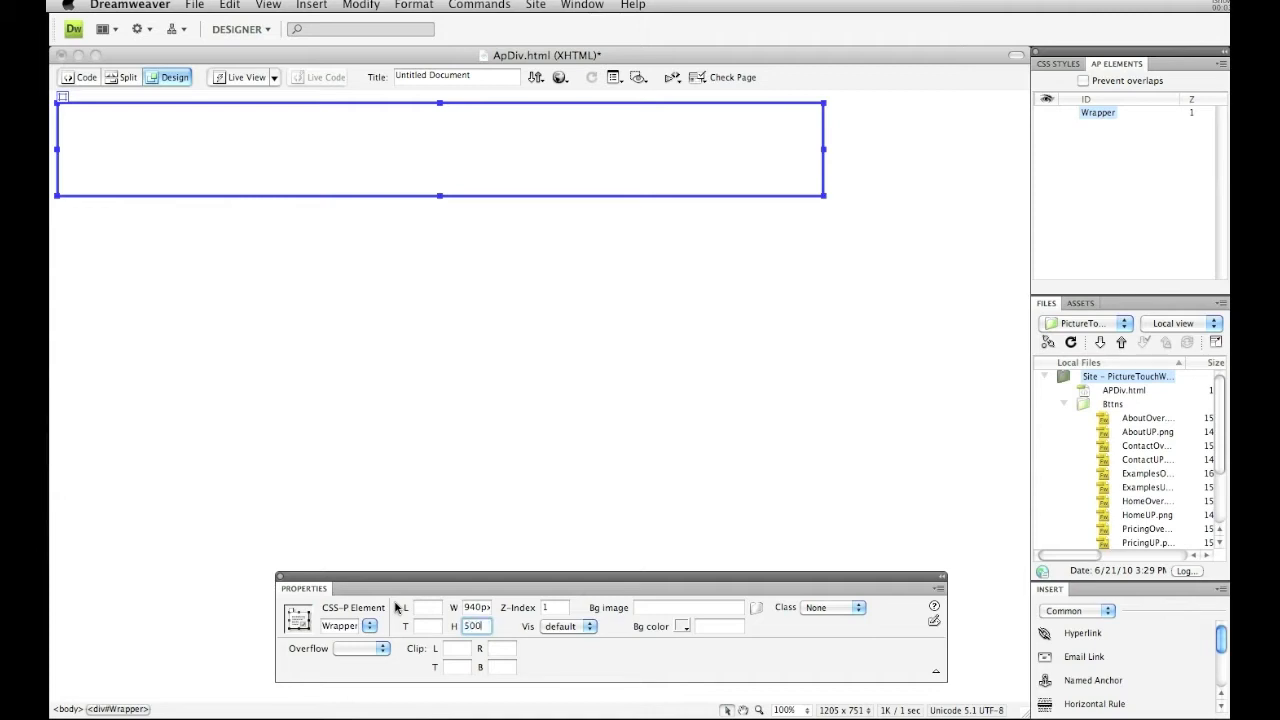
{"action": "type", "text": "500px"}
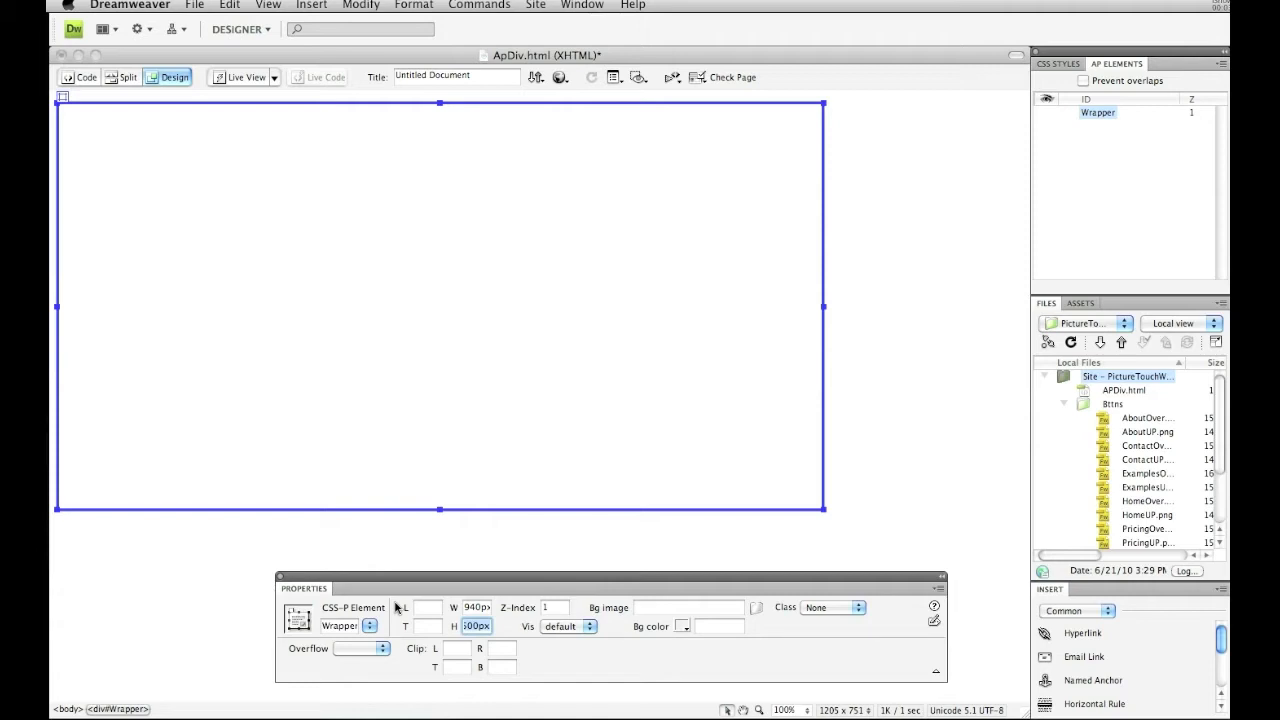
{"action": "mouse_move", "coordinate": [1011, 180]}
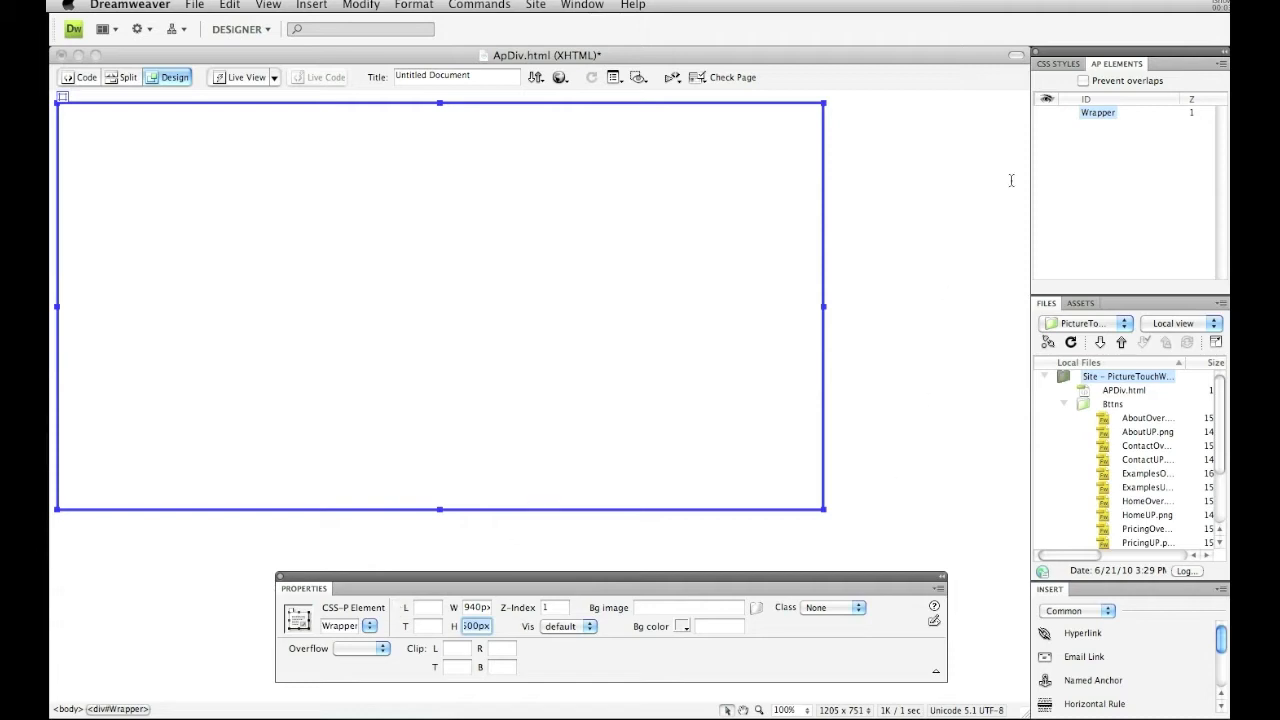
Add margin-left: -470px to the Wrapper rule in the CSS Styles panel.
{"action": "left_click", "coordinate": [1057, 62]}
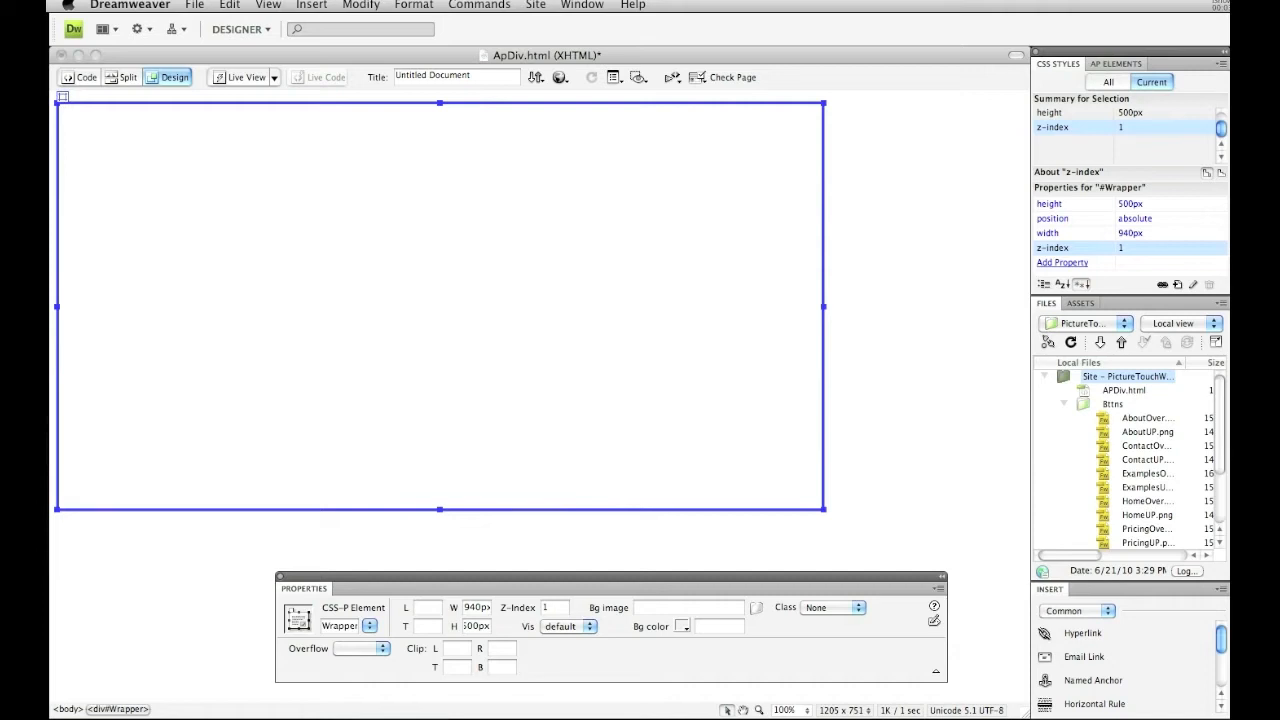
{"action": "mouse_move", "coordinate": [1054, 188]}
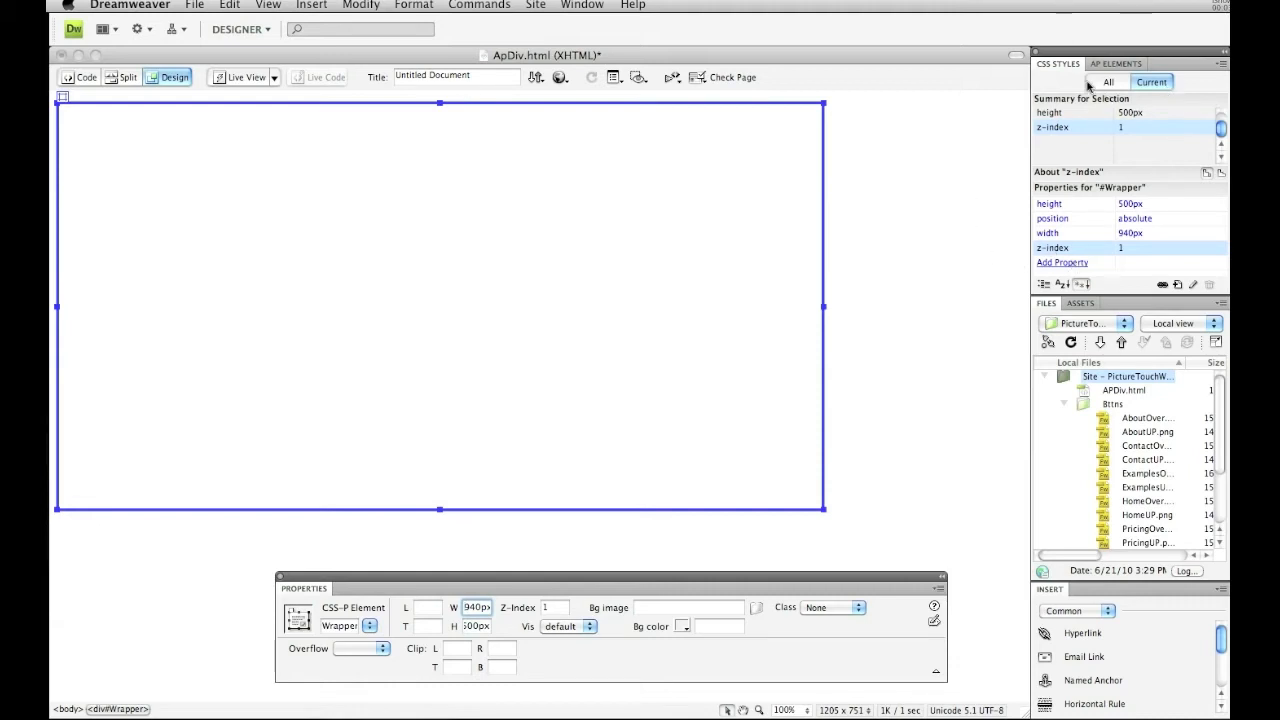
{"action": "left_click", "coordinate": [602, 5]}
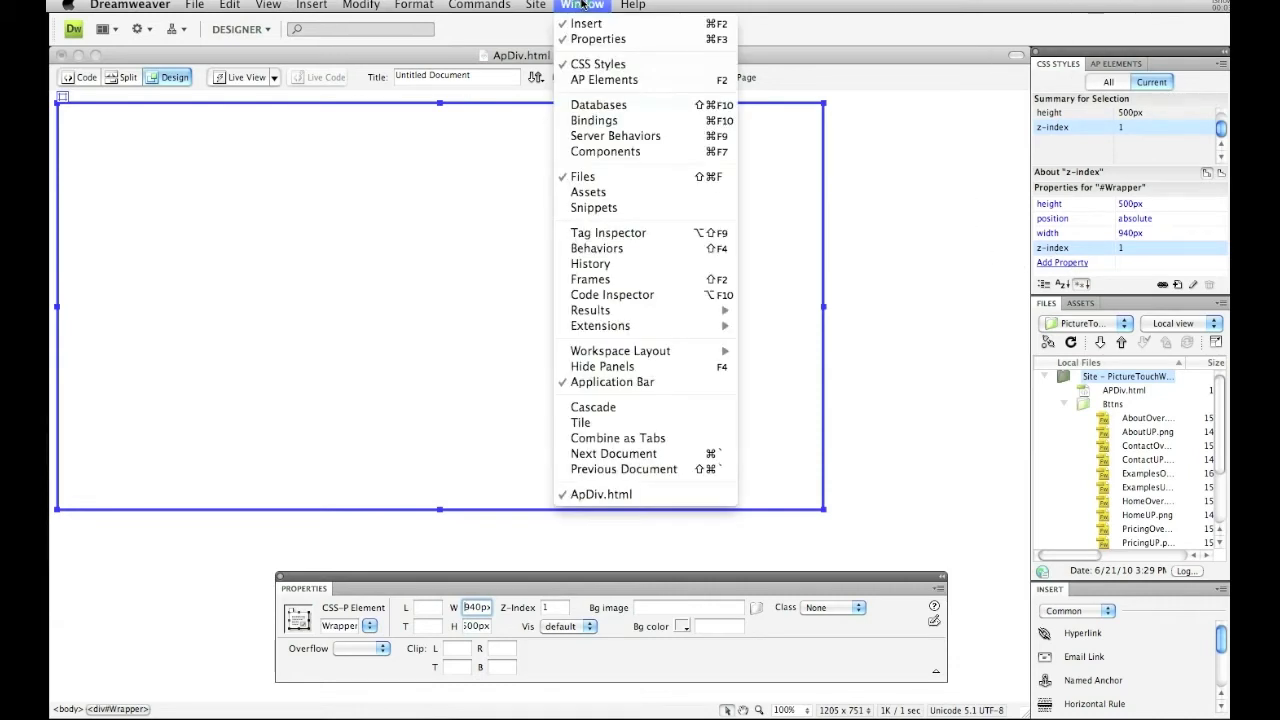
{"action": "mouse_move", "coordinate": [598, 63]}
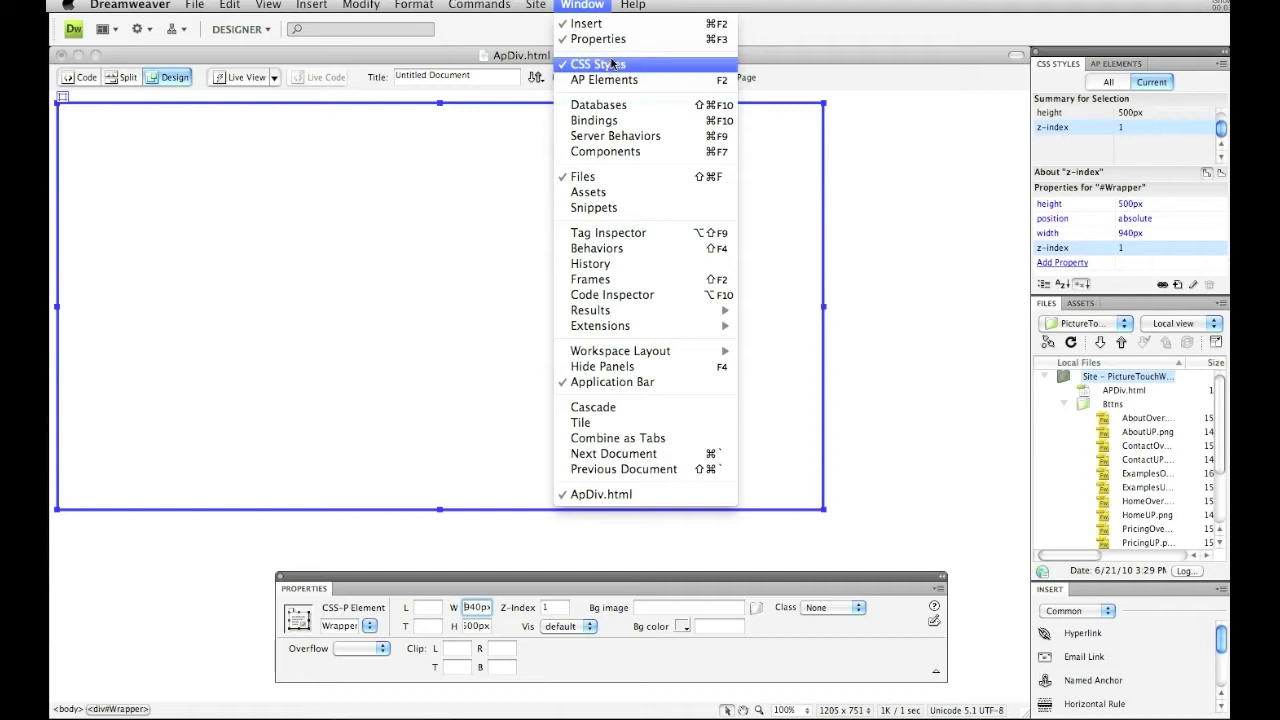
{"action": "left_click", "coordinate": [606, 64]}
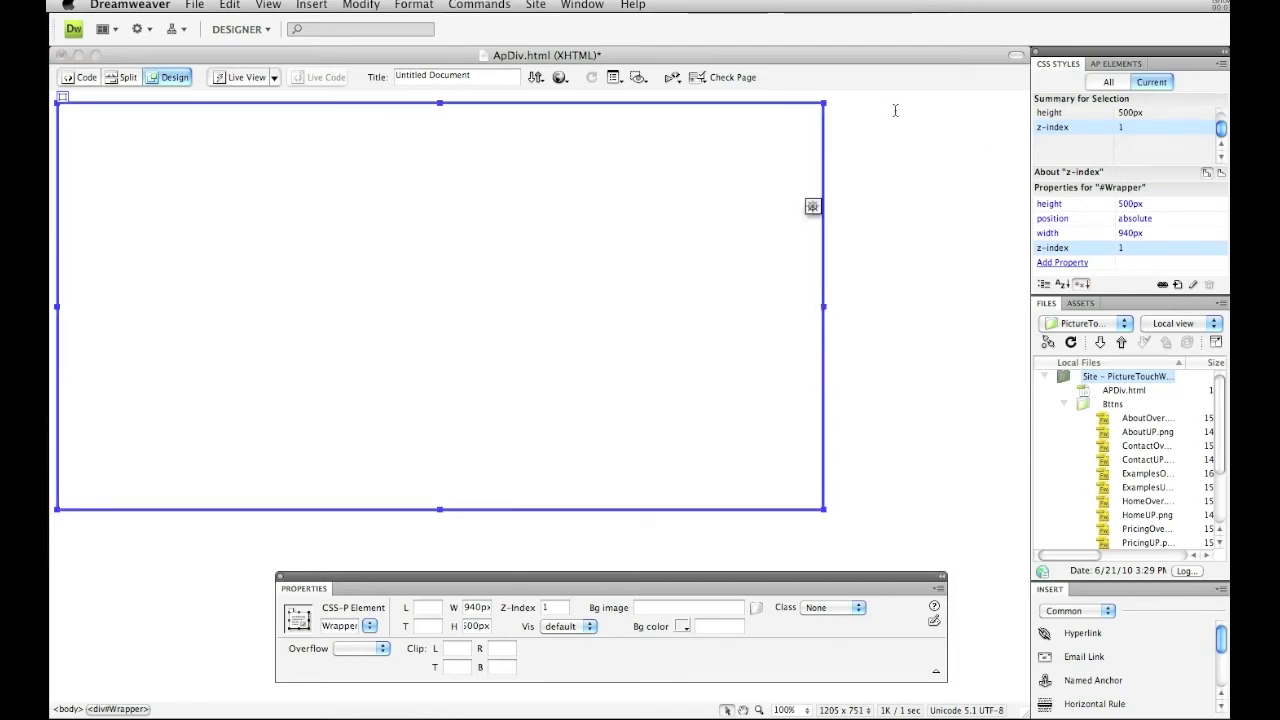
{"action": "mouse_move", "coordinate": [1079, 269]}
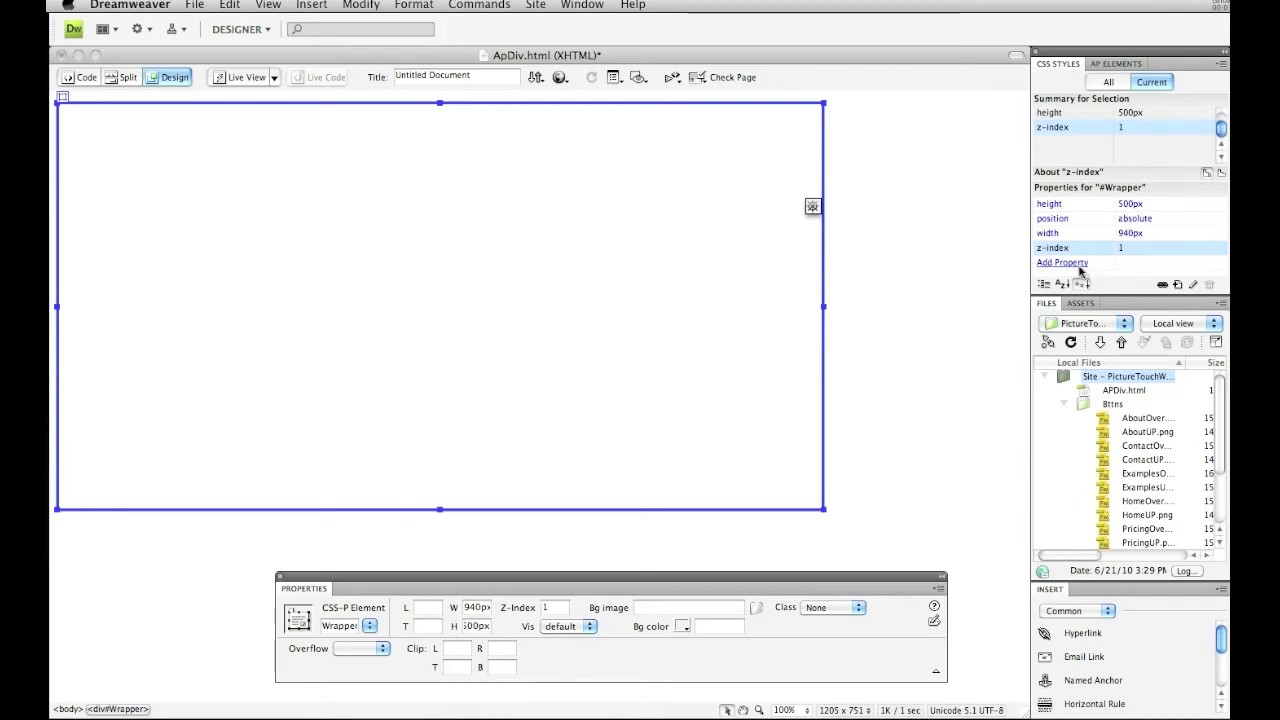
{"action": "mouse_move", "coordinate": [1081, 268]}
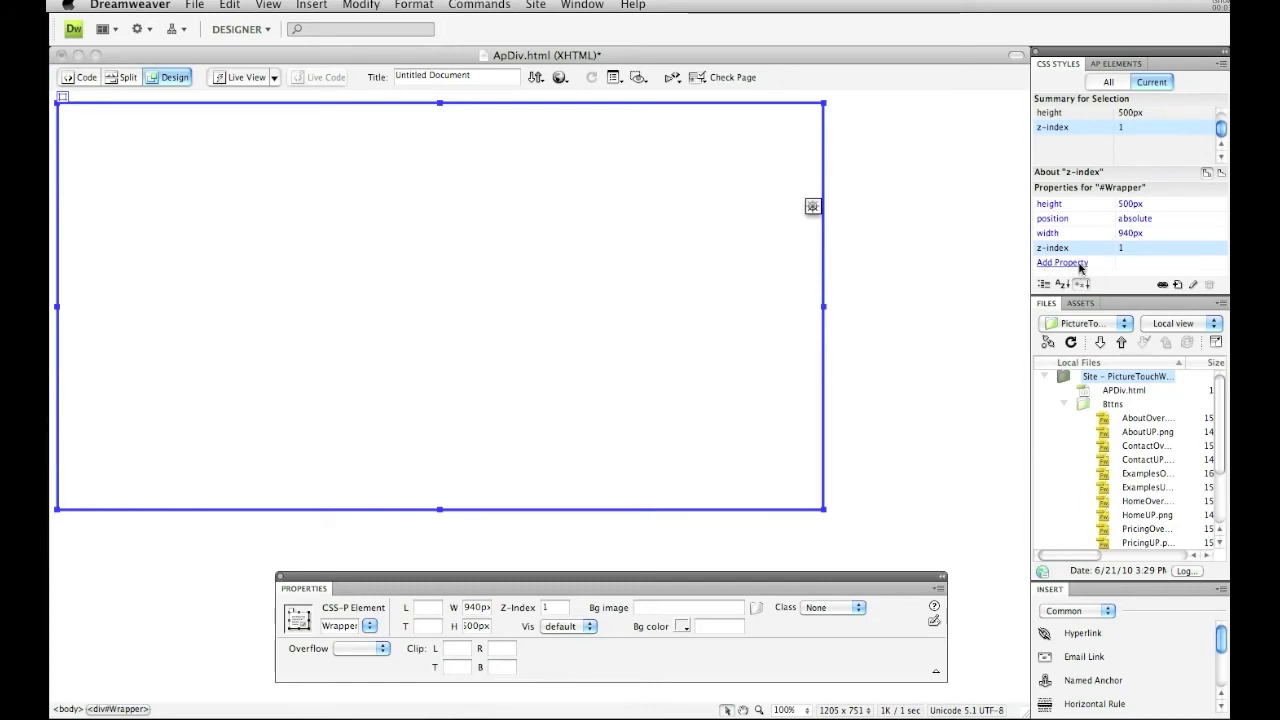
{"action": "left_click", "coordinate": [1061, 262]}
{"action": "type", "text": "left-margin"}
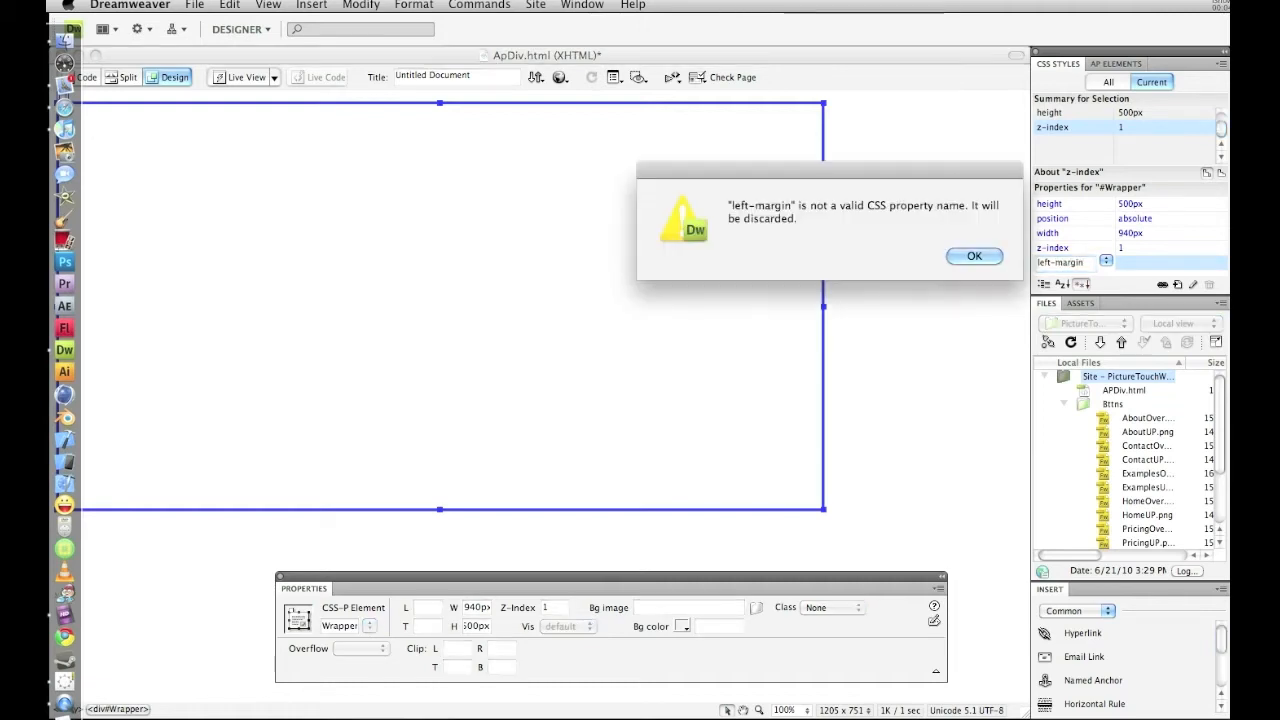
{"action": "left_click", "coordinate": [973, 255]}
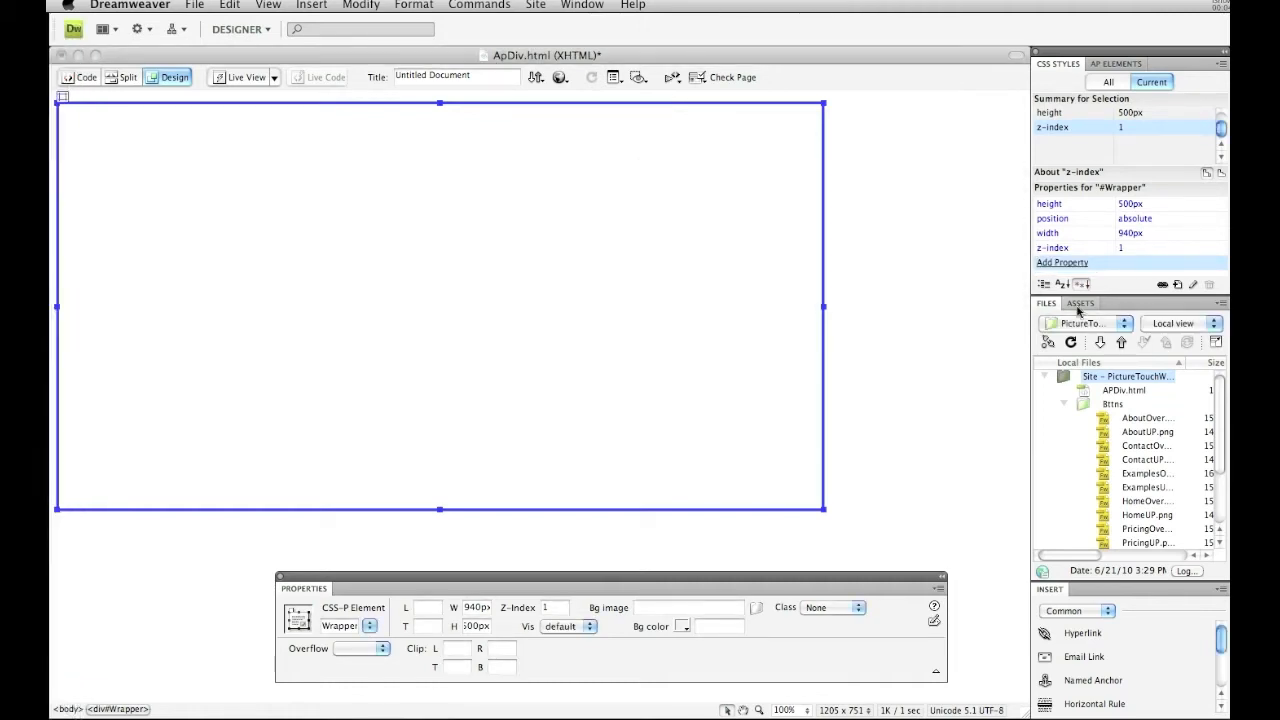
{"action": "left_click", "coordinate": [1062, 262]}
{"action": "type", "text": "margin-left"}
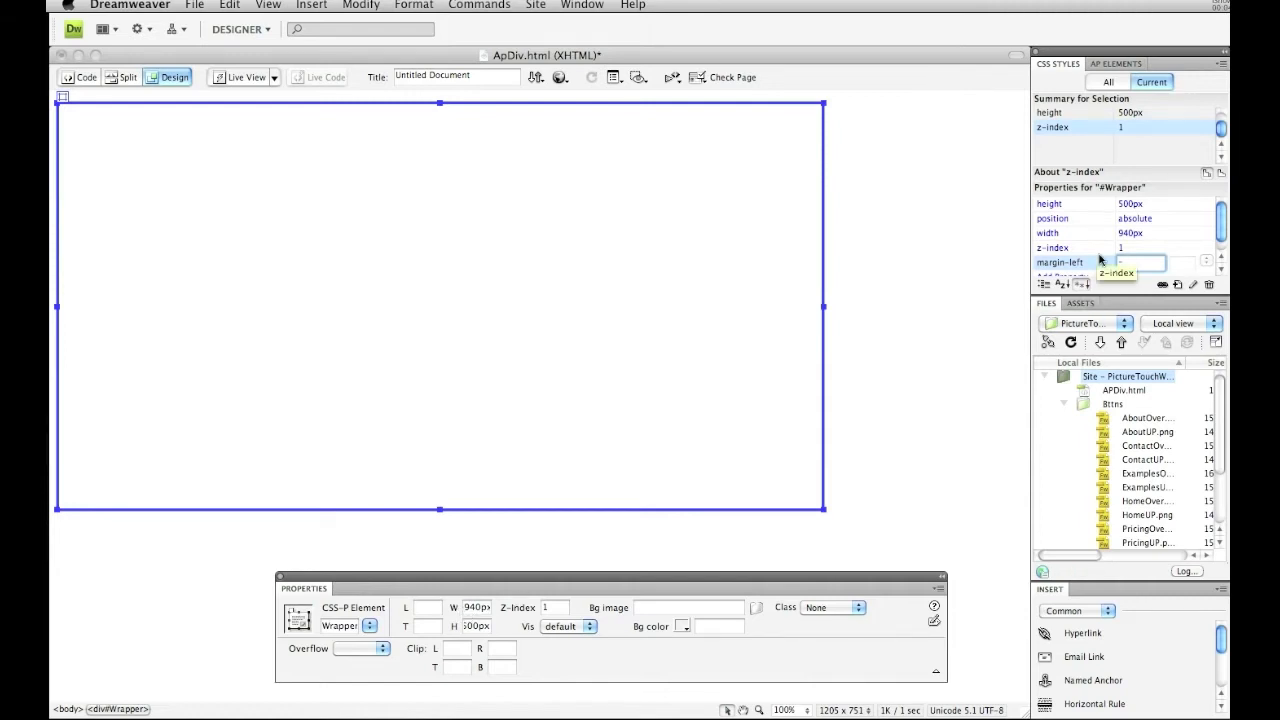
{"action": "type", "text": "-470px"}
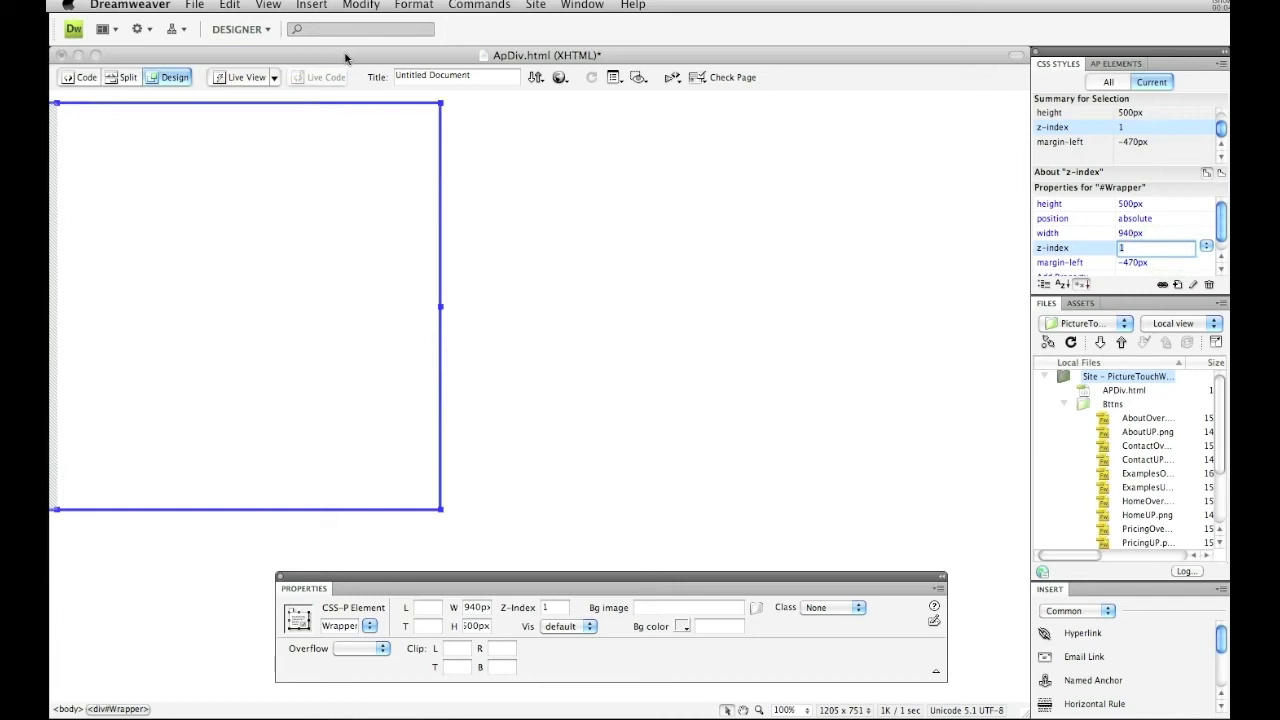
{"action": "mouse_move", "coordinate": [368, 44]}
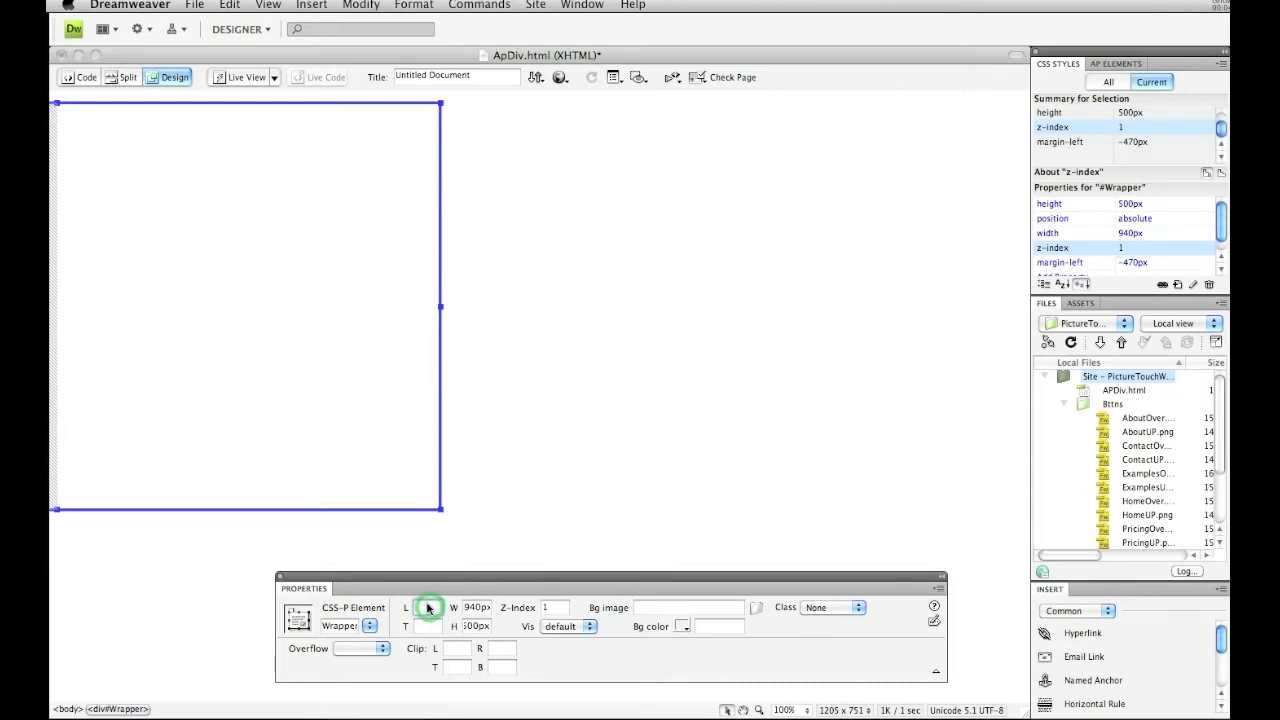
Enter 50% as the Wrapper's L position in the Property inspector.
{"action": "left_click", "coordinate": [426, 608]}
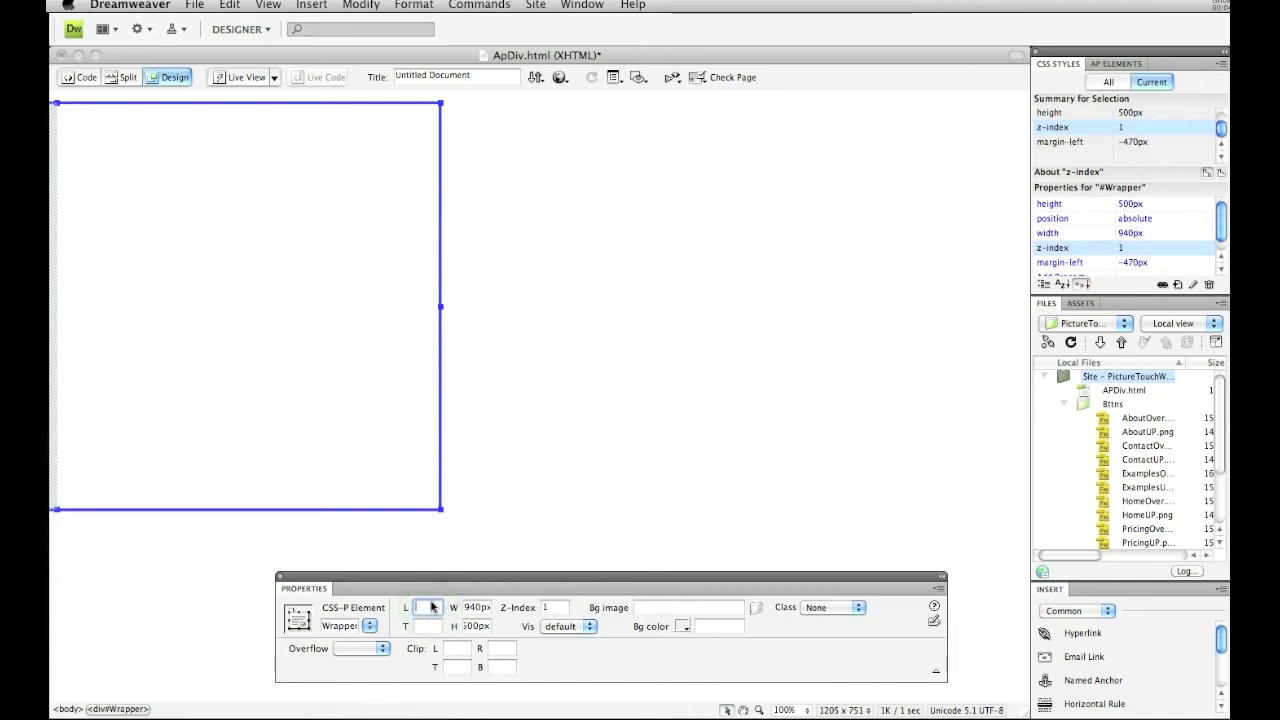
{"action": "left_click", "coordinate": [427, 608]}
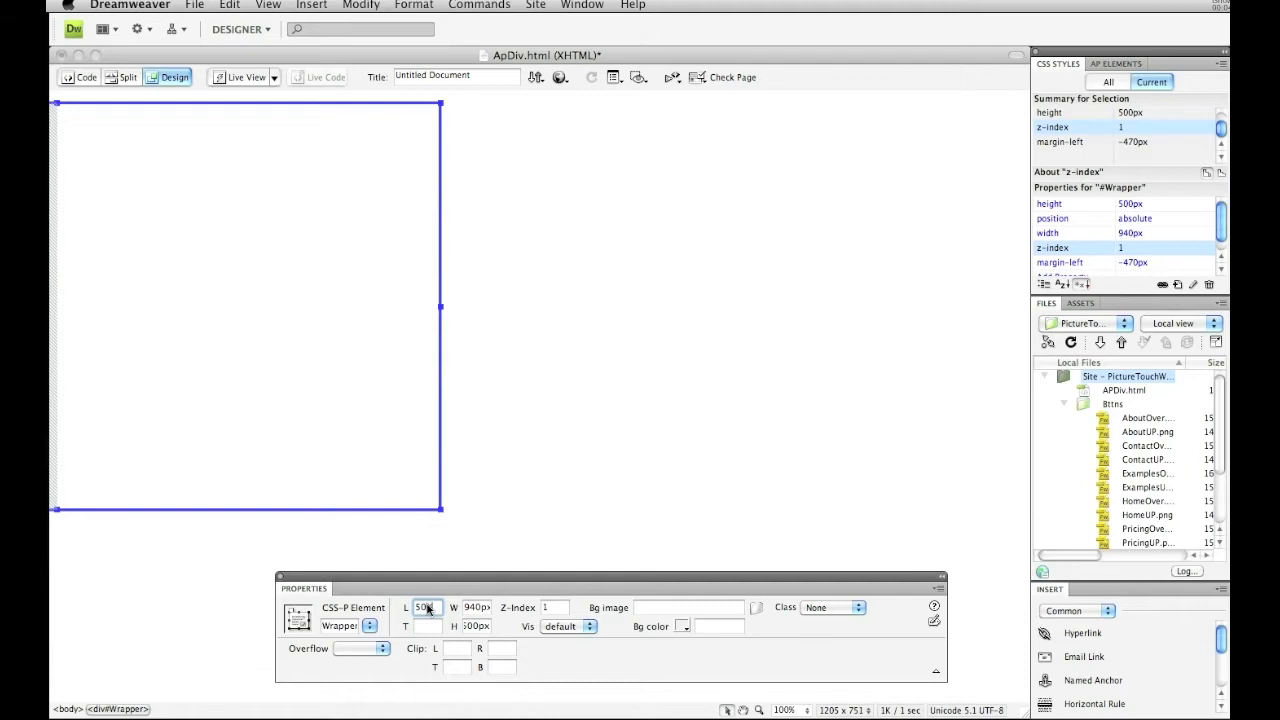
{"action": "type", "text": "50%"}
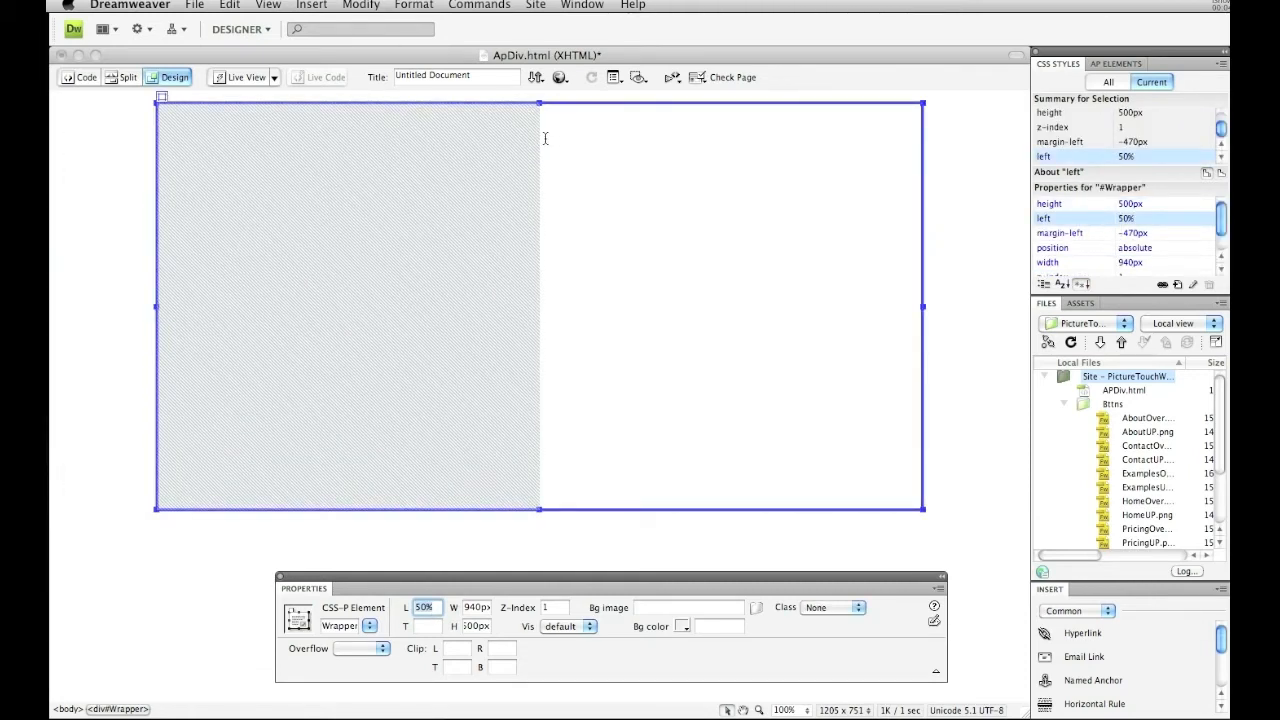
{"action": "mouse_move", "coordinate": [507, 172]}
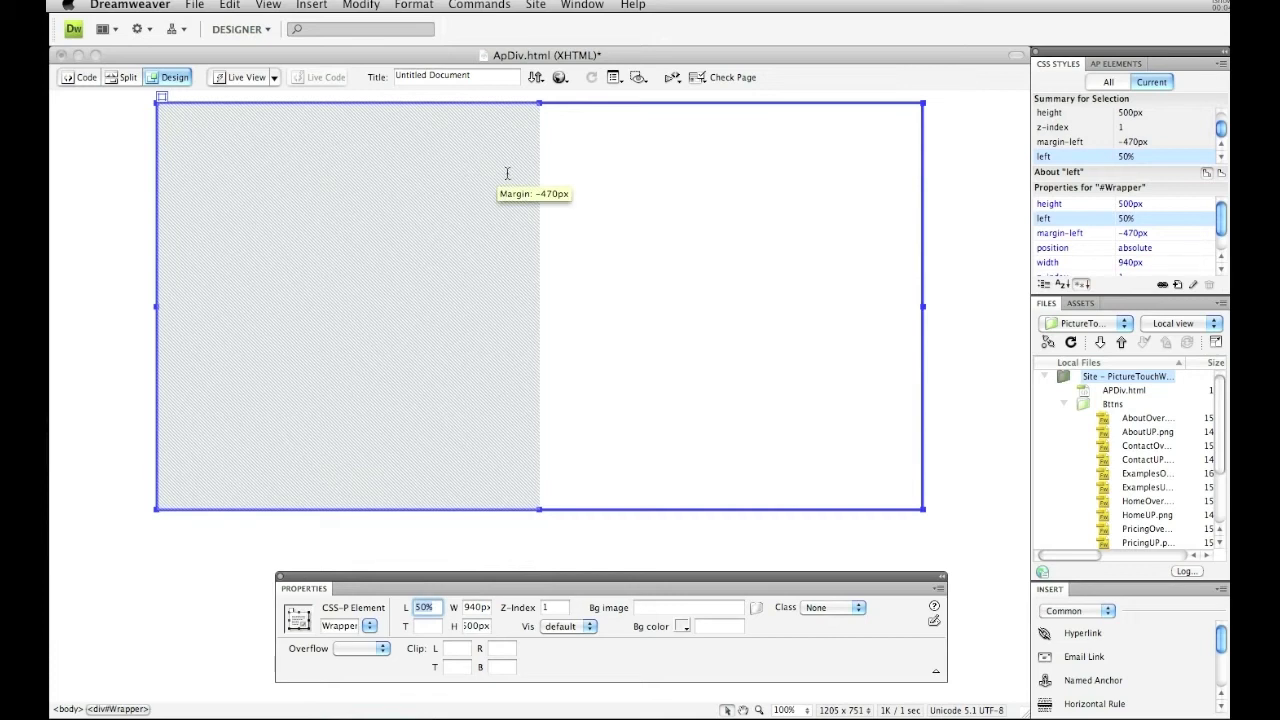
{"action": "mouse_move", "coordinate": [487, 172]}
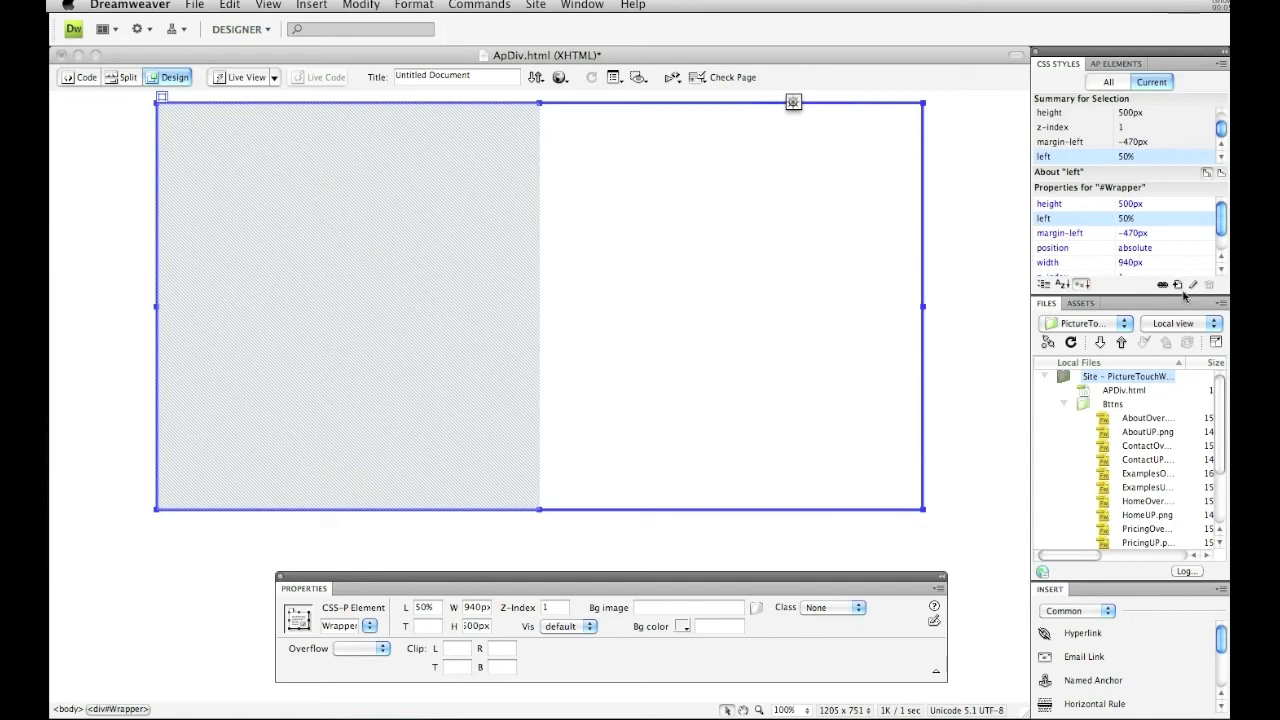
{"action": "mouse_move", "coordinate": [1196, 284]}
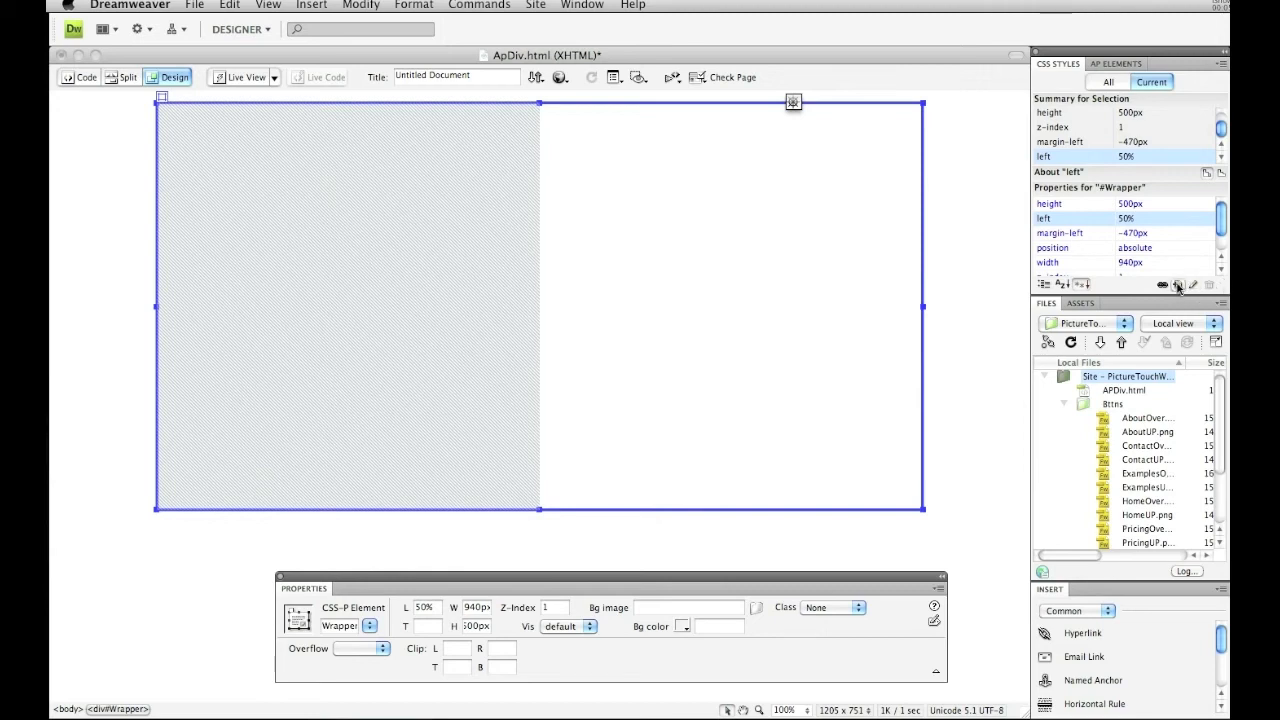
Give #Wrapper a repeat-y shadowmap.jpg background, copying the image into the site.
{"action": "left_click", "coordinate": [1178, 285]}
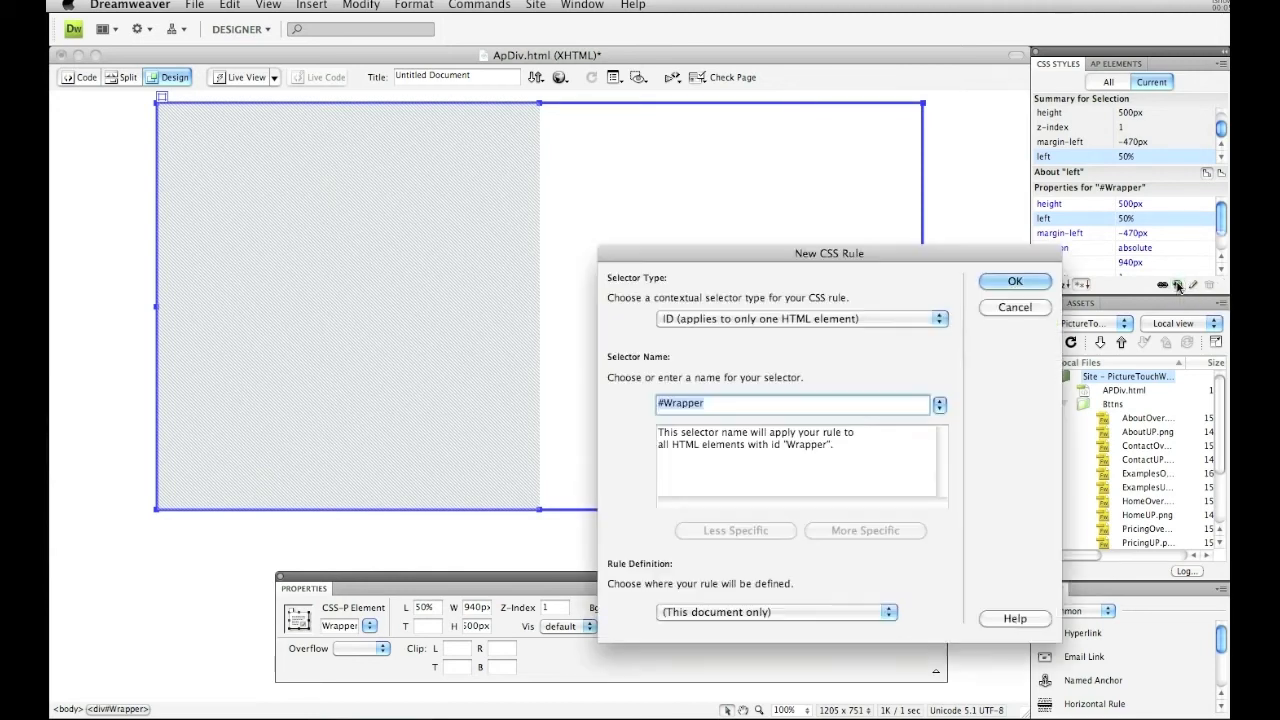
{"action": "left_click", "coordinate": [694, 404]}
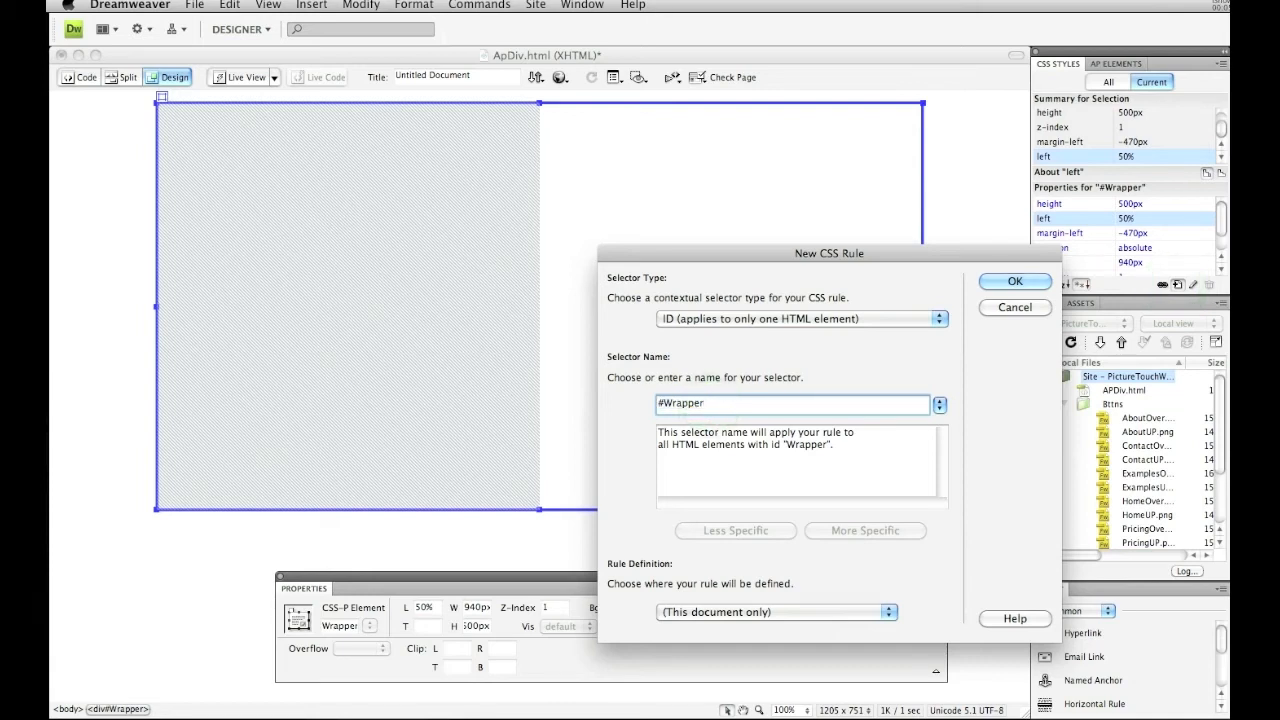
{"action": "left_click", "coordinate": [1015, 281]}
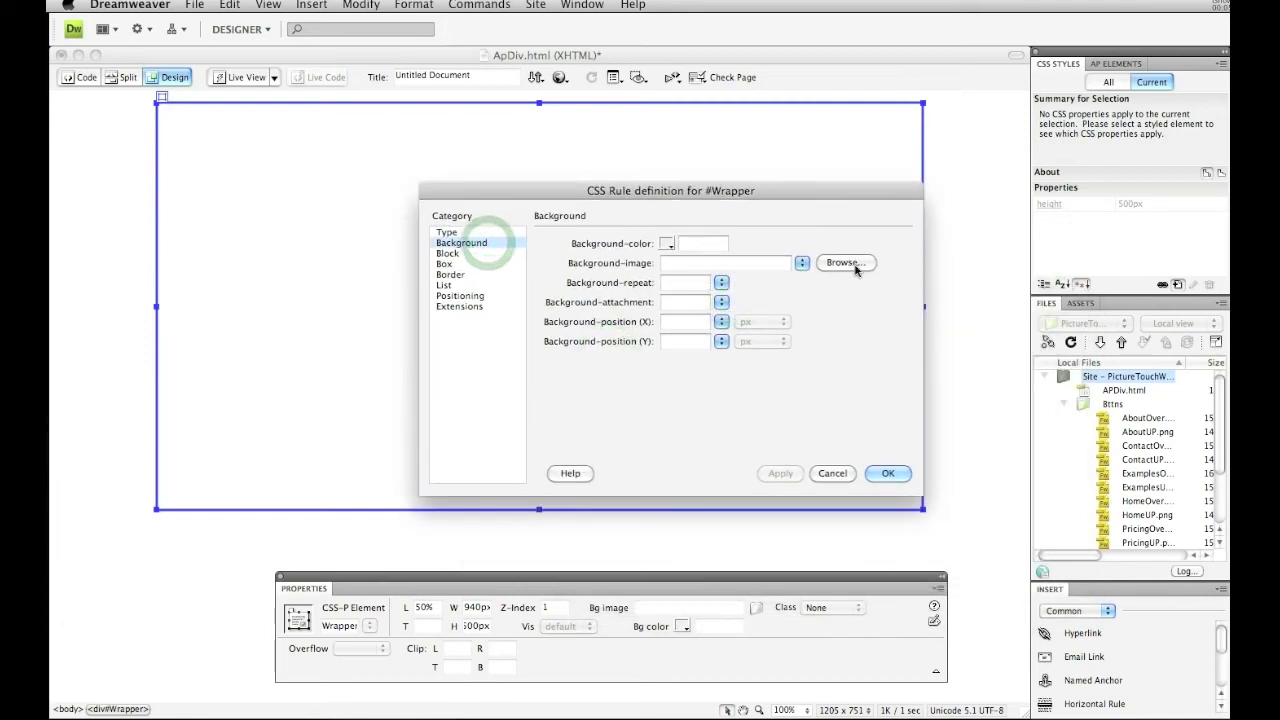
{"action": "left_click", "coordinate": [845, 262]}
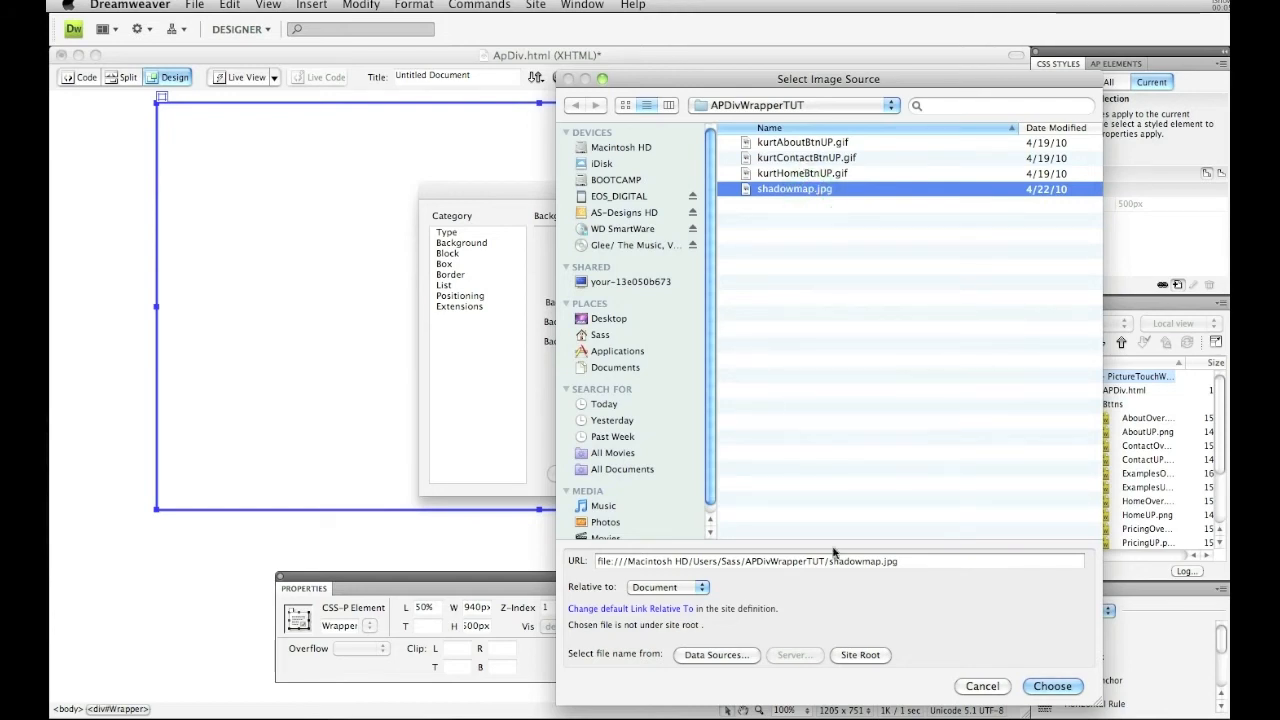
{"action": "left_click", "coordinate": [1052, 686]}
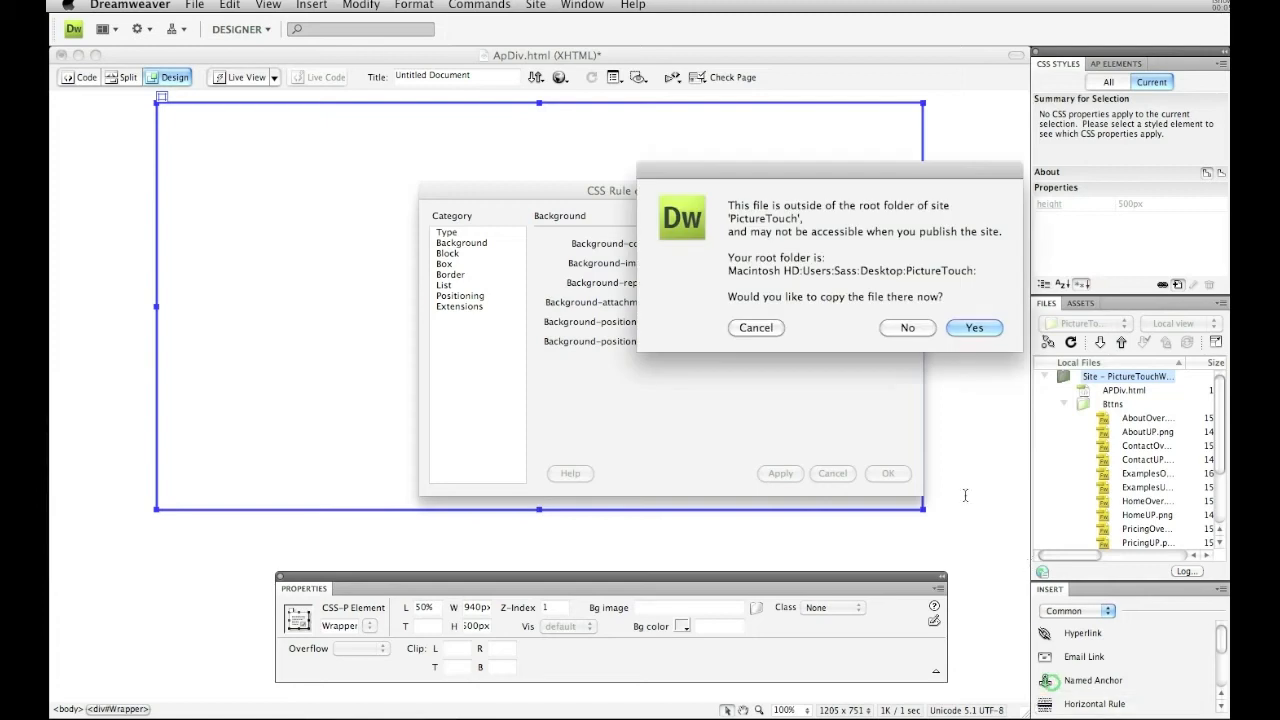
{"action": "left_click", "coordinate": [972, 327]}
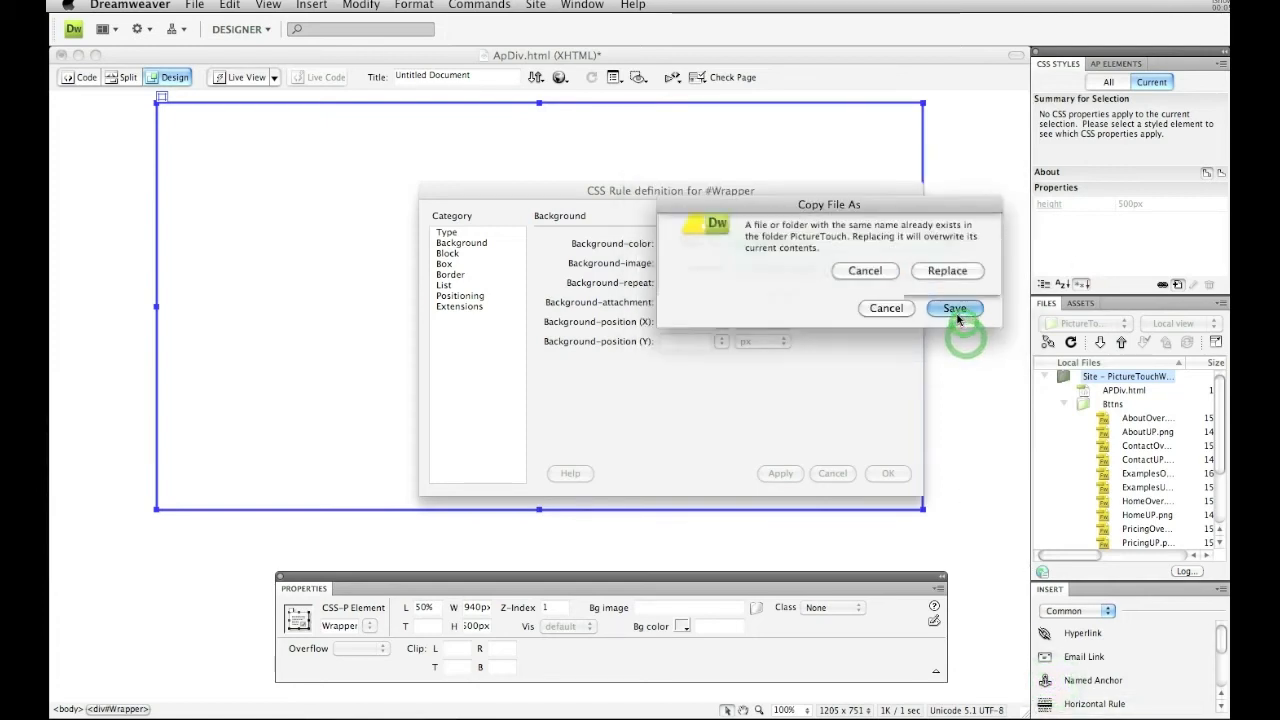
{"action": "left_click", "coordinate": [954, 307]}
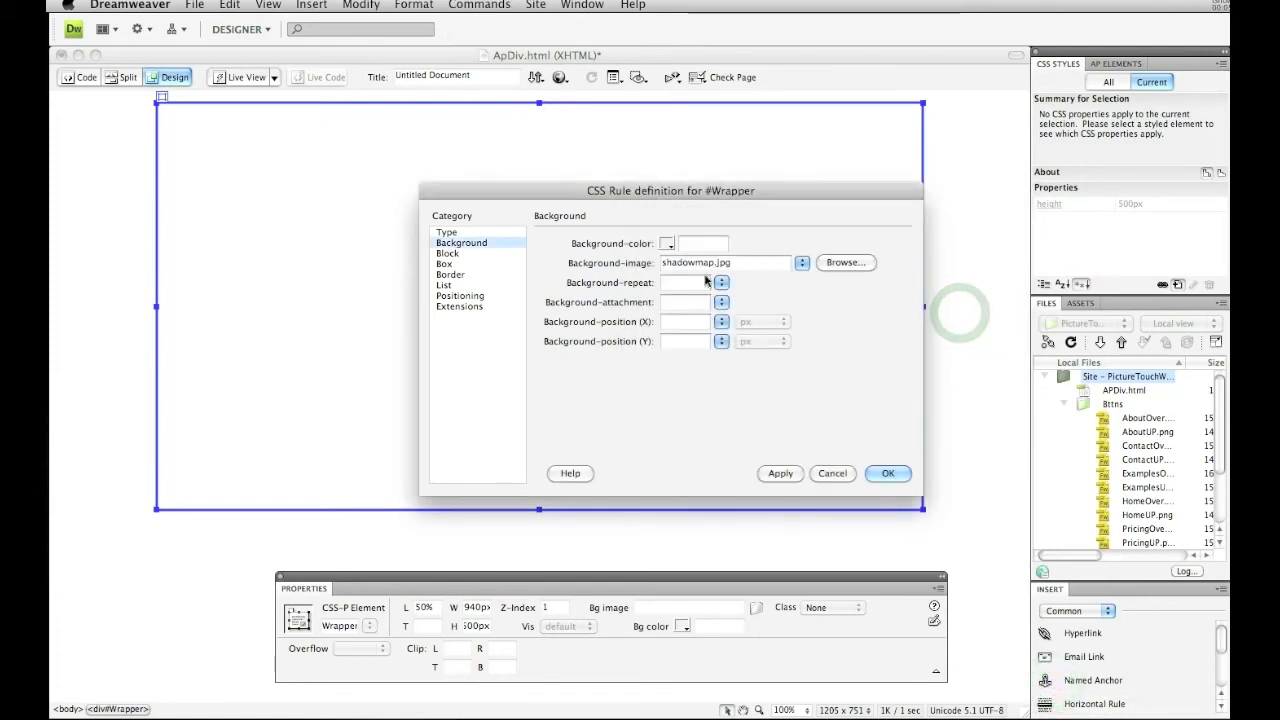
{"action": "left_click", "coordinate": [721, 282]}
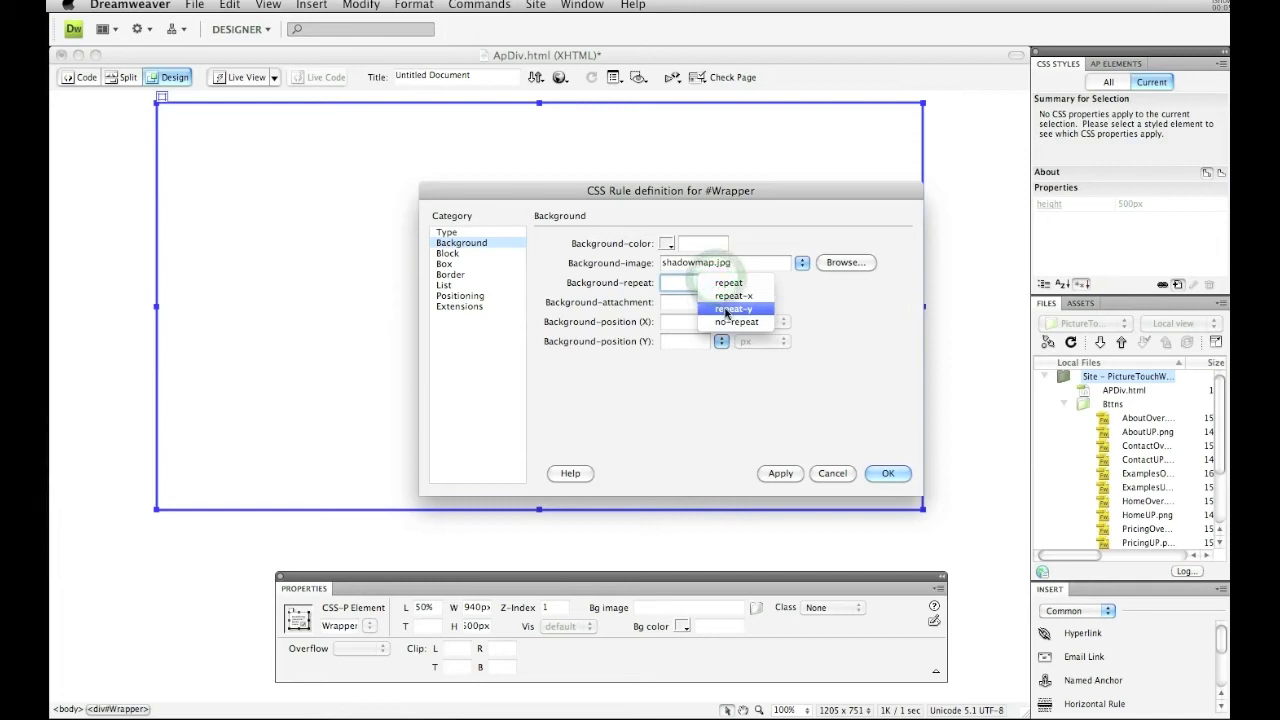
{"action": "left_click", "coordinate": [728, 308]}
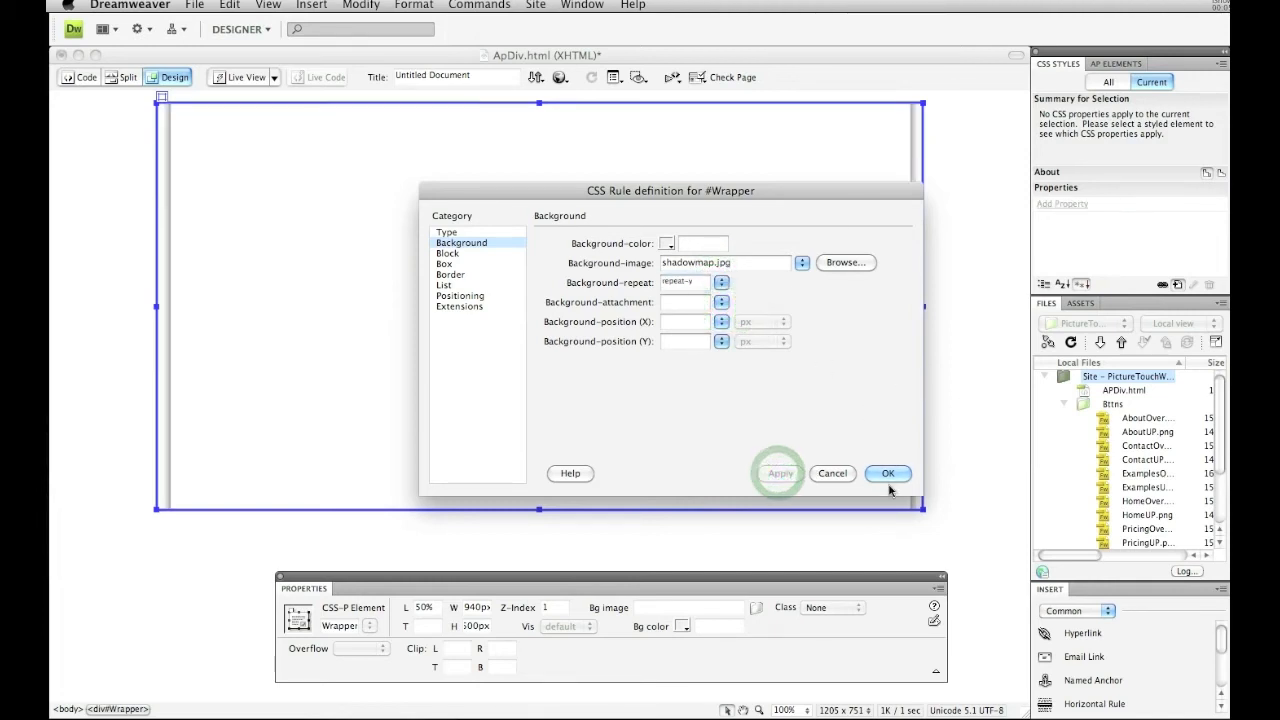
{"action": "left_click", "coordinate": [888, 473]}
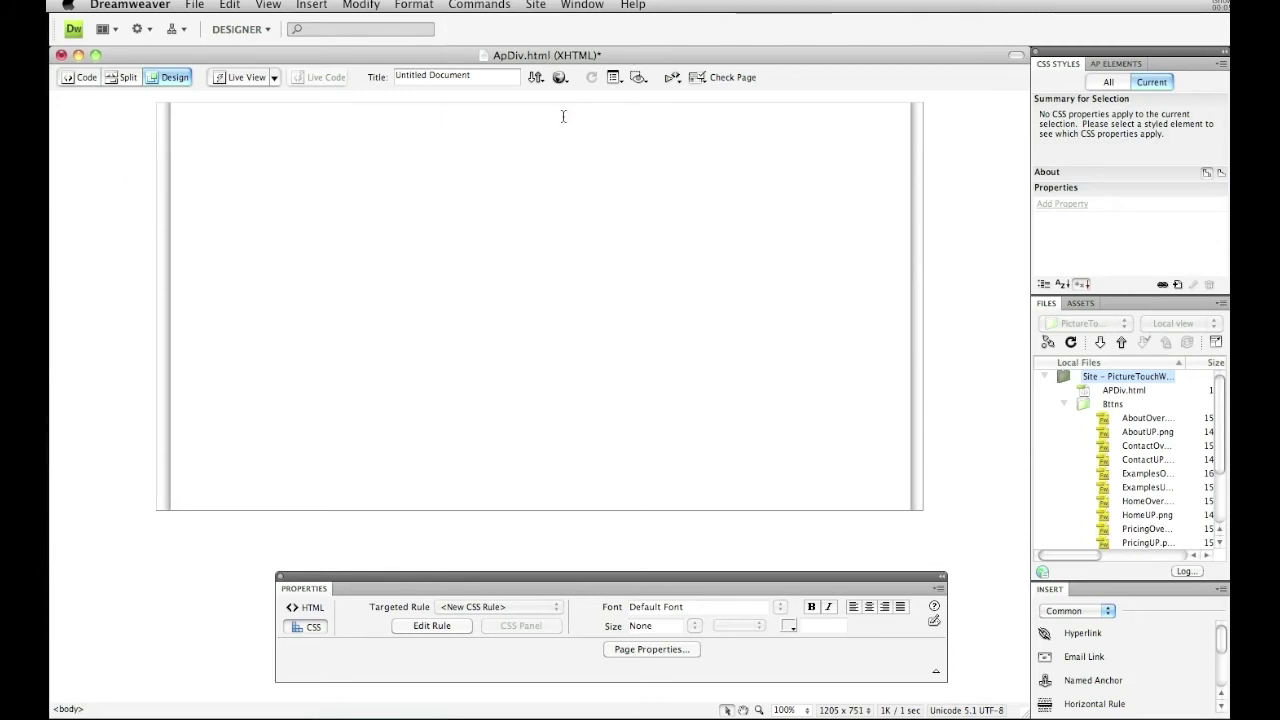
{"action": "mouse_move", "coordinate": [571, 88]}
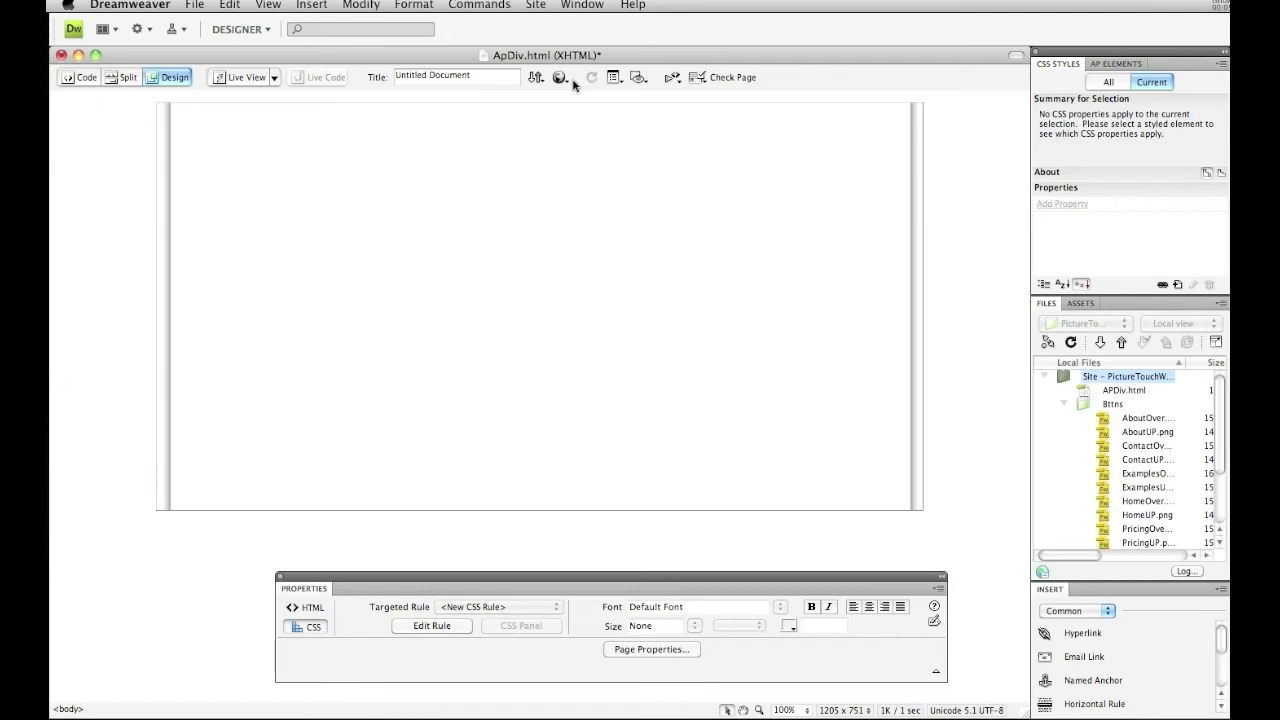
Save and preview APDiv.html in Safari, resizing the window to check centring.
{"action": "left_click", "coordinate": [561, 77]}
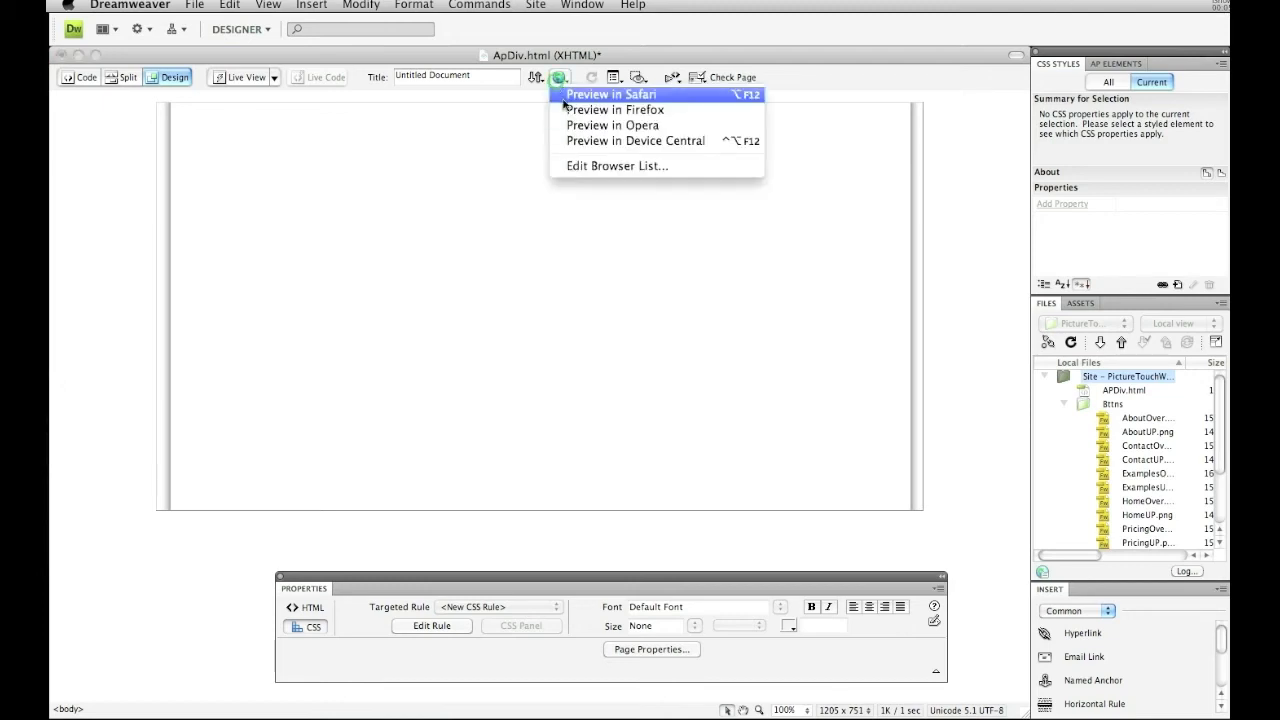
{"action": "left_click", "coordinate": [611, 93]}
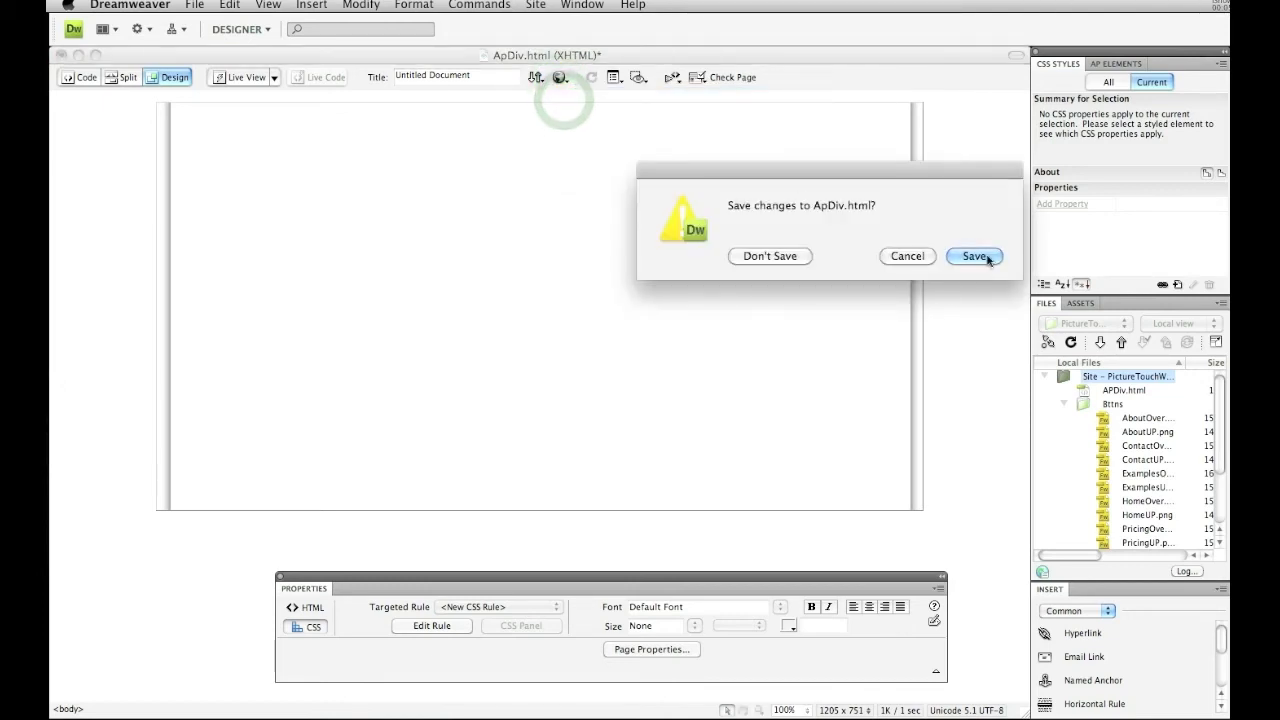
{"action": "left_click", "coordinate": [973, 256]}
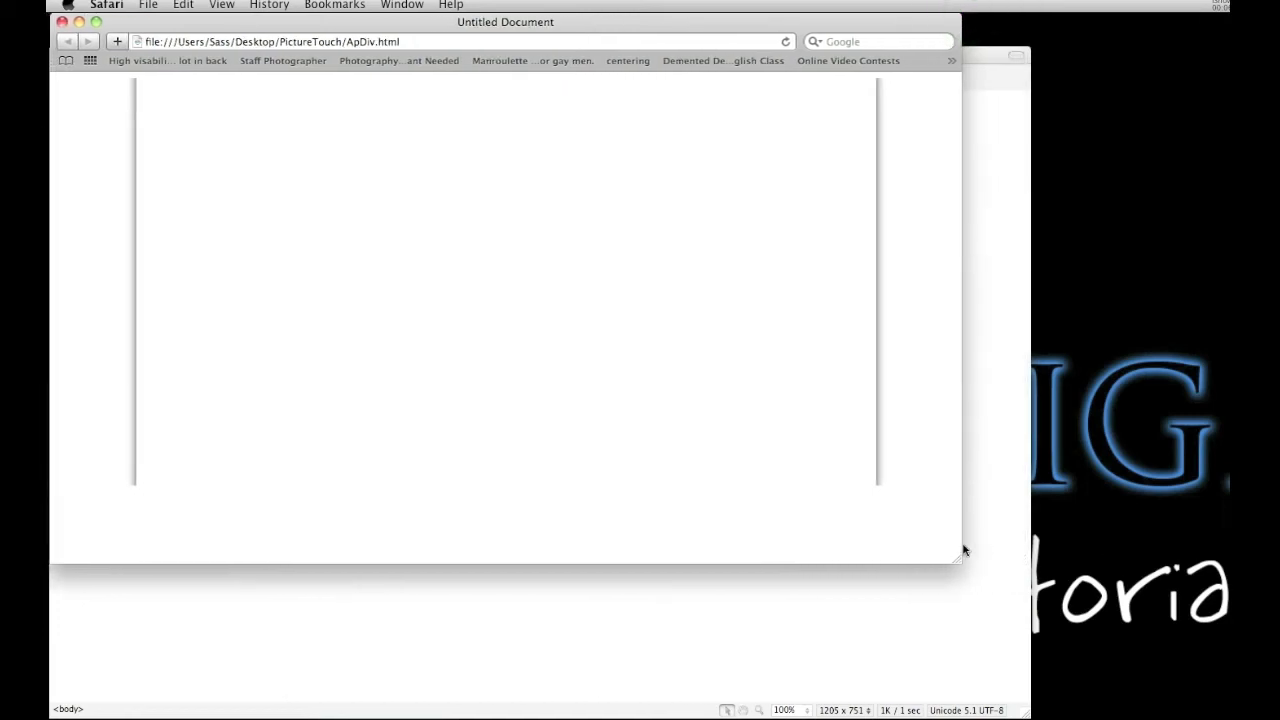
{"action": "left_click_drag", "start_coordinate": [965, 550], "coordinate": [1030, 570]}
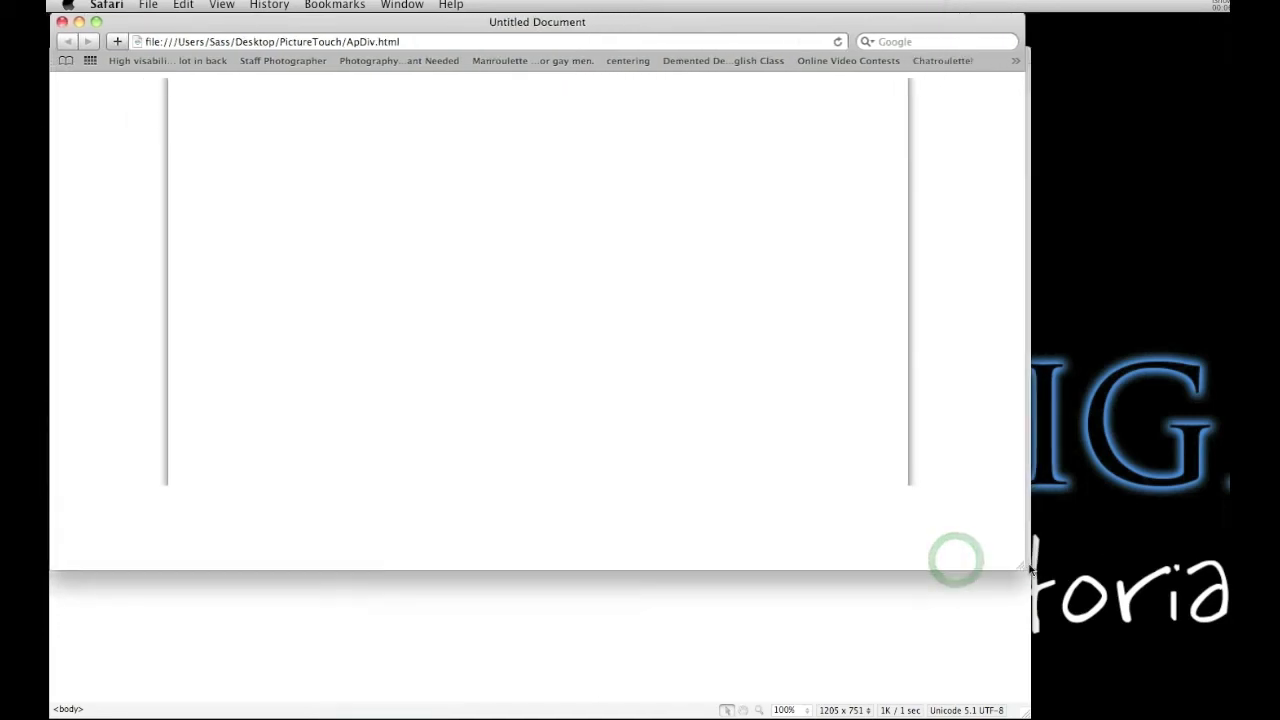
{"action": "left_click_drag", "start_coordinate": [1030, 570], "coordinate": [990, 570]}
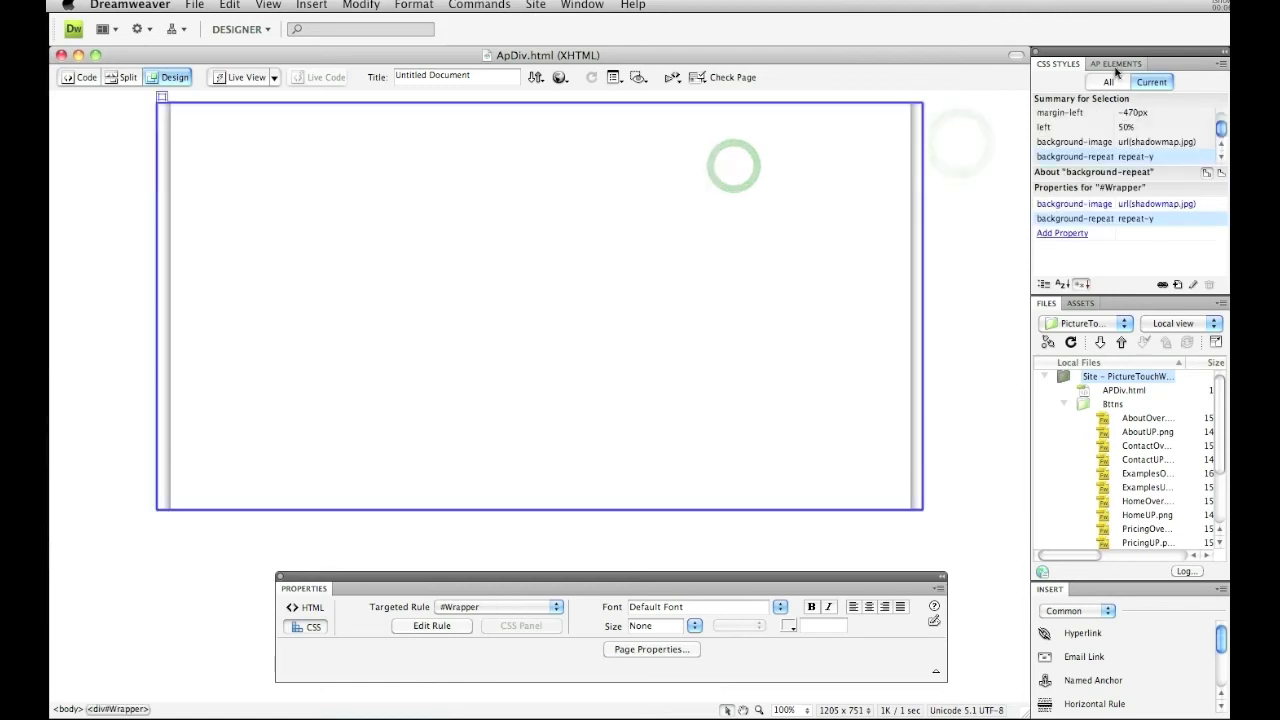
Insert a 200×115 px AP Div, apDiv1, inside Wrapper and confirm its nesting.
{"action": "left_click", "coordinate": [1121, 63]}
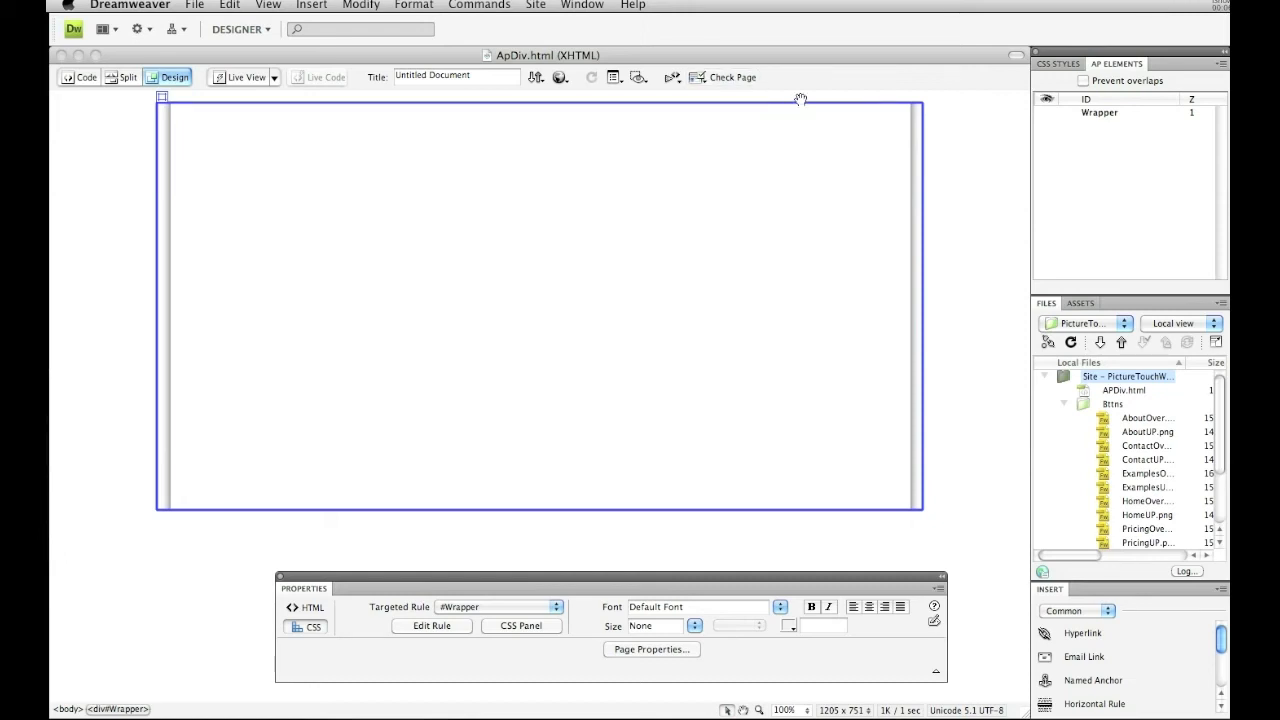
{"action": "left_click", "coordinate": [1094, 112]}
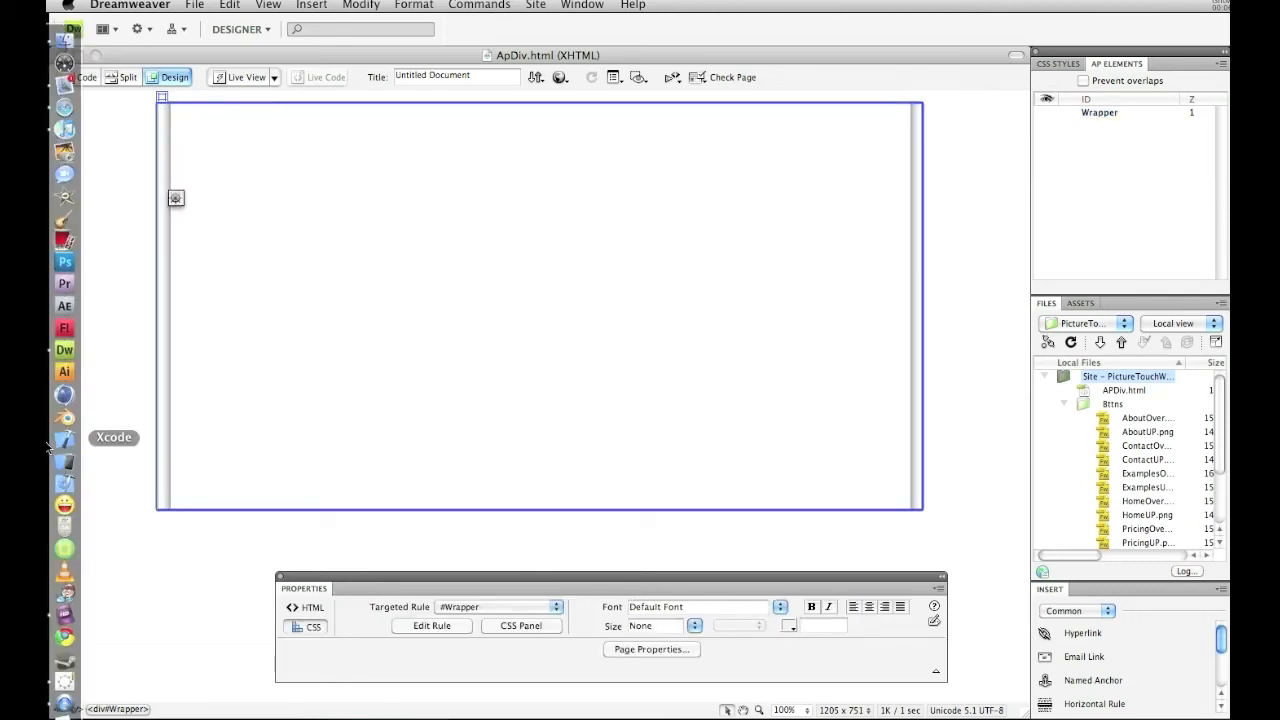
{"action": "type", "text": "ssadsfingas"}
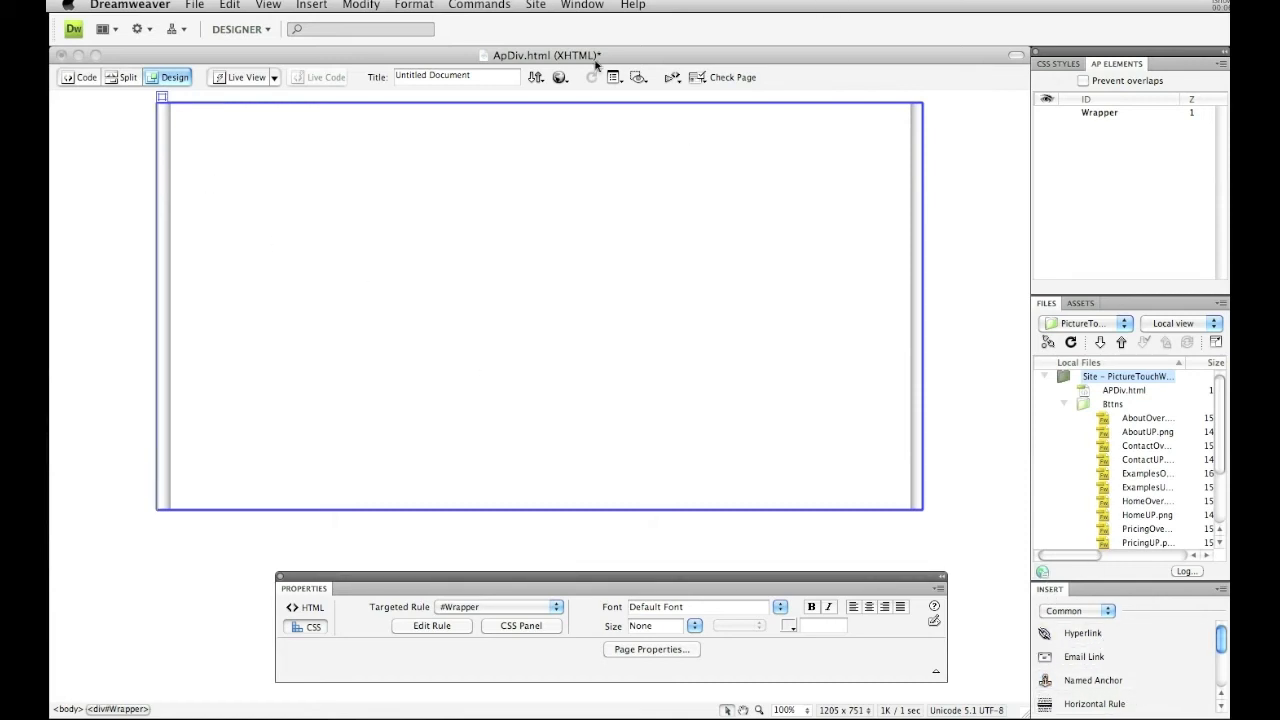
{"action": "mouse_move", "coordinate": [769, 541]}
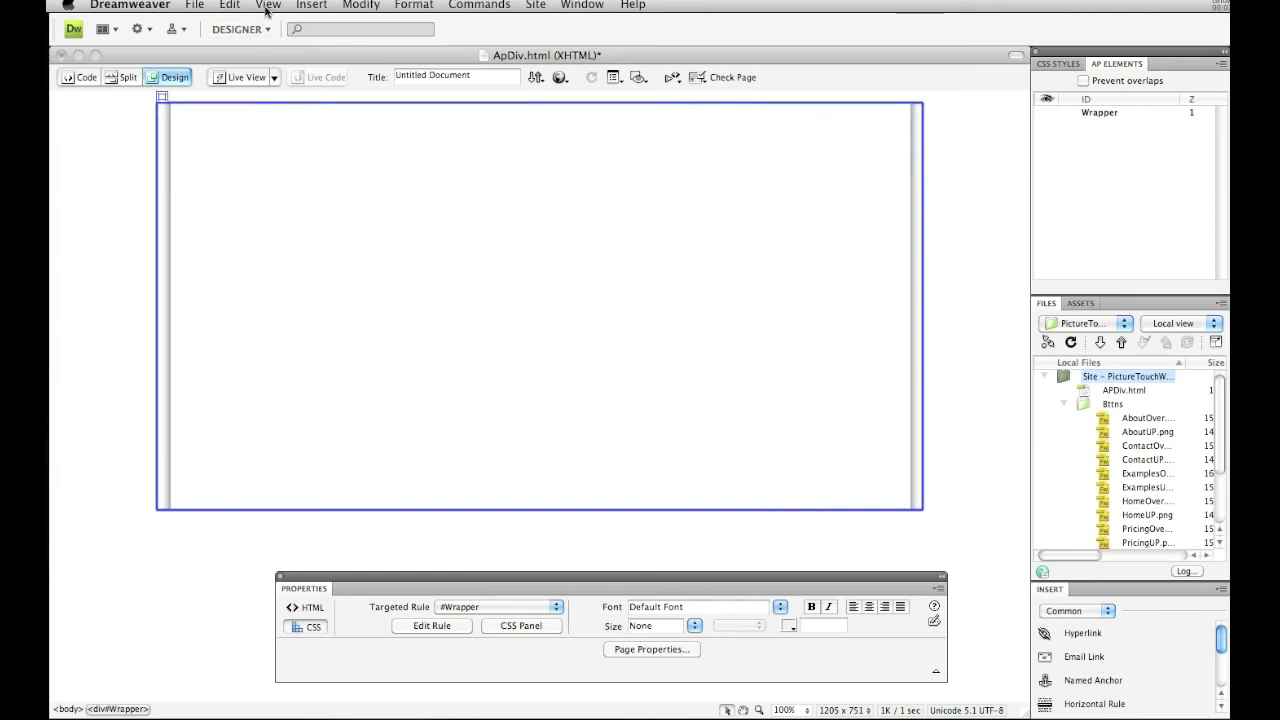
{"action": "left_click", "coordinate": [311, 5]}
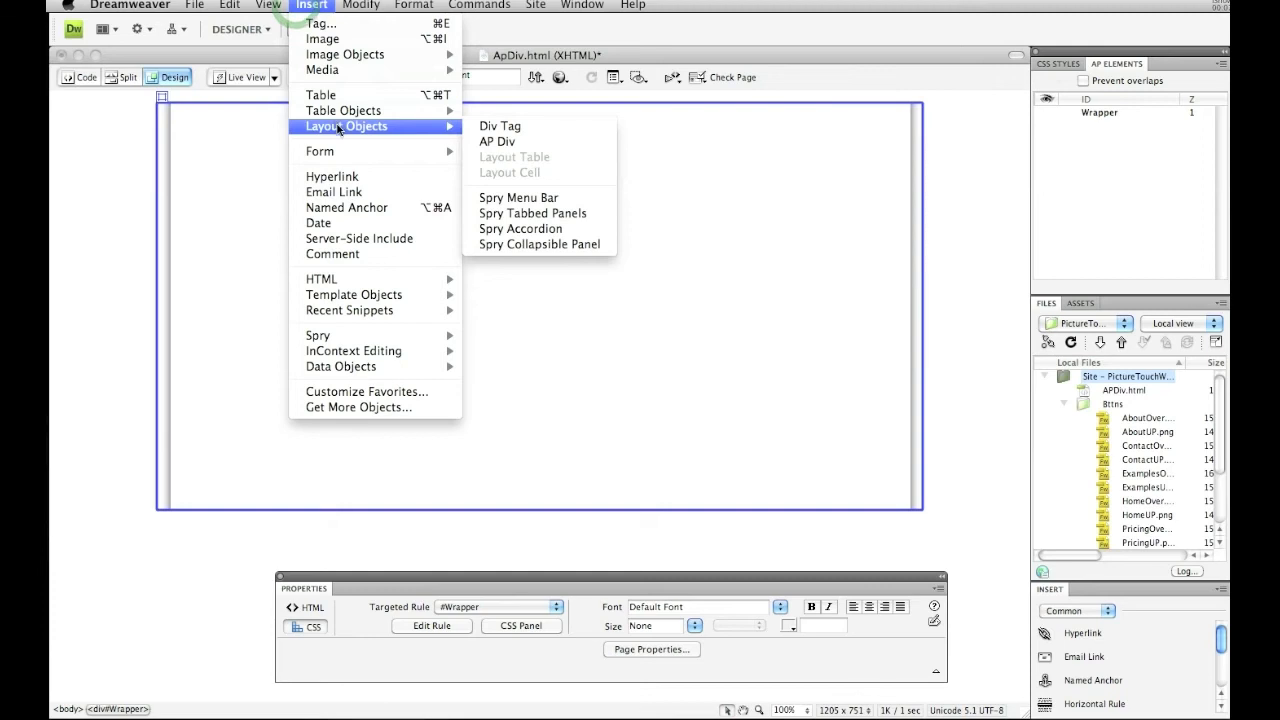
{"action": "left_click", "coordinate": [497, 141]}
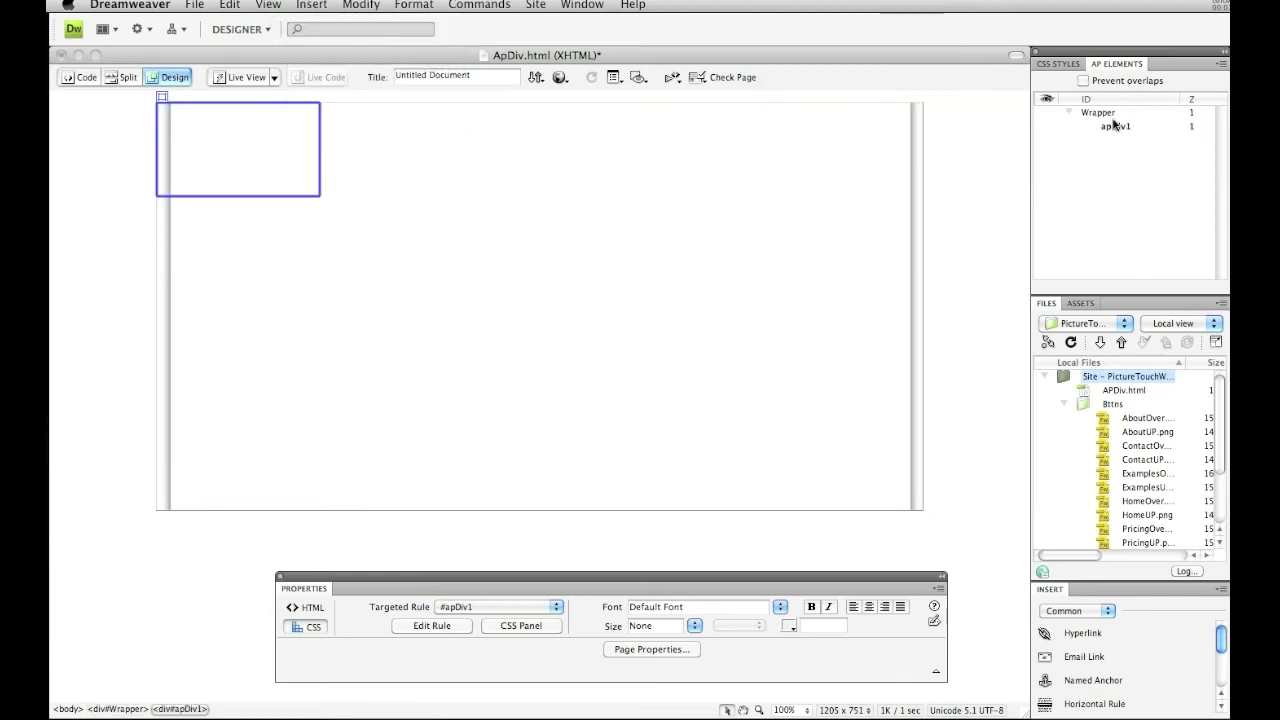
{"action": "mouse_move", "coordinate": [1124, 68]}
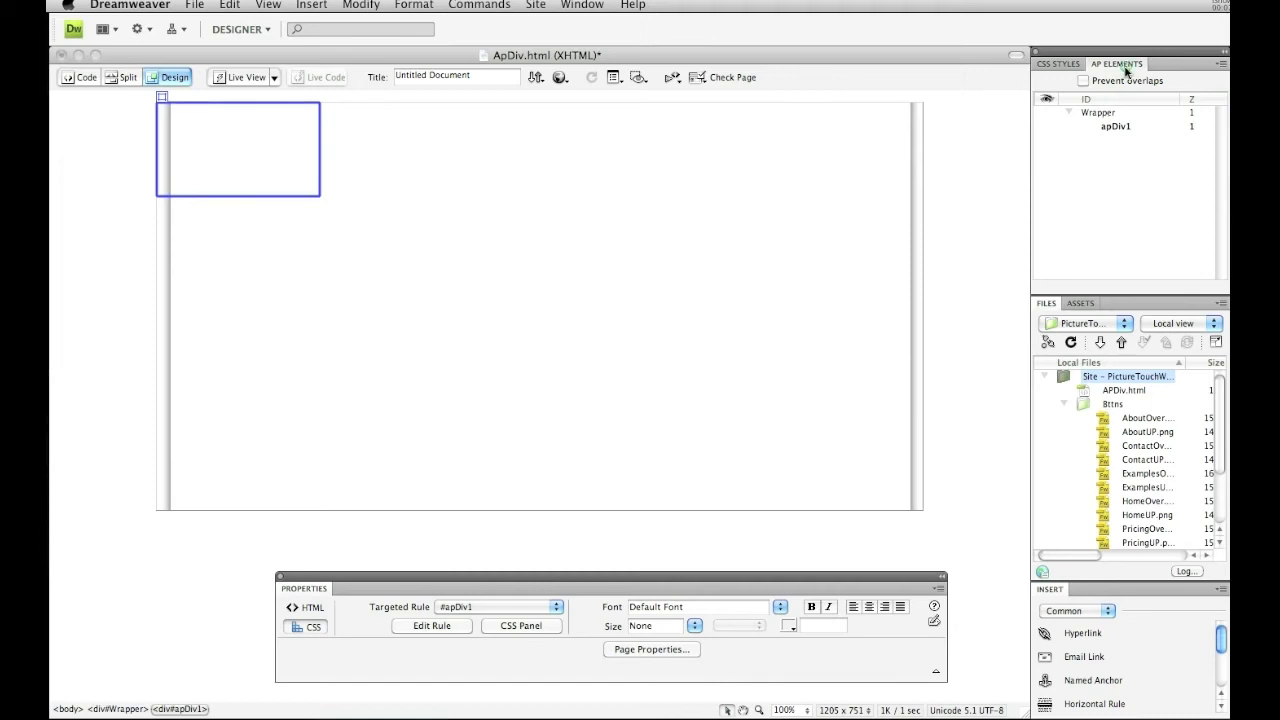
{"action": "left_click", "coordinate": [1099, 113]}
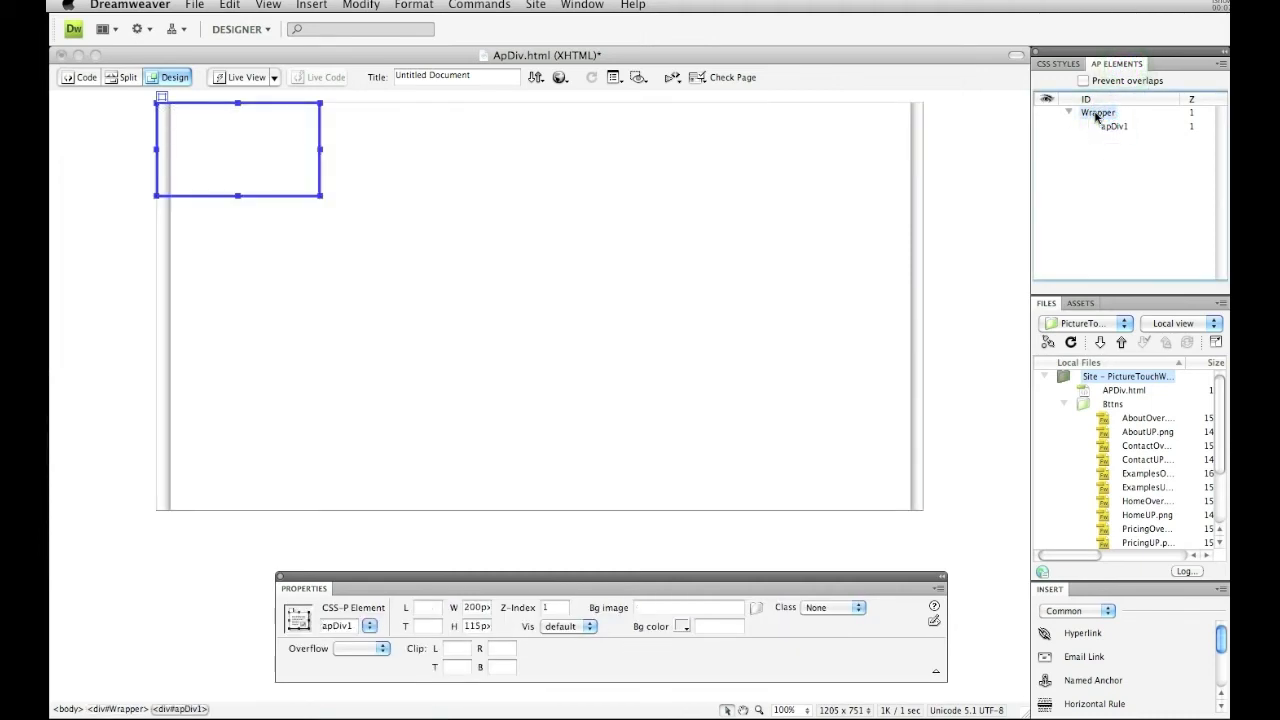
{"action": "left_click", "coordinate": [1098, 113]}
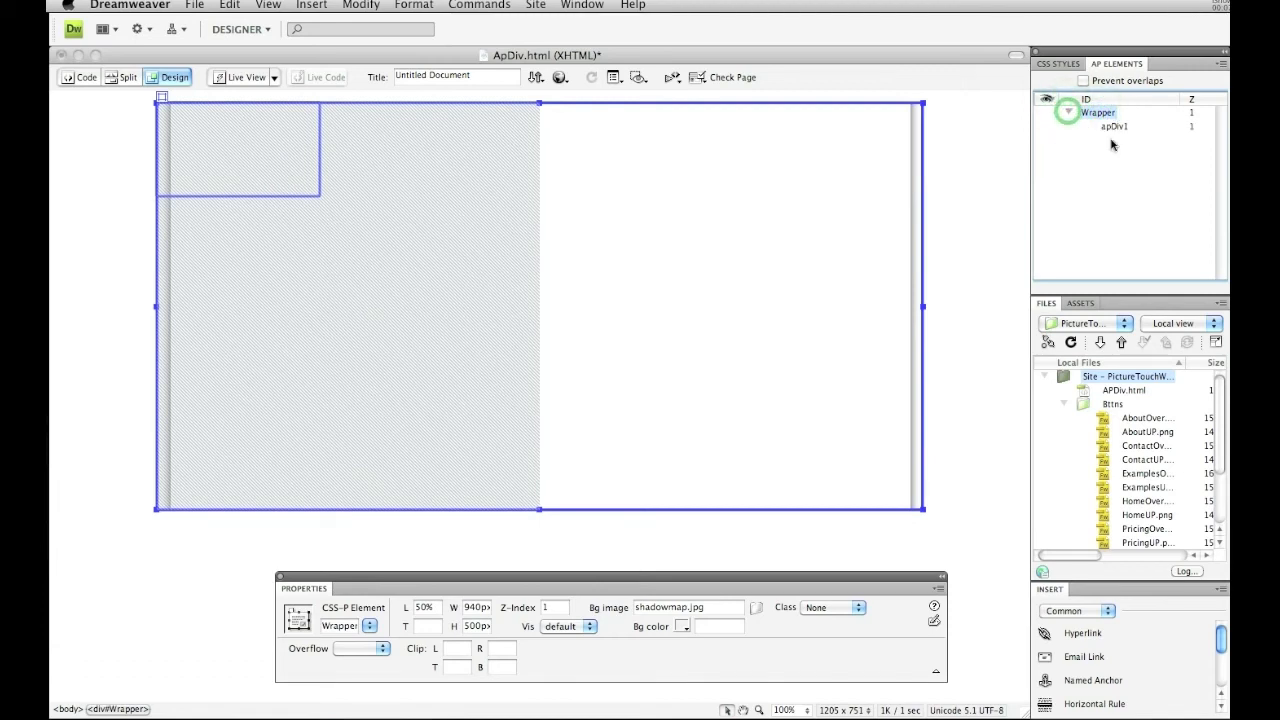
{"action": "left_click", "coordinate": [1116, 130]}
{"action": "type", "text": "H"}
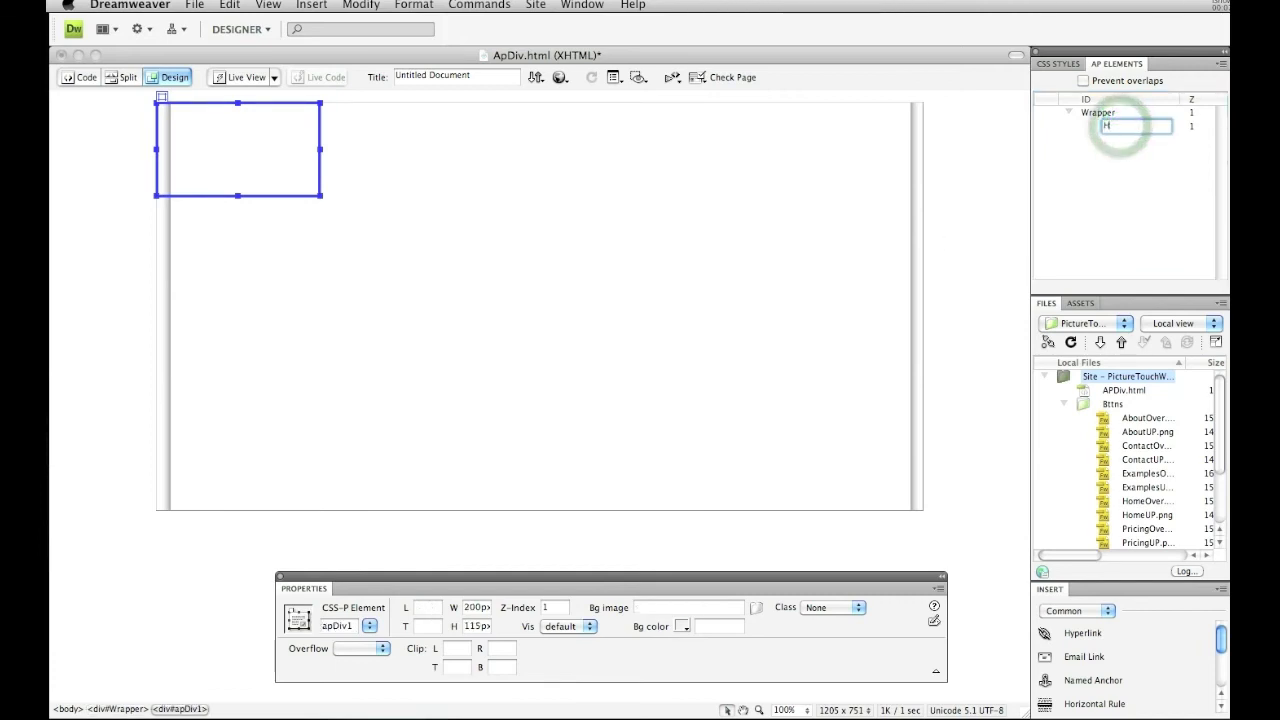
Rename the div Btn1 and insert kurtHomeBtnUP.gif, copied into the site.
{"action": "type", "text": "omeBut"}
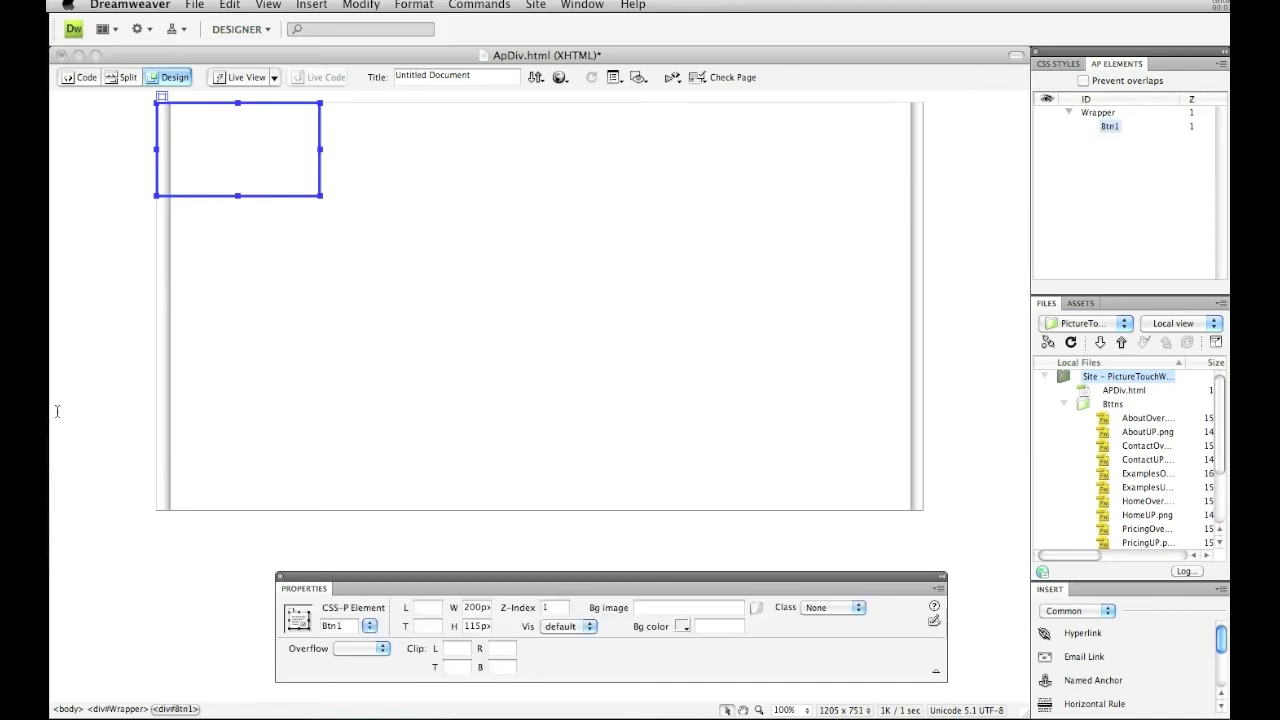
{"action": "left_click", "coordinate": [1098, 113]}
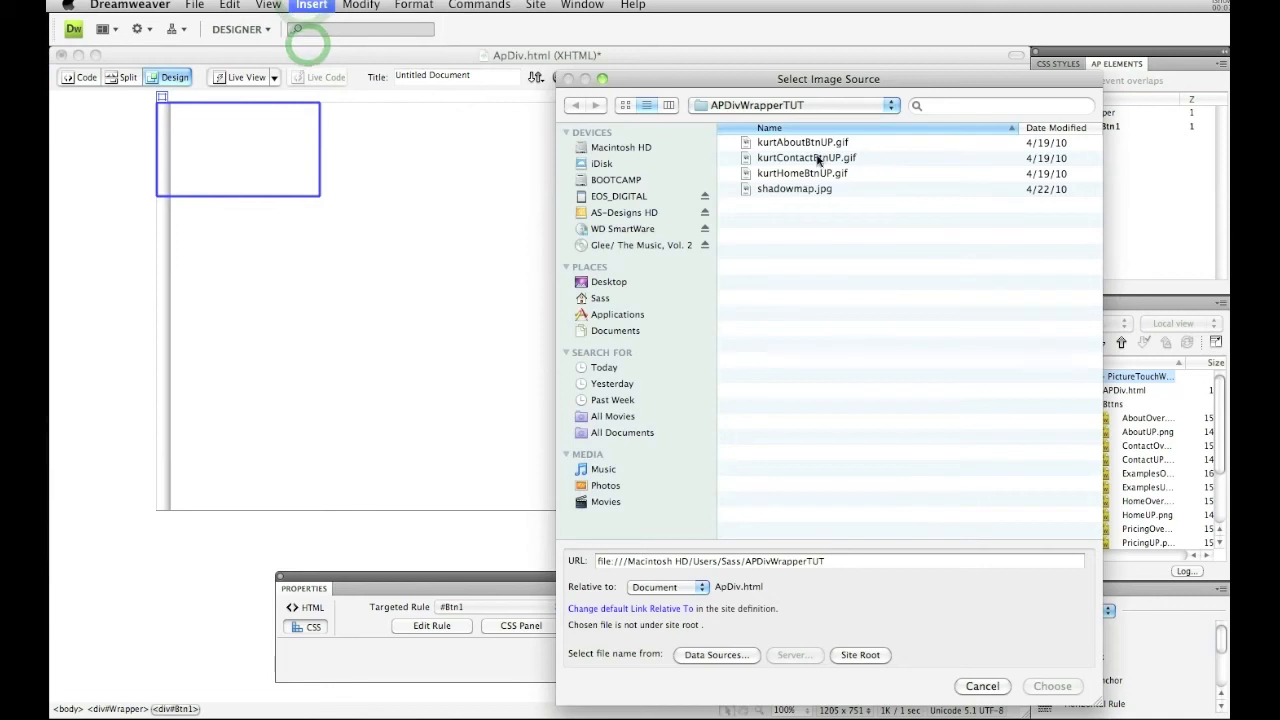
{"action": "left_click", "coordinate": [802, 173]}
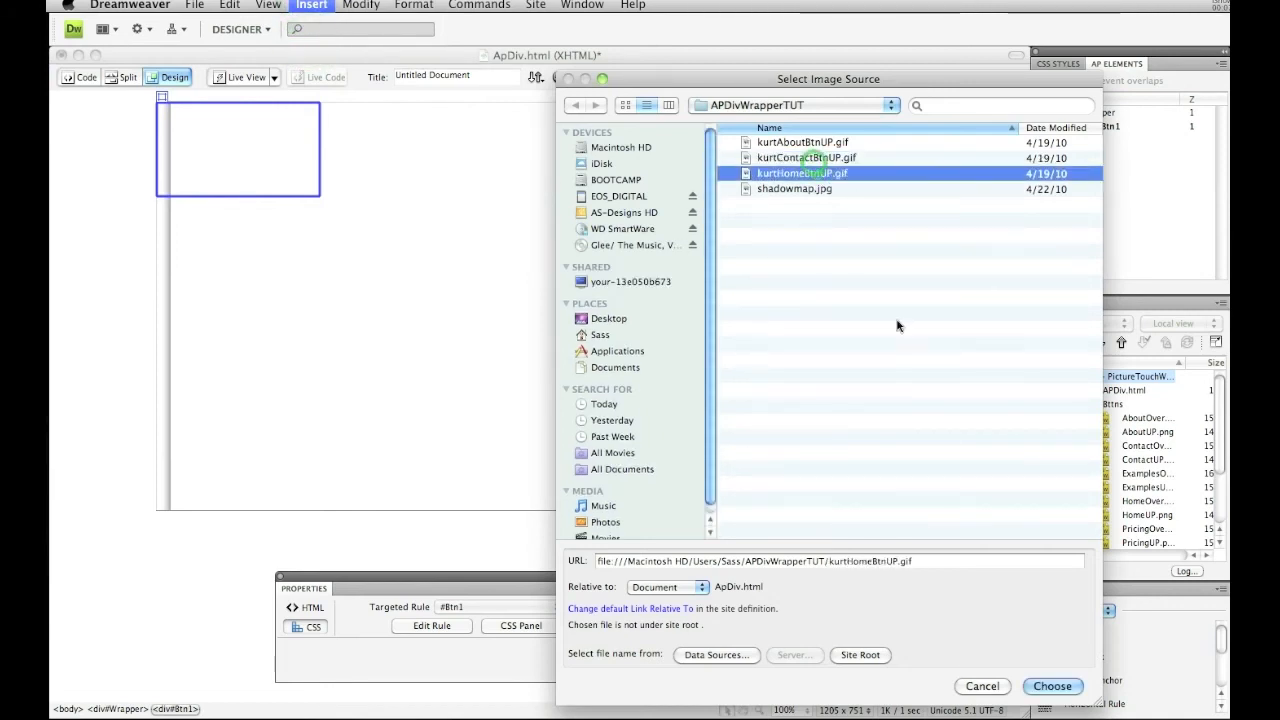
{"action": "left_click", "coordinate": [1052, 686]}
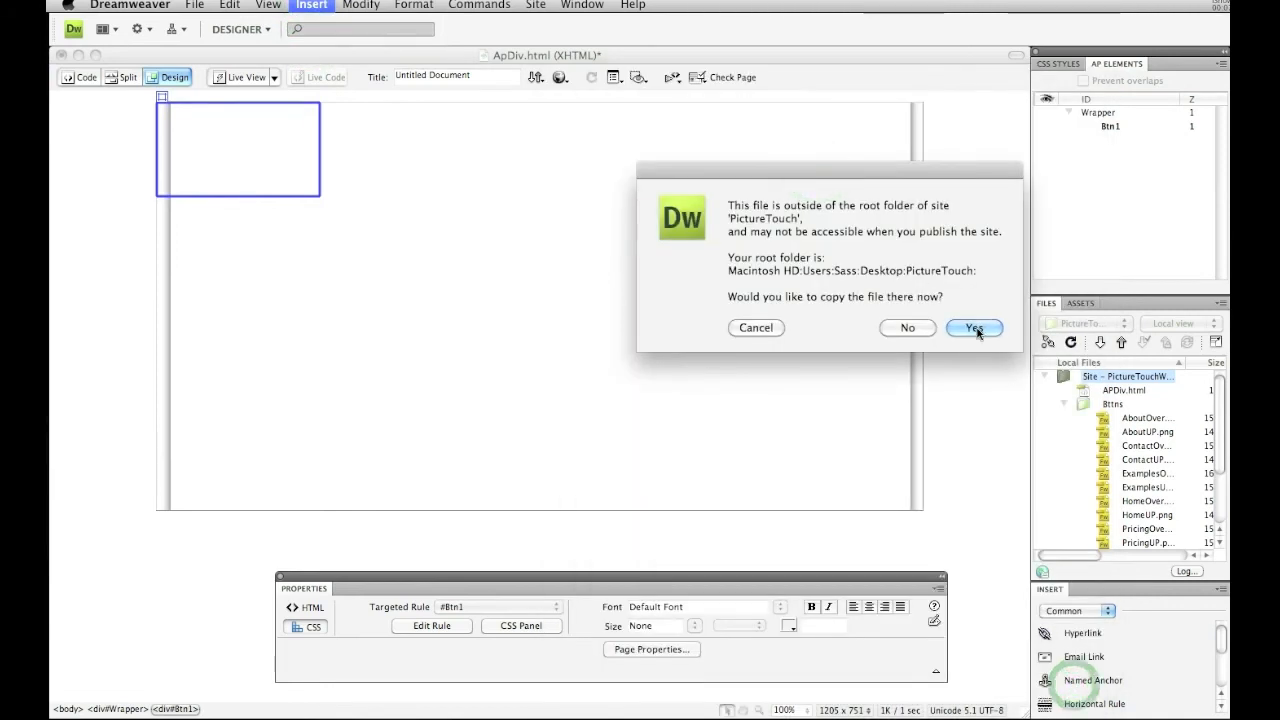
{"action": "left_click", "coordinate": [973, 327]}
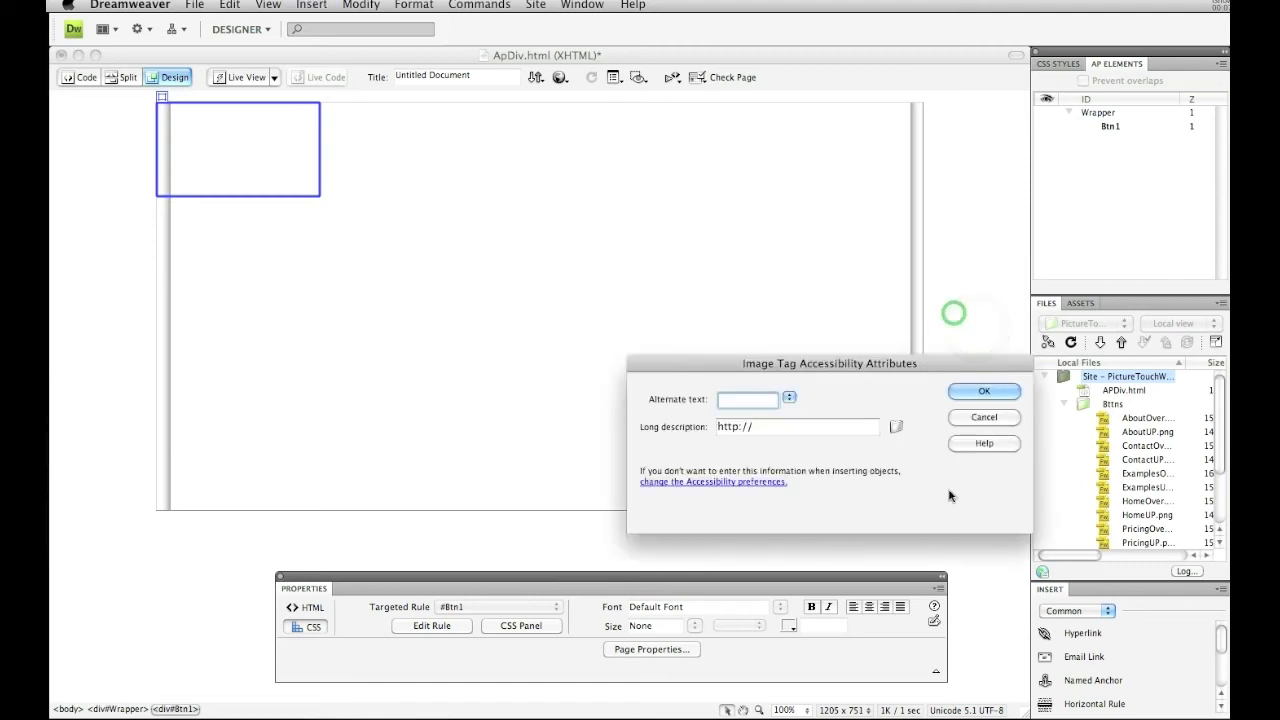
{"action": "left_click", "coordinate": [984, 391]}
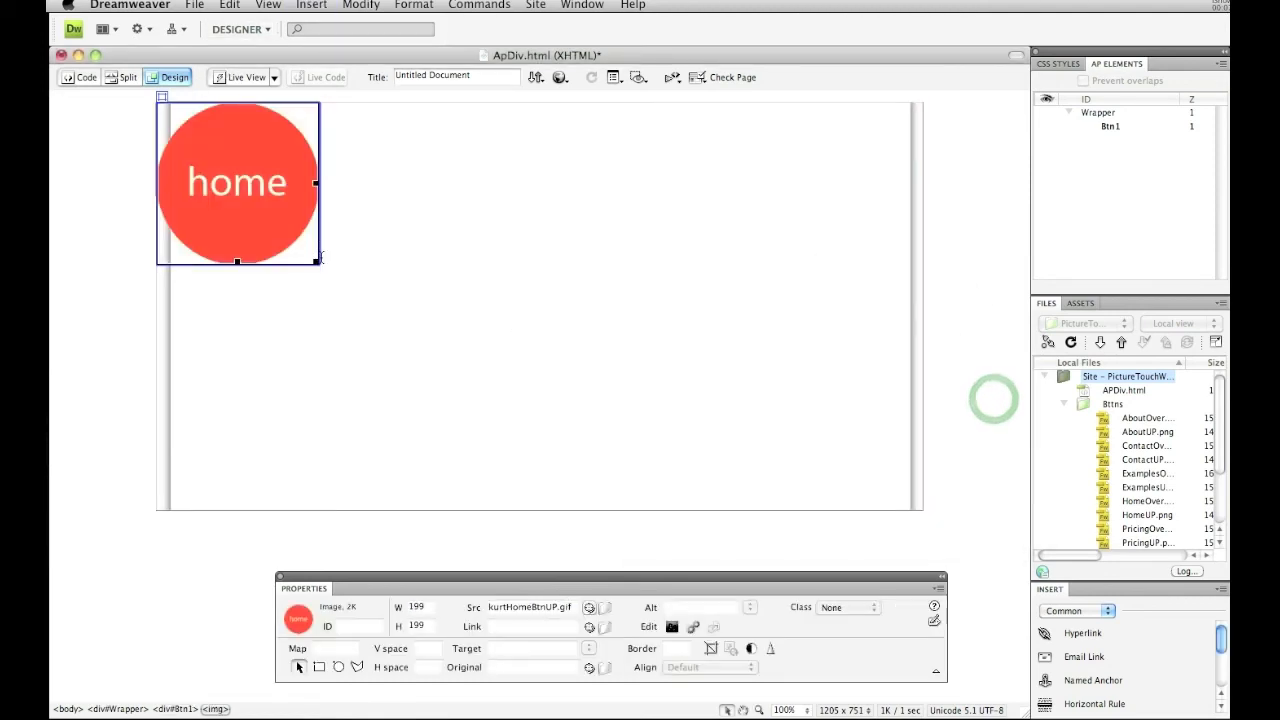
Shrink the home button image and move Btn1 near Wrapper's top right.
{"action": "left_click_drag", "start_coordinate": [320, 262], "coordinate": [310, 260]}
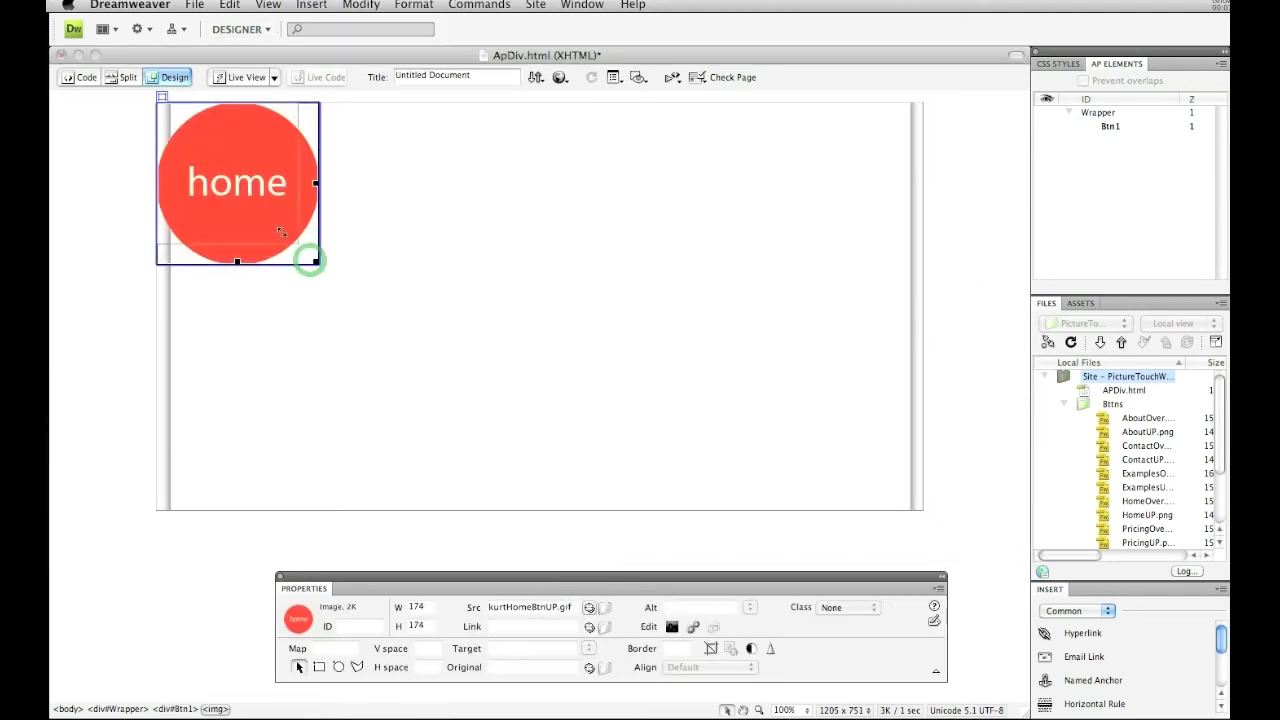
{"action": "left_click_drag", "start_coordinate": [312, 260], "coordinate": [218, 200]}
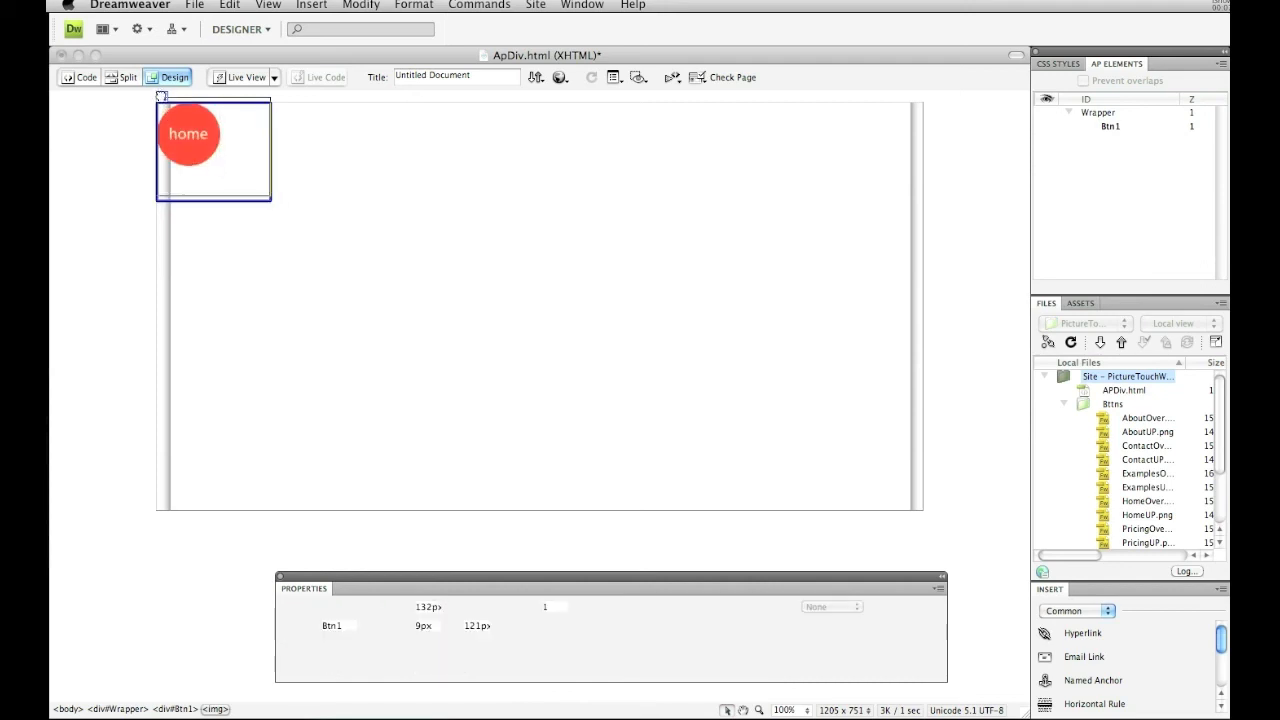
{"action": "left_click_drag", "start_coordinate": [213, 150], "coordinate": [705, 168]}
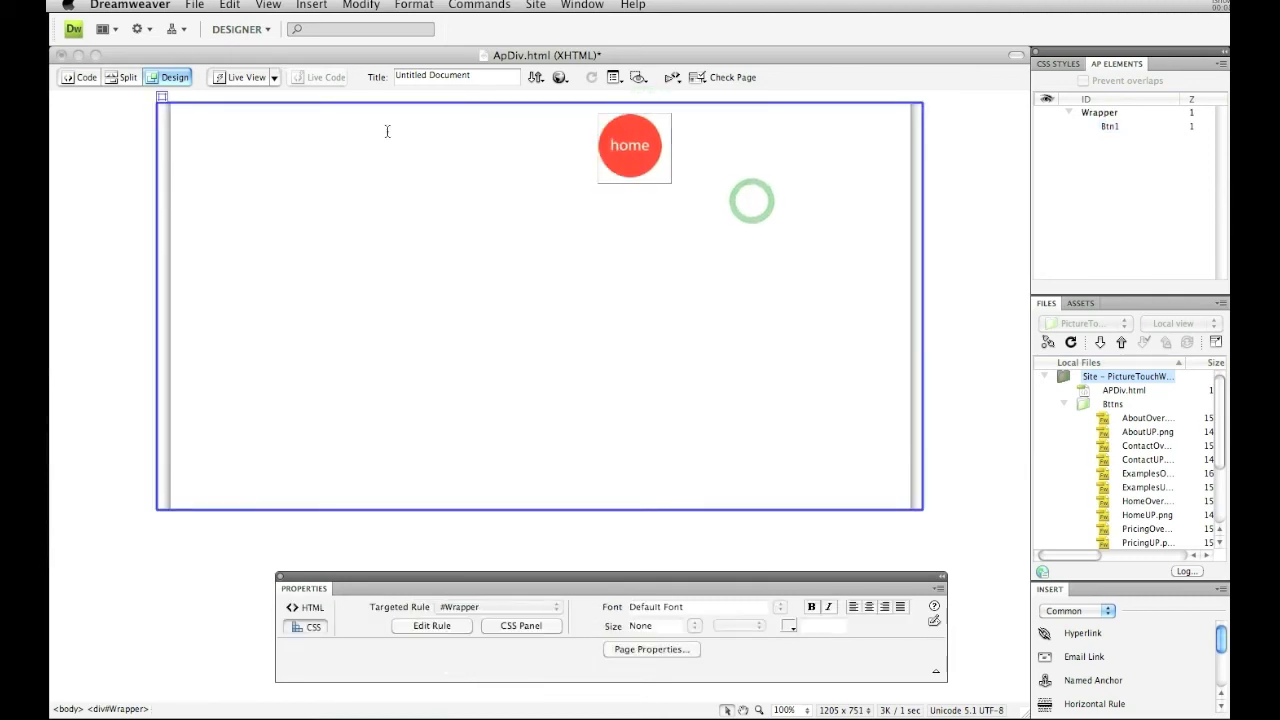
Add a new div in Wrapper holding kurtAboutBtnUP.gif, copied into the site.
{"action": "left_click", "coordinate": [1099, 112]}
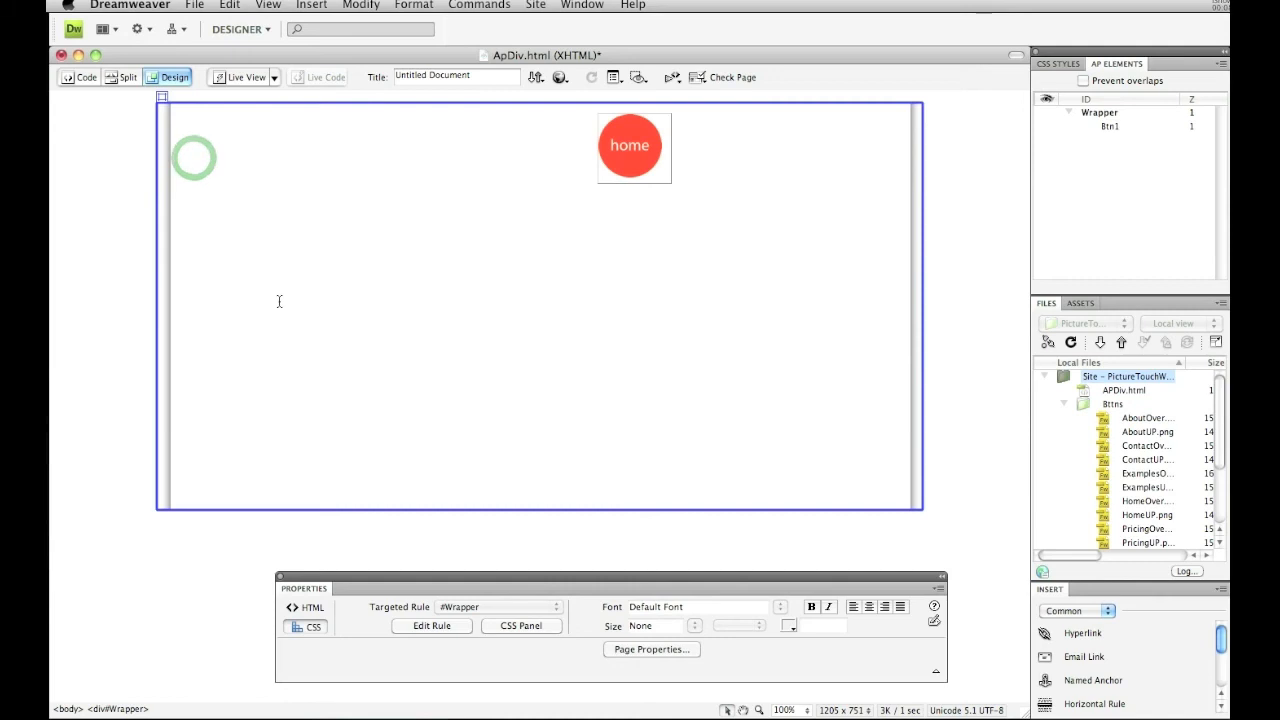
{"action": "left_click", "coordinate": [311, 5]}
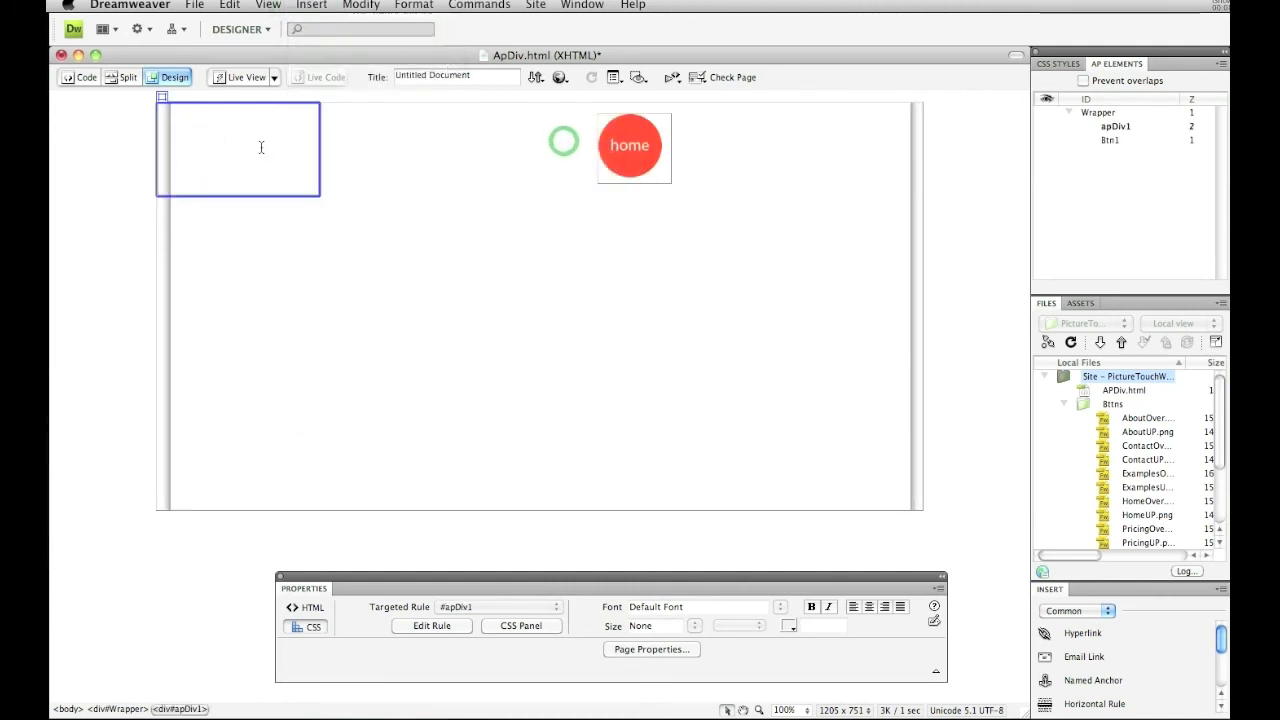
{"action": "left_click", "coordinate": [311, 5]}
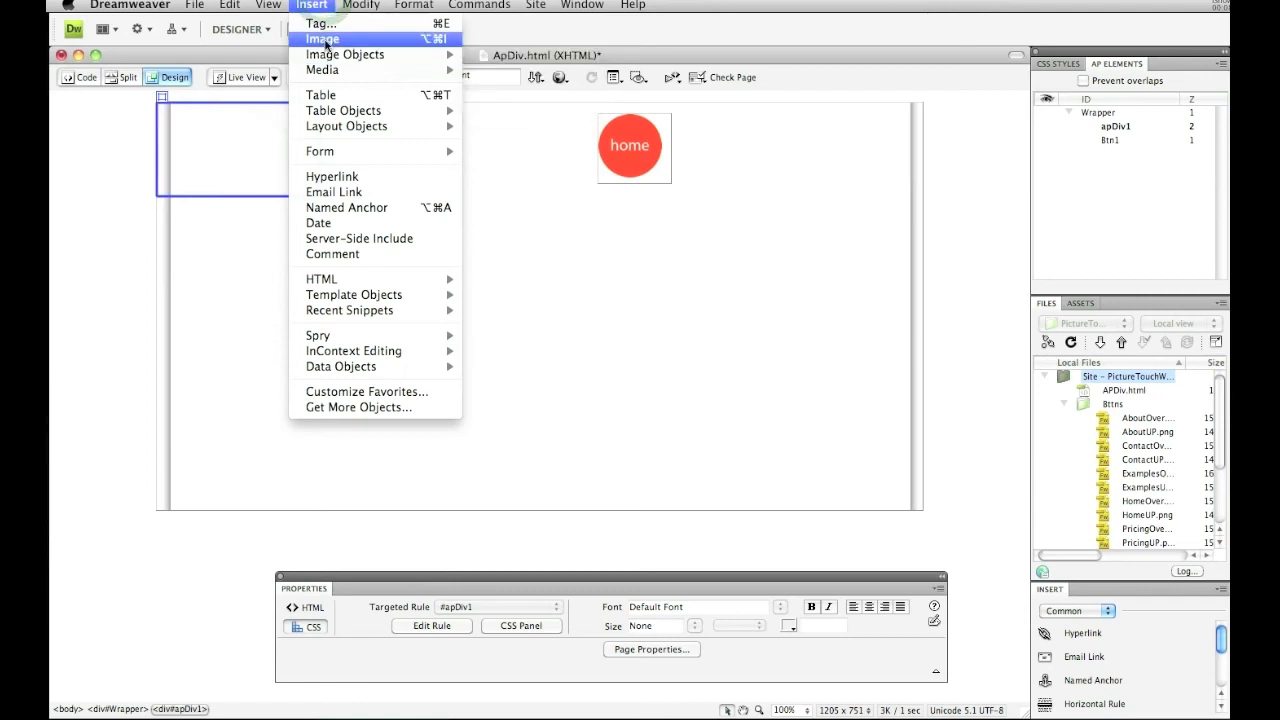
{"action": "left_click", "coordinate": [321, 38]}
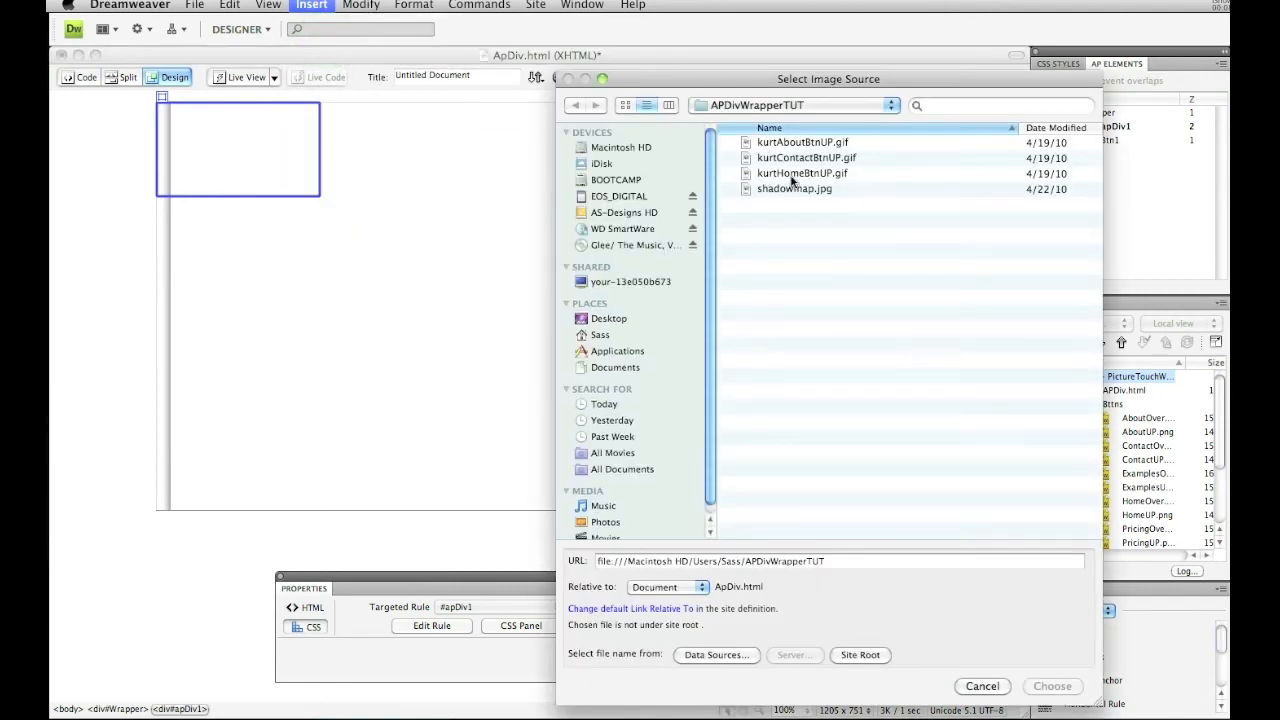
{"action": "left_click", "coordinate": [1052, 686]}
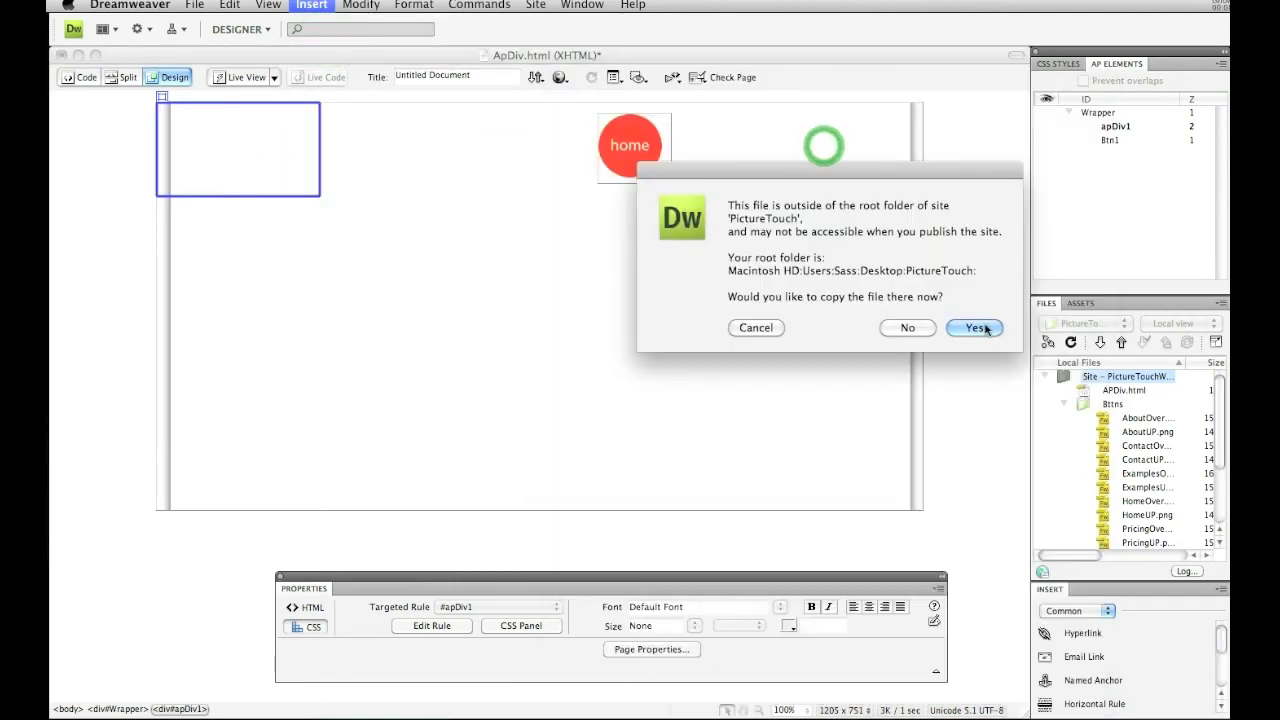
{"action": "left_click", "coordinate": [974, 328]}
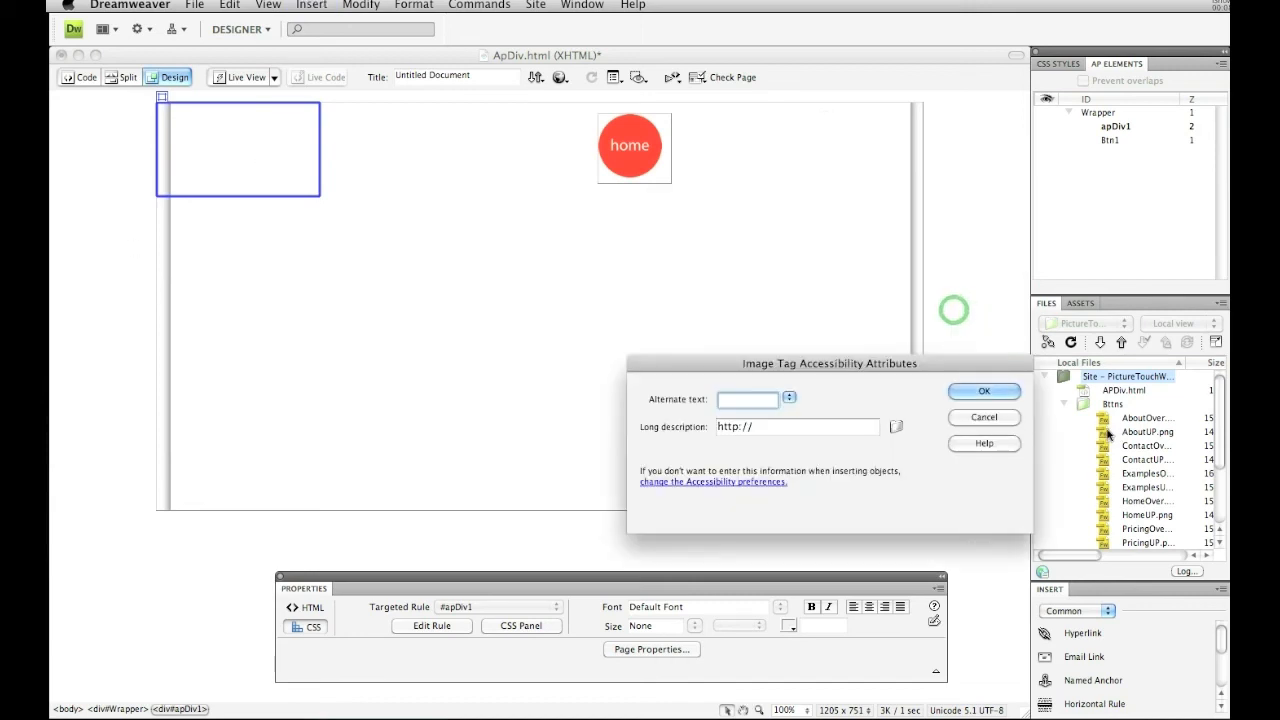
{"action": "left_click", "coordinate": [983, 391]}
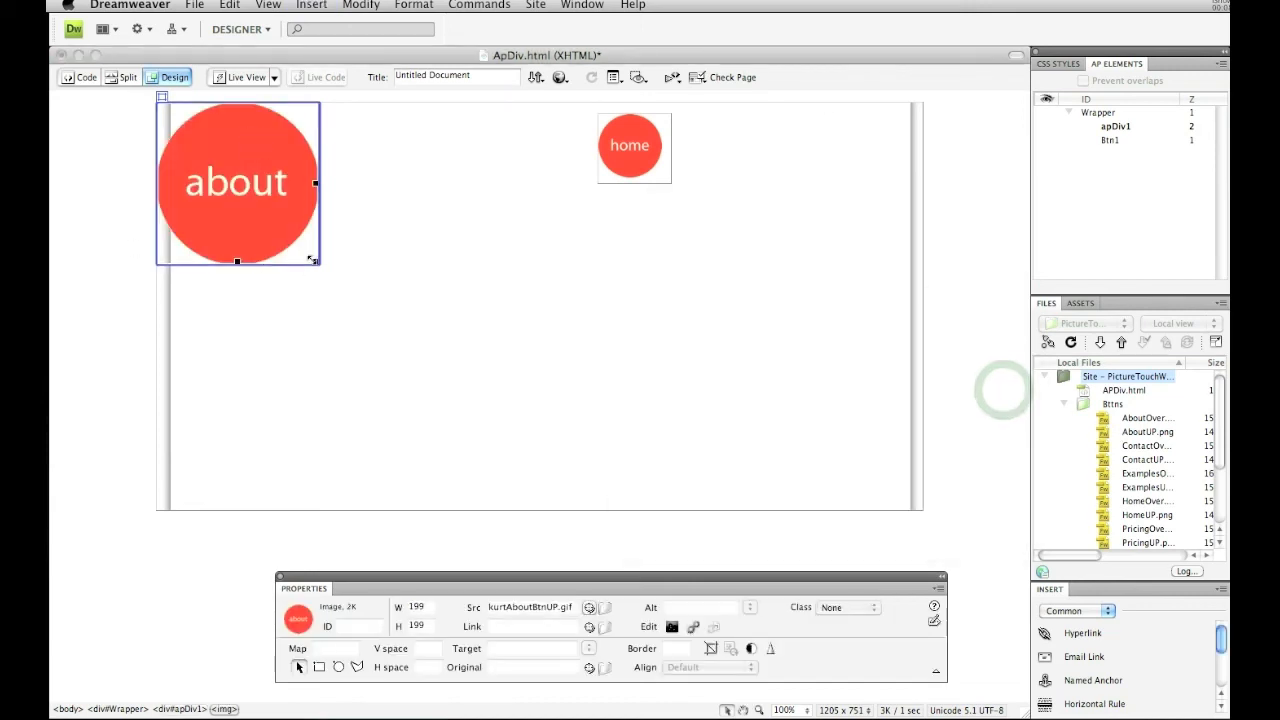
Shrink the about image and its div, and place it beside the home button.
{"action": "left_click_drag", "start_coordinate": [315, 261], "coordinate": [235, 185]}
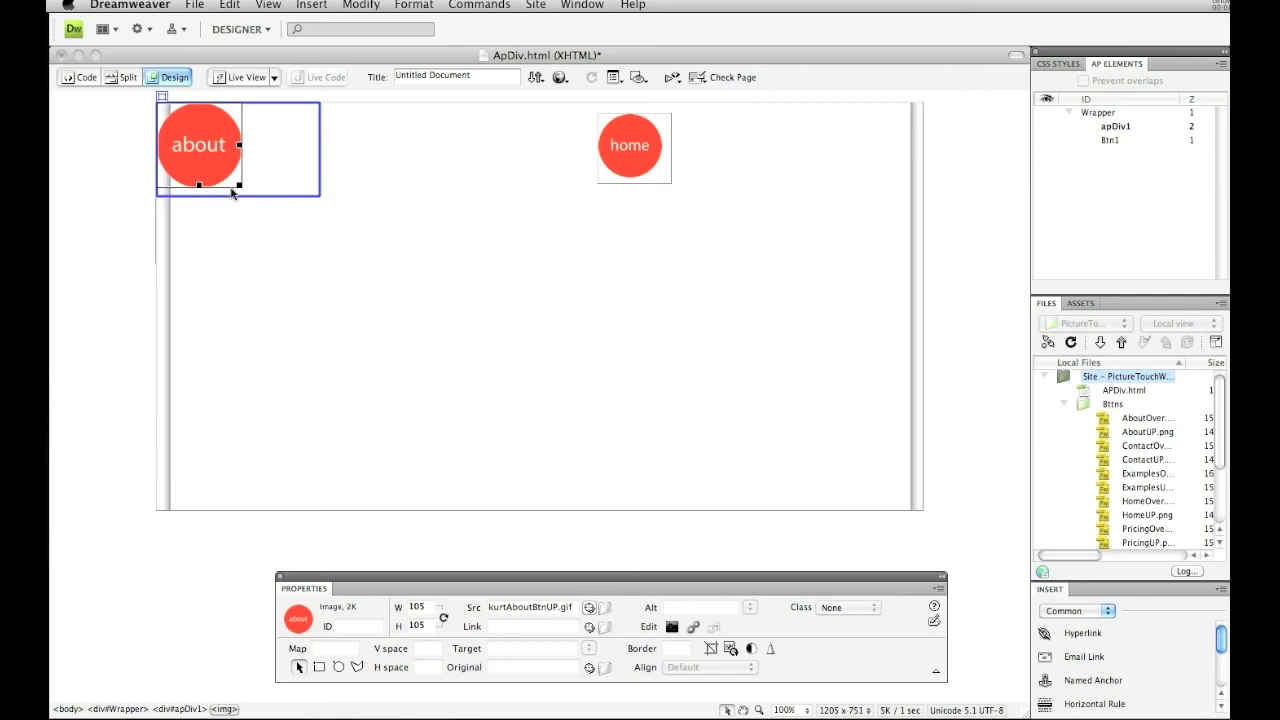
{"action": "left_click_drag", "start_coordinate": [237, 184], "coordinate": [228, 173]}
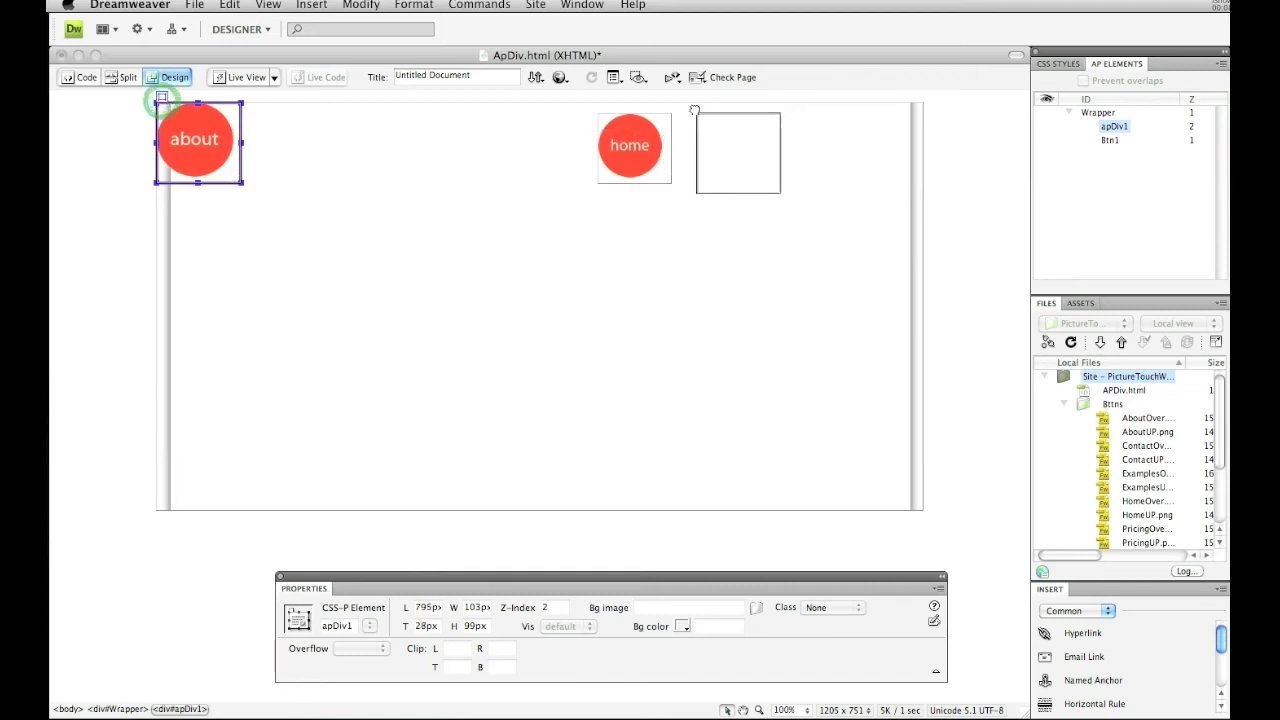
{"action": "left_click_drag", "start_coordinate": [195, 140], "coordinate": [710, 147]}
{"action": "type", "text": "btn2"}
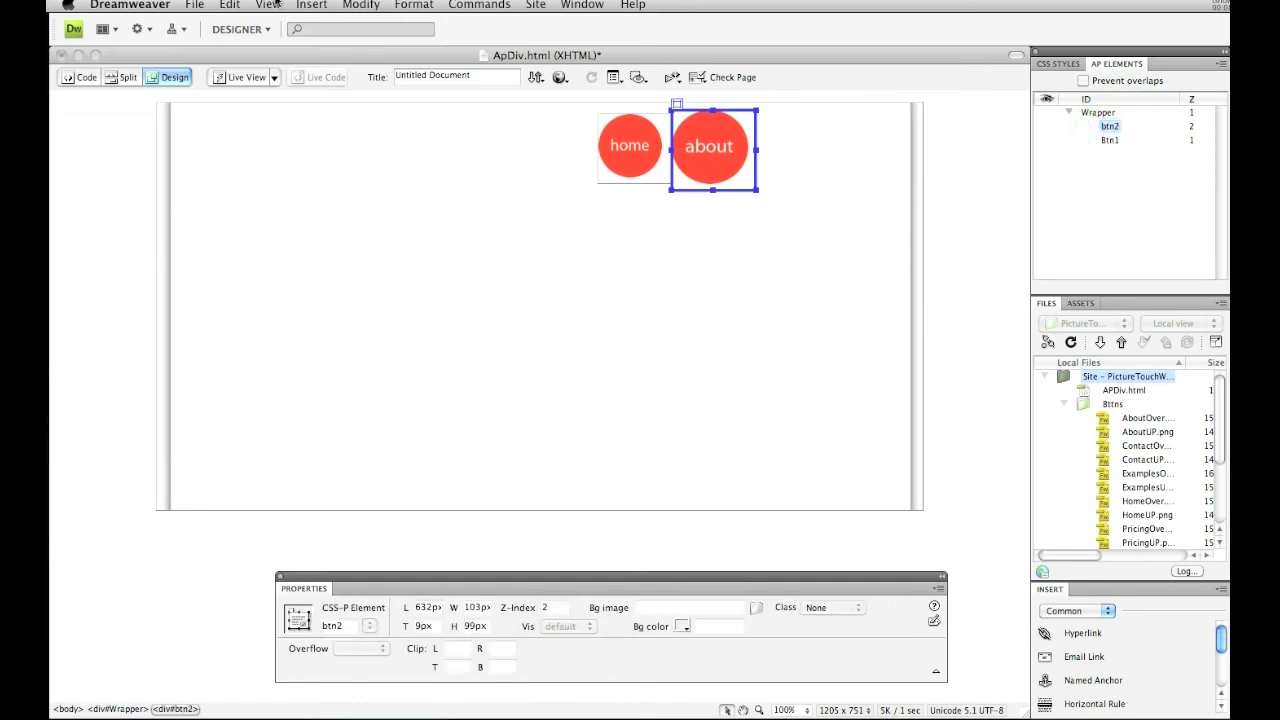
{"action": "left_click", "coordinate": [311, 5]}
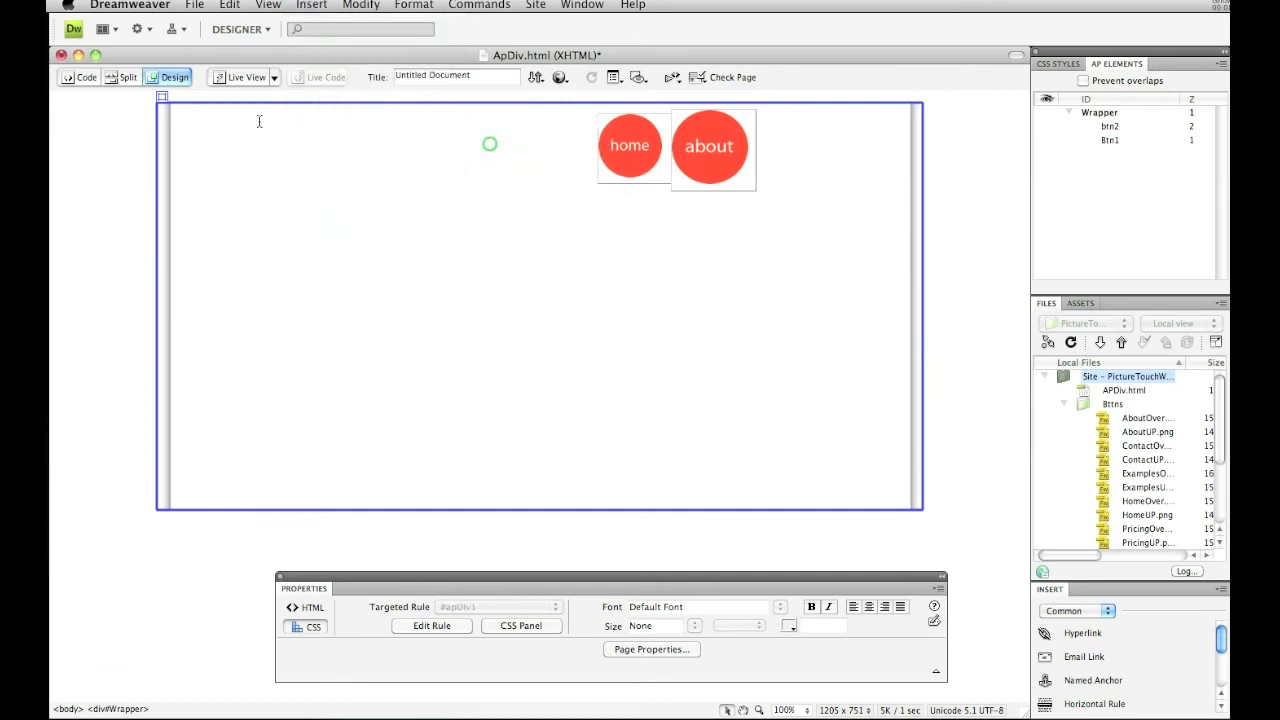
Insert kurtContactBtnUP.gif into a new AP Div, copying it into the site folder without alt text.
{"action": "left_click", "coordinate": [311, 5]}
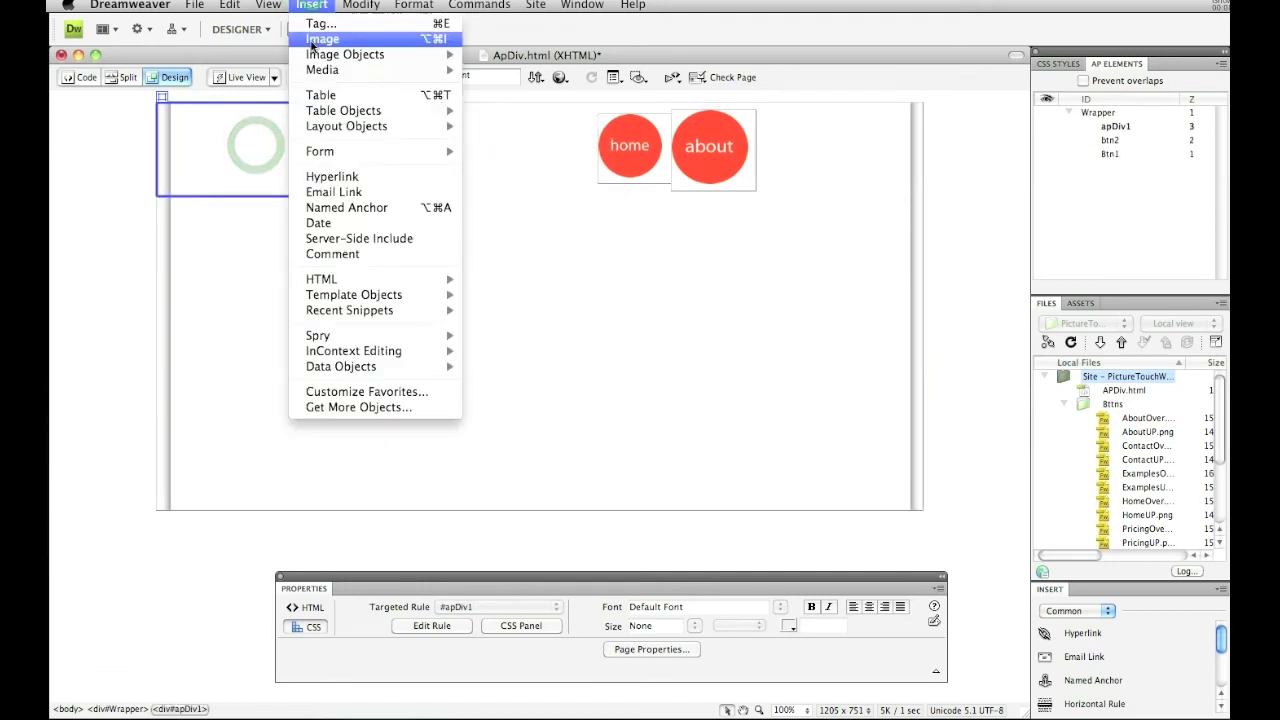
{"action": "left_click", "coordinate": [322, 38]}
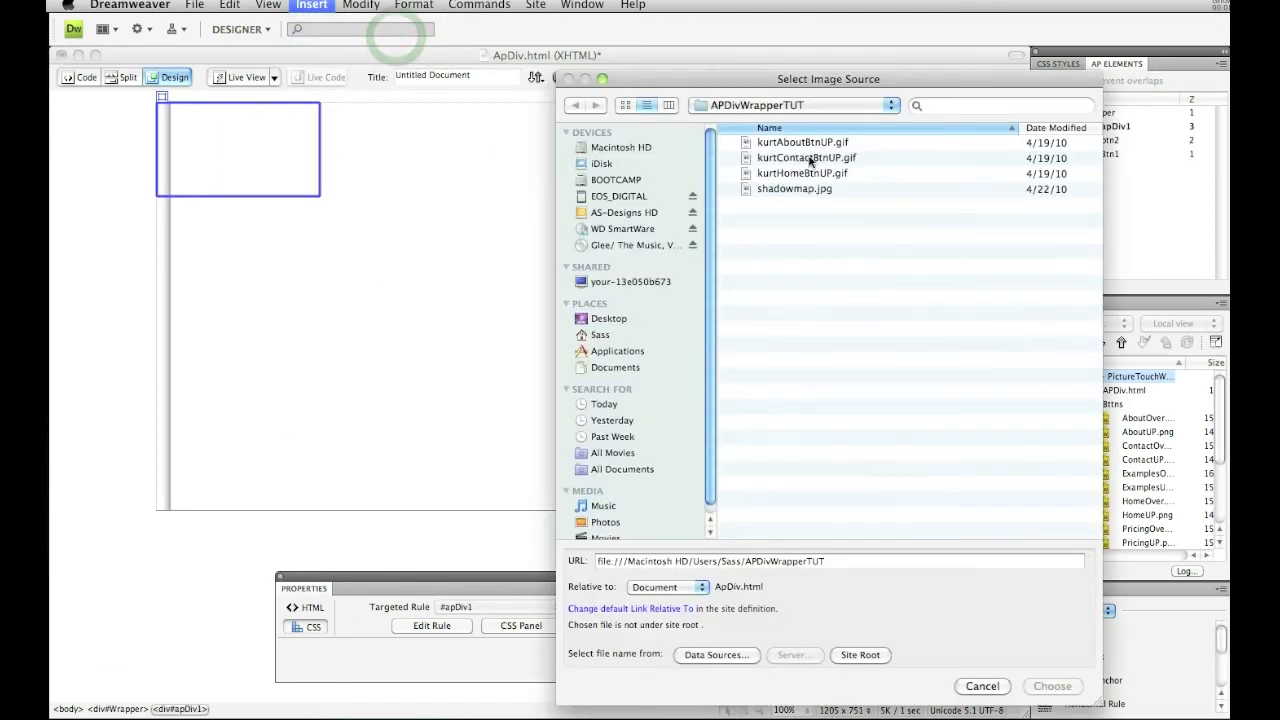
{"action": "left_click", "coordinate": [1052, 686]}
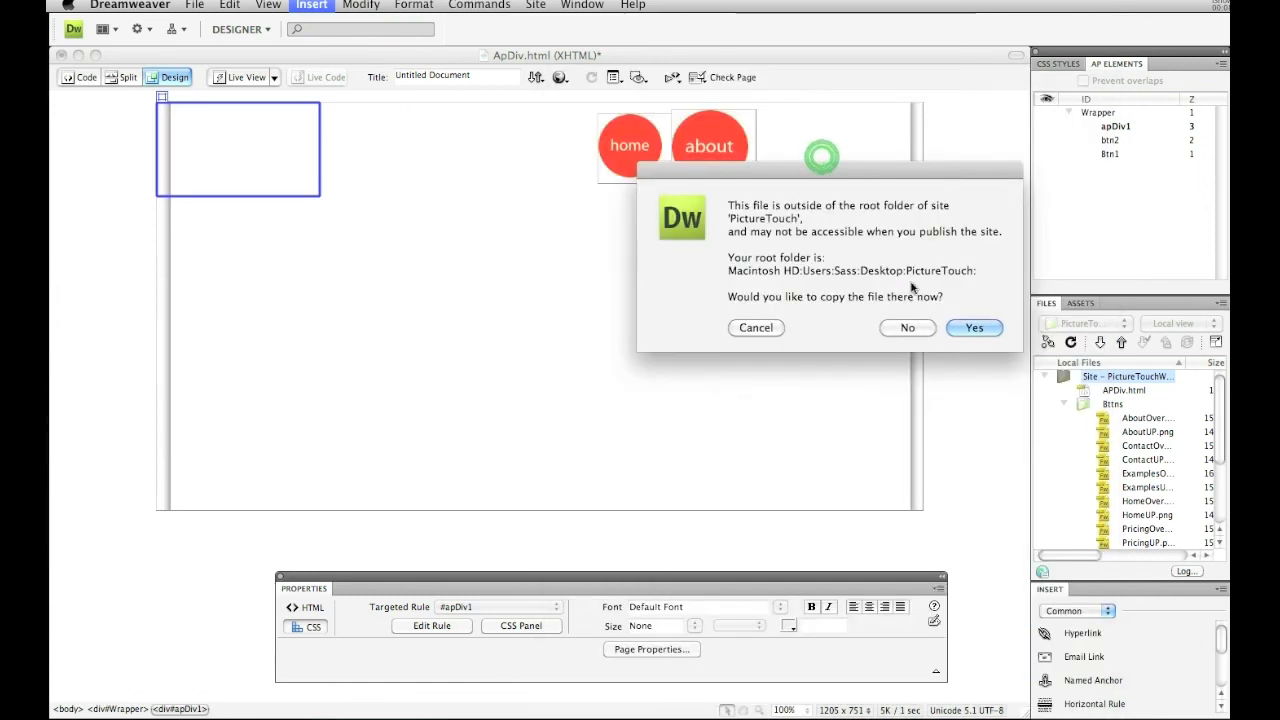
{"action": "left_click", "coordinate": [973, 327]}
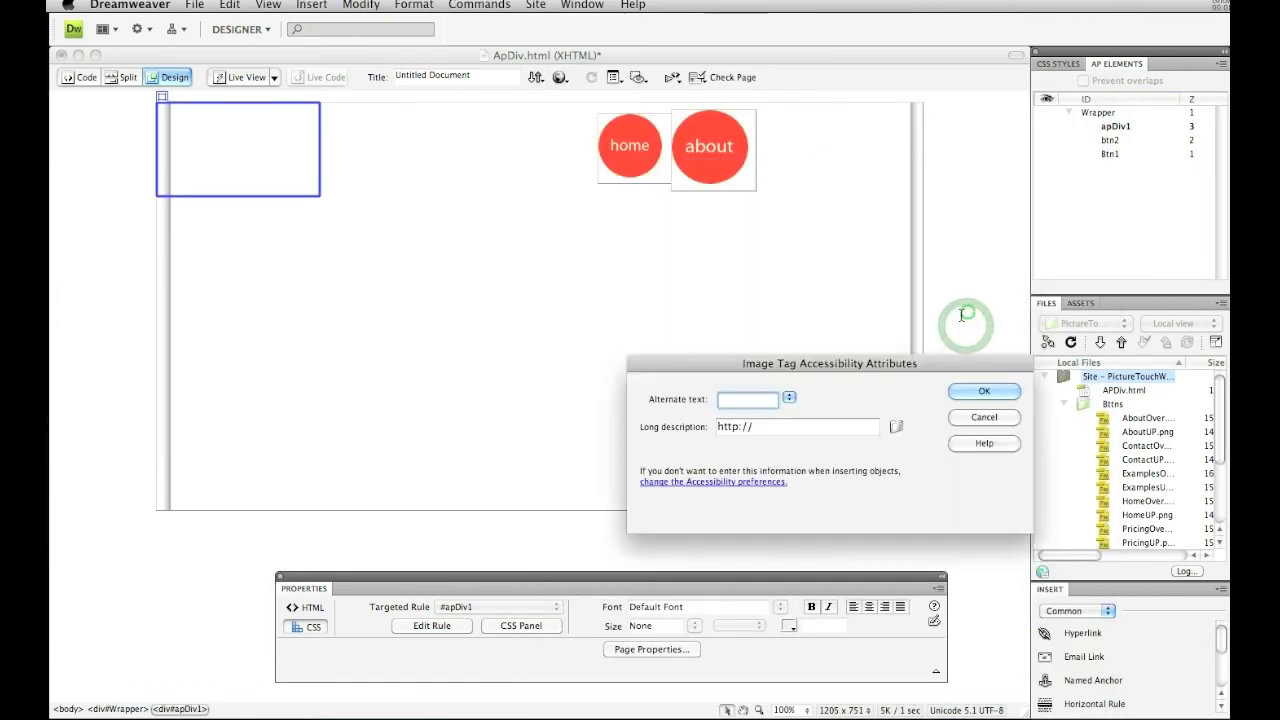
{"action": "left_click", "coordinate": [984, 391]}
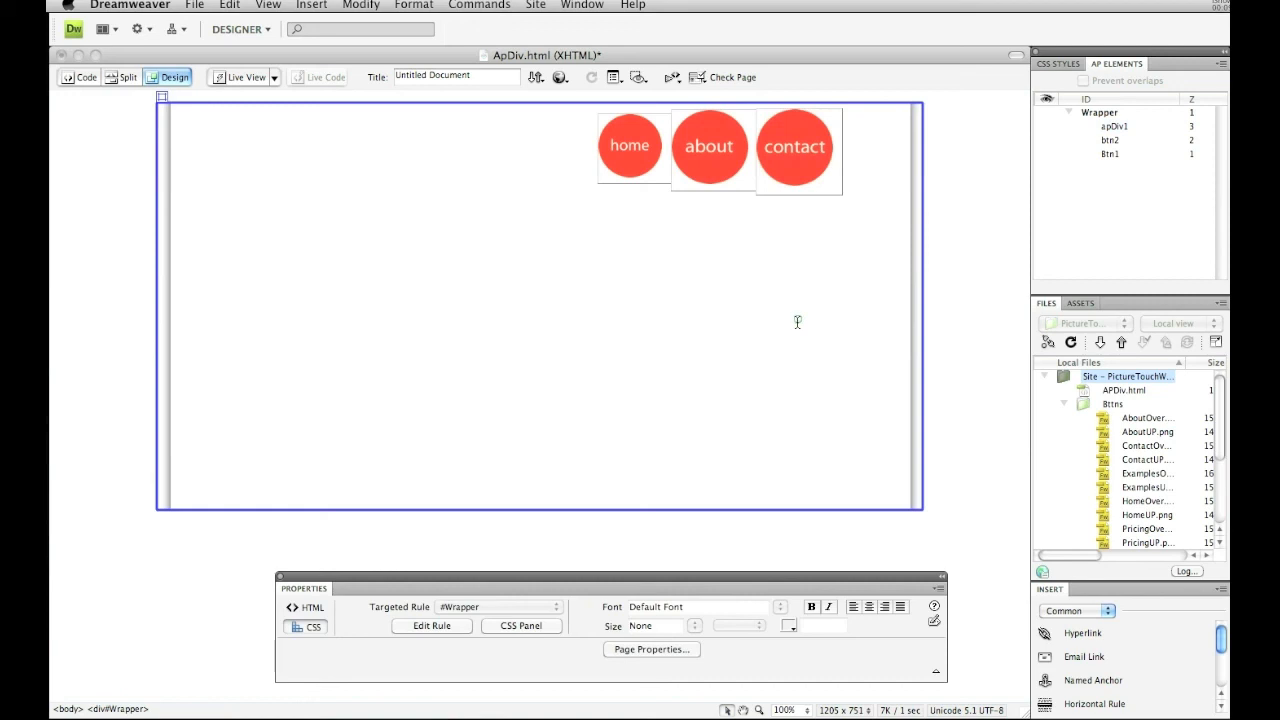
{"action": "left_click", "coordinate": [558, 77]}
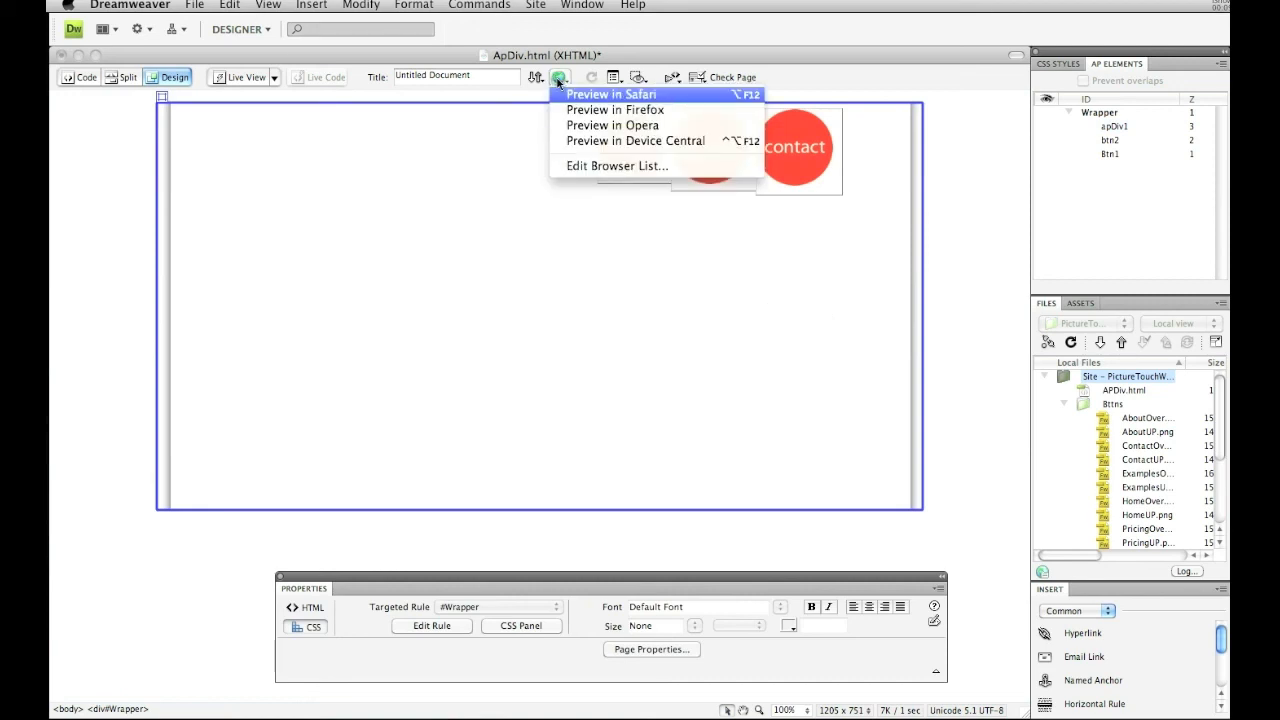
Save the page and check the home, about and contact button row in Safari.
{"action": "left_click", "coordinate": [603, 93]}
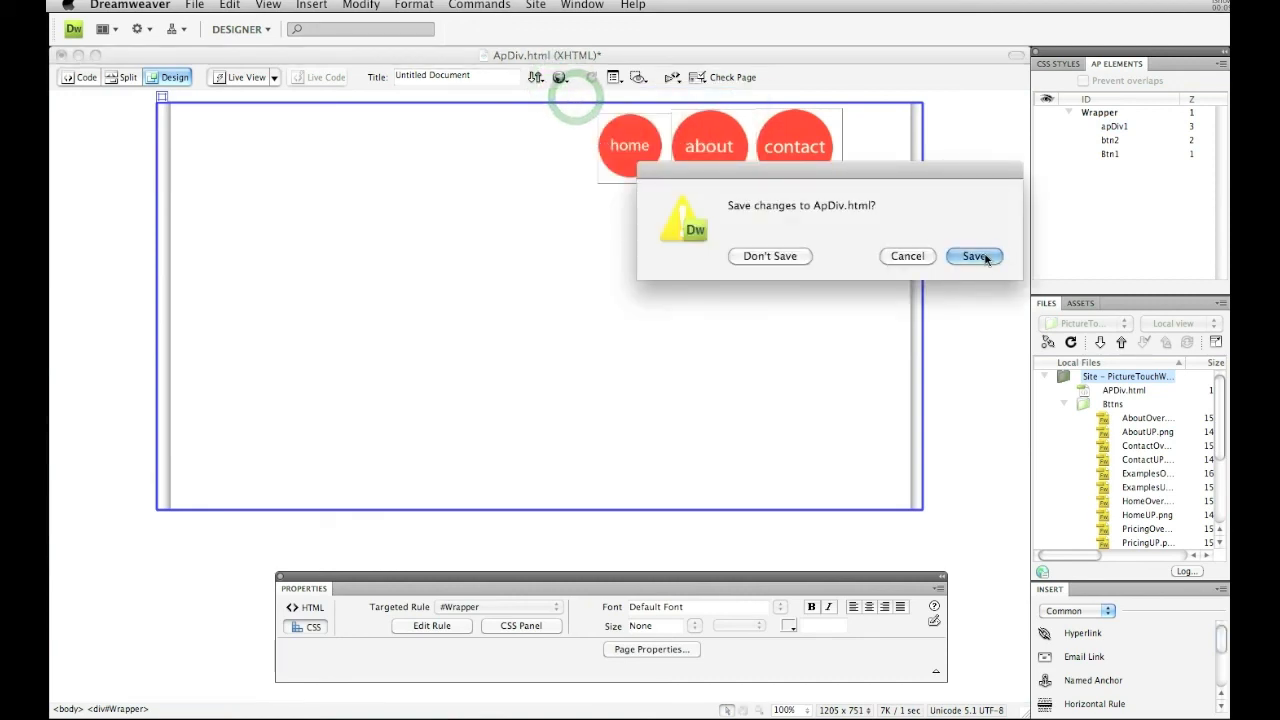
{"action": "left_click", "coordinate": [974, 256]}
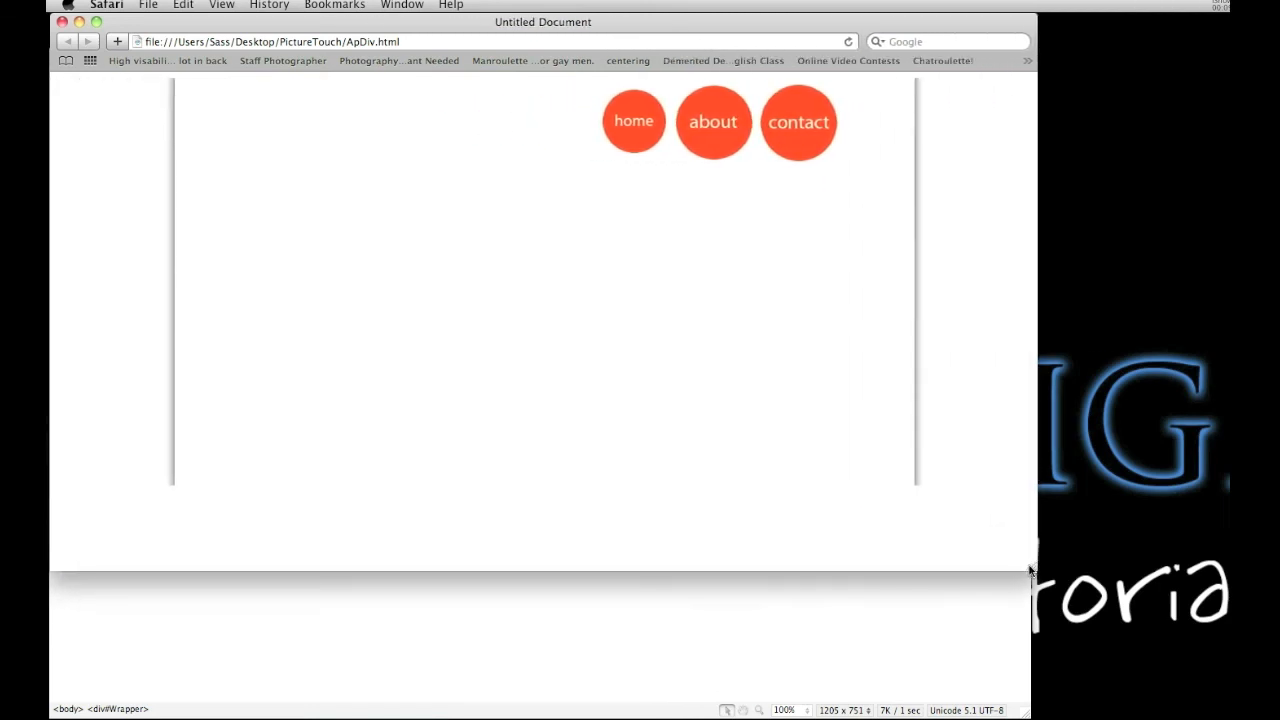
{"action": "left_click_drag", "start_coordinate": [1030, 570], "coordinate": [968, 570]}
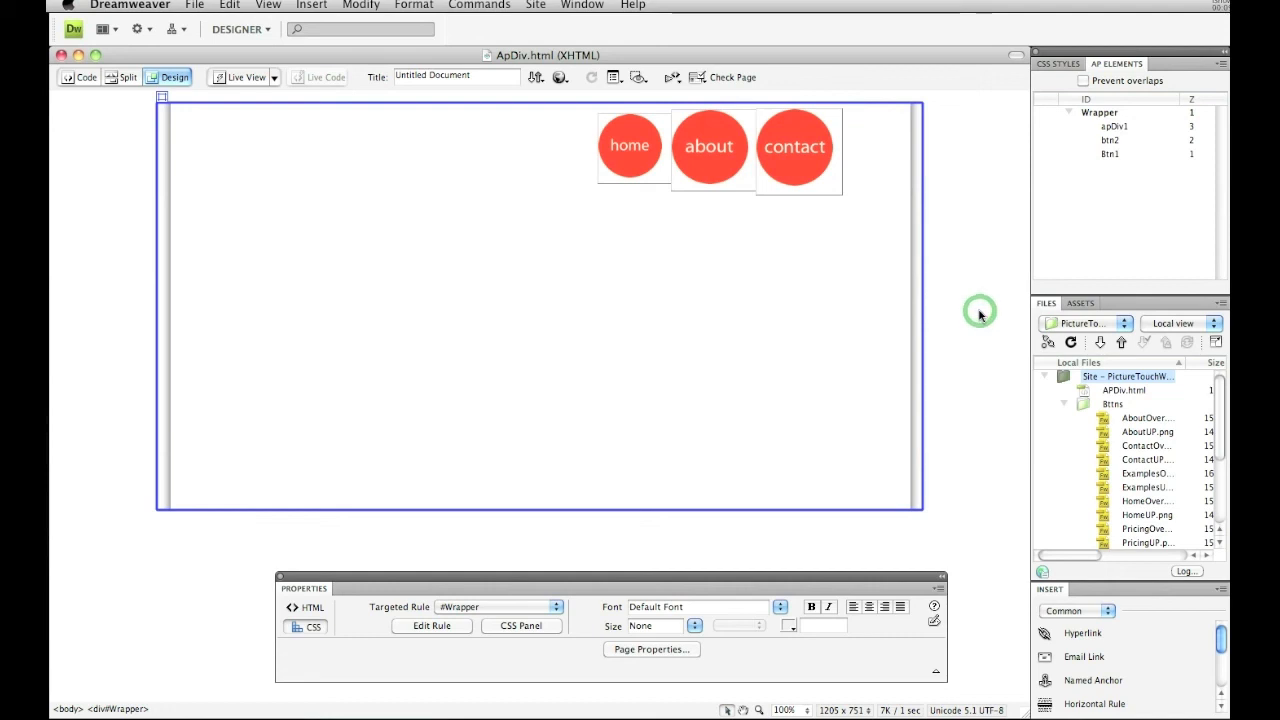
Select apDiv1, name it Btn3, and drag the contact button against the about button.
{"action": "left_click", "coordinate": [1110, 140]}
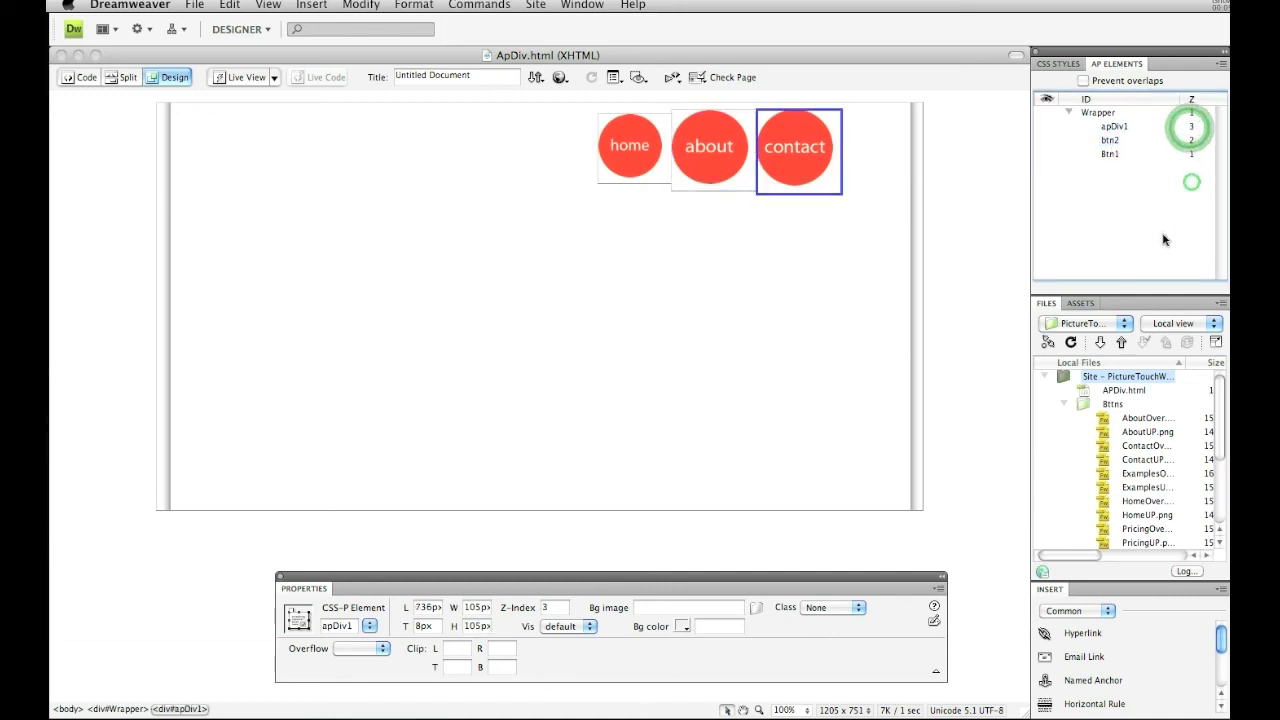
{"action": "left_click_drag", "start_coordinate": [798, 150], "coordinate": [753, 145]}
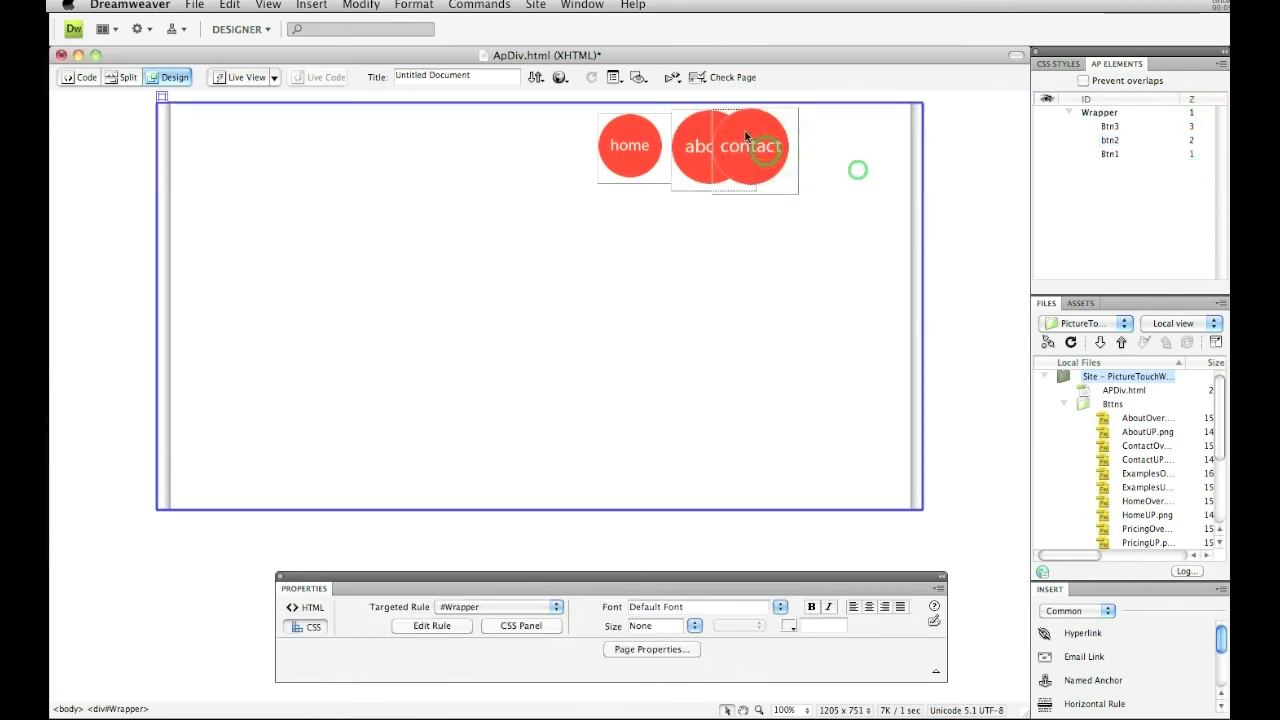
{"action": "left_click", "coordinate": [750, 150]}
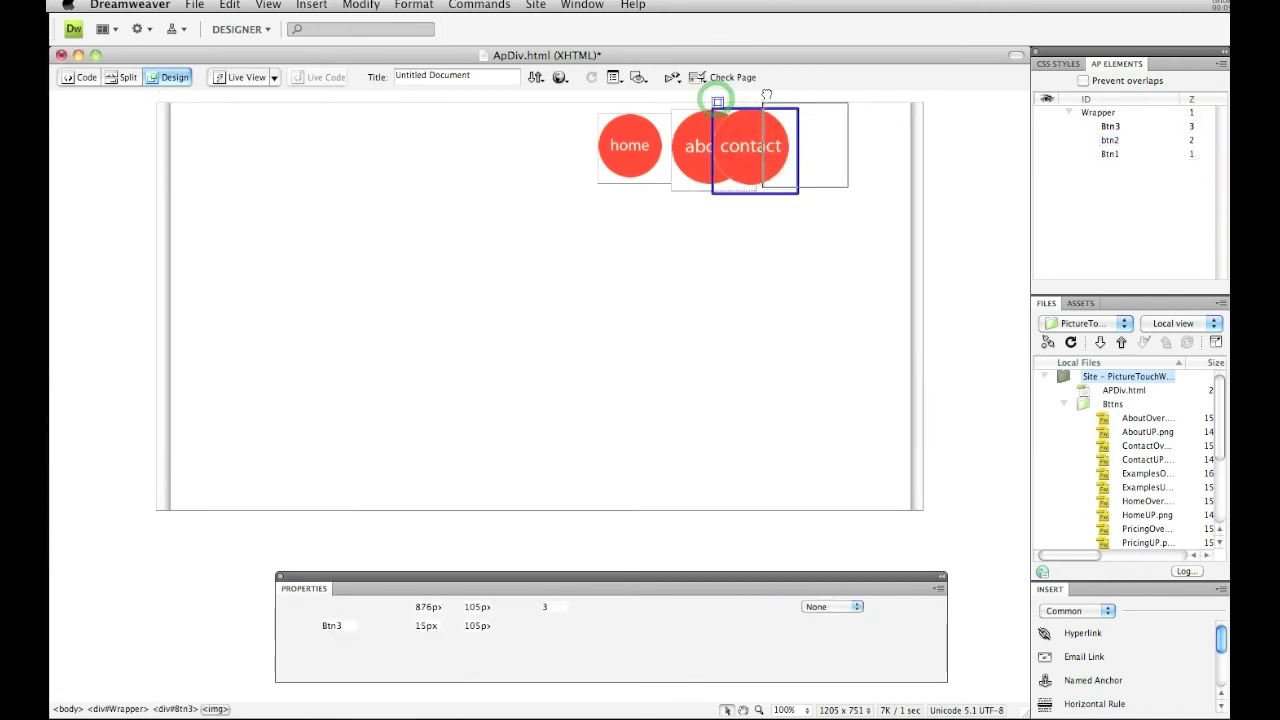